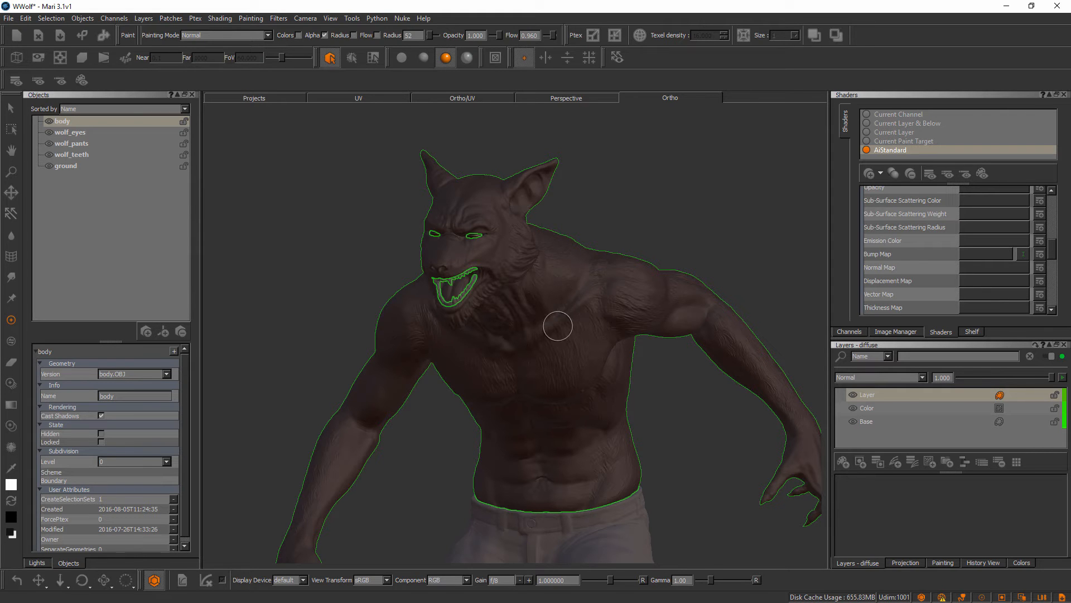
mouse_move(585, 289)
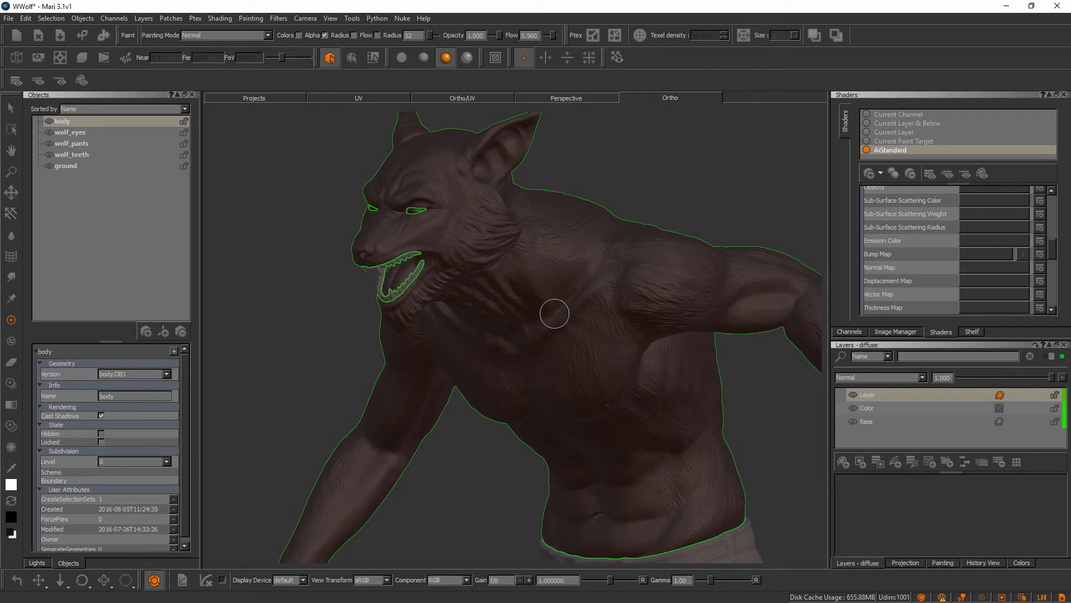
Step: Show the channel list and make the AO channel current, passing through the diffuse channel
left_click(849, 332)
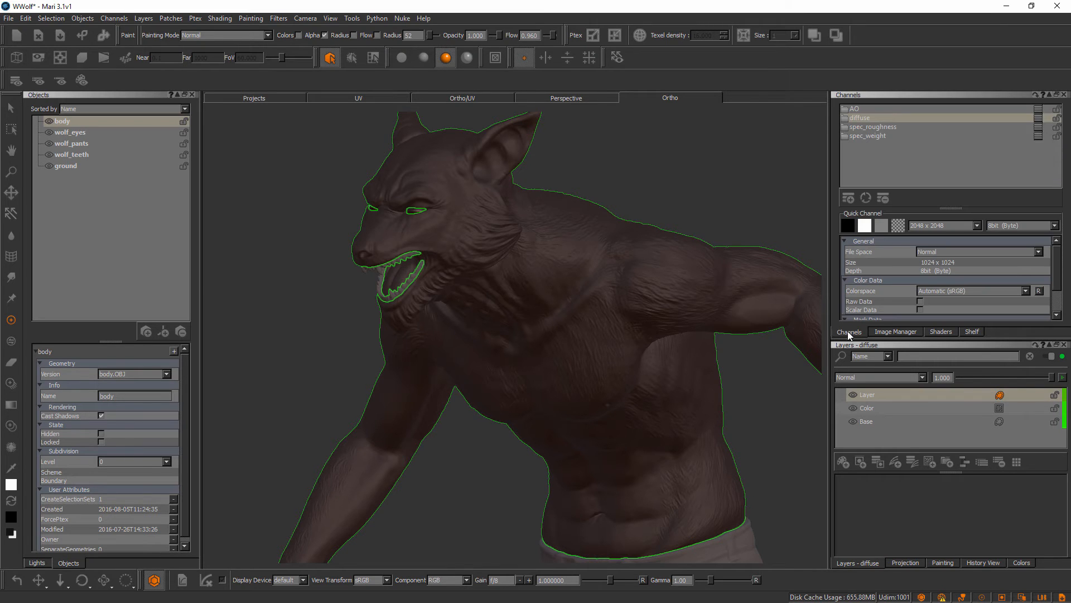
mouse_move(470, 284)
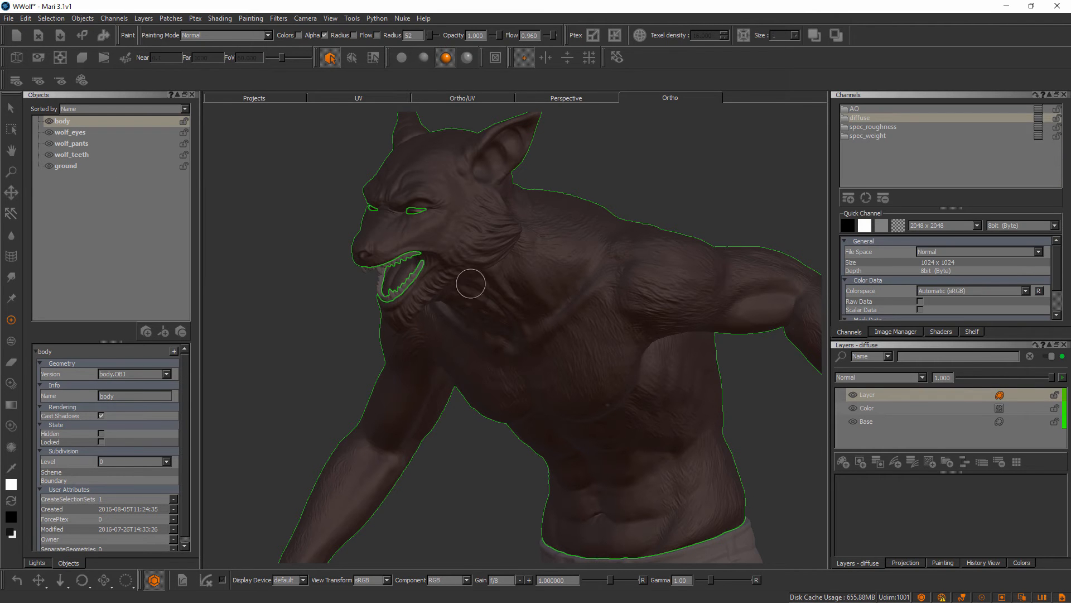
mouse_move(875, 137)
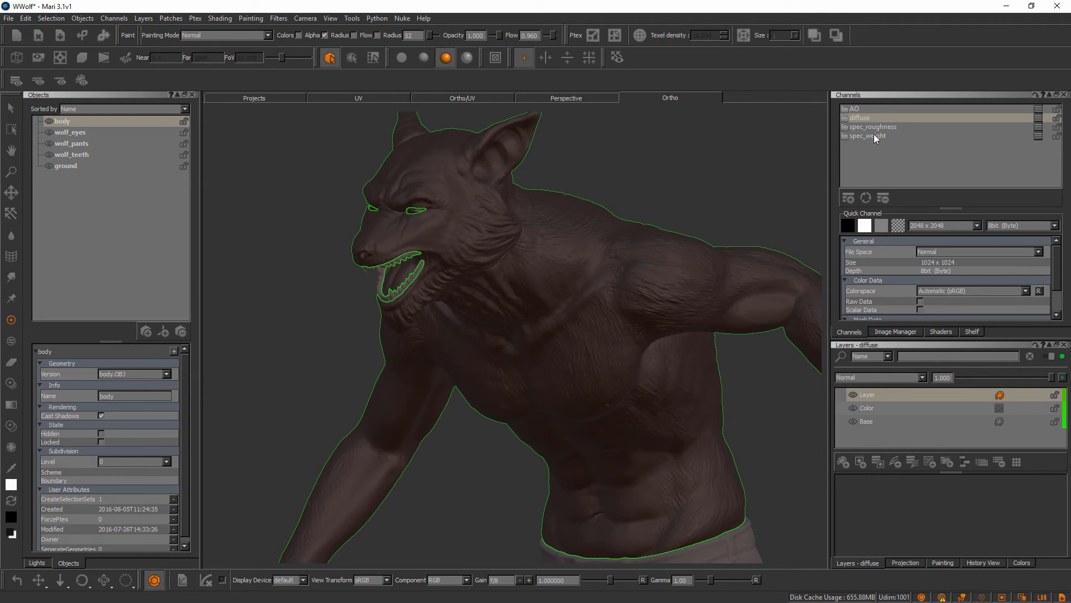
mouse_move(877, 140)
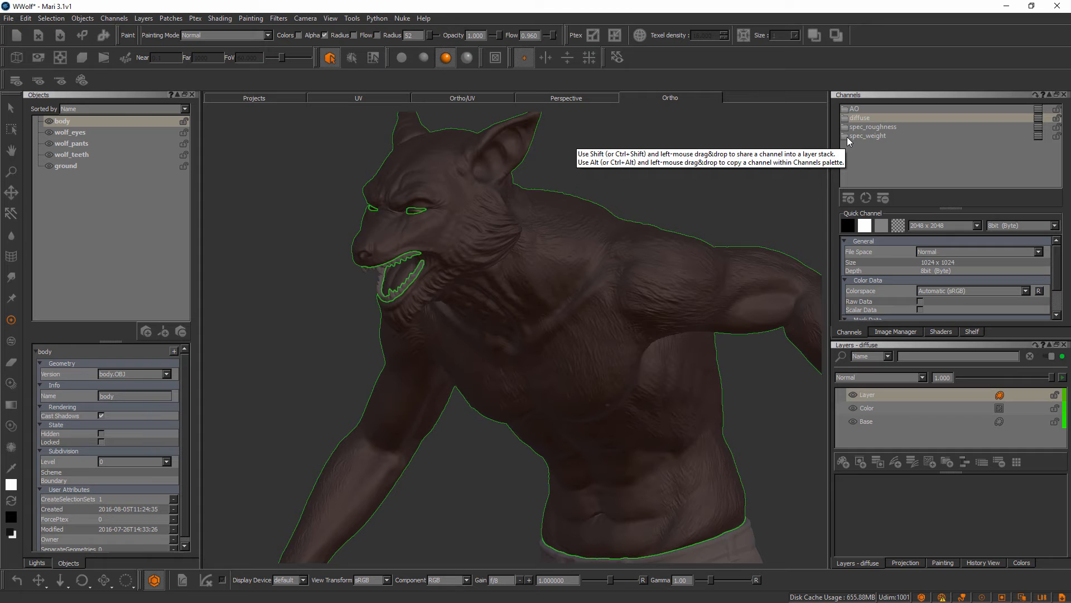
left_click(859, 117)
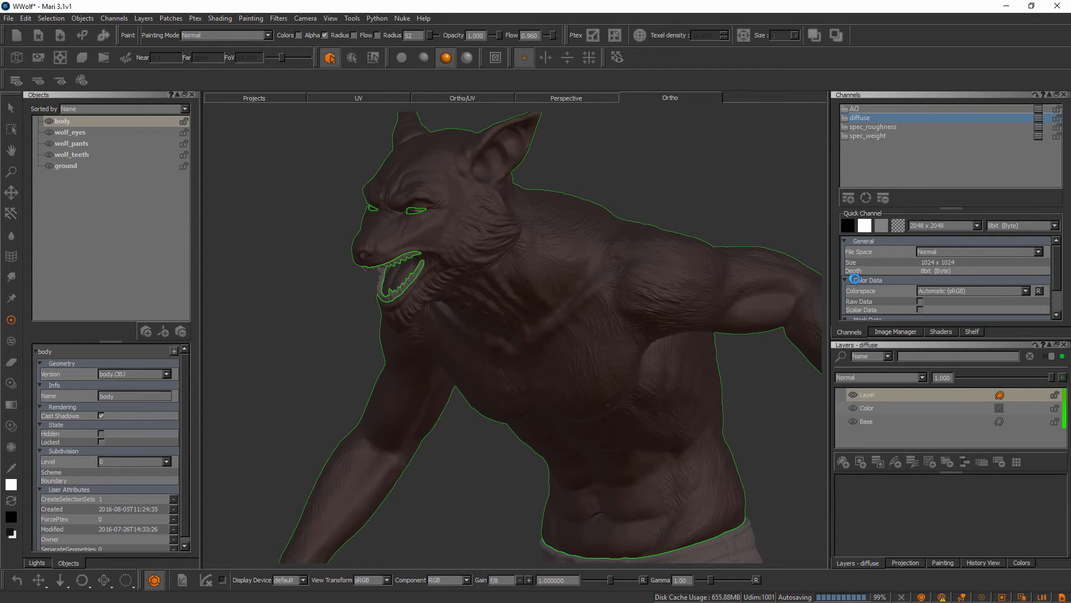
left_click(854, 108)
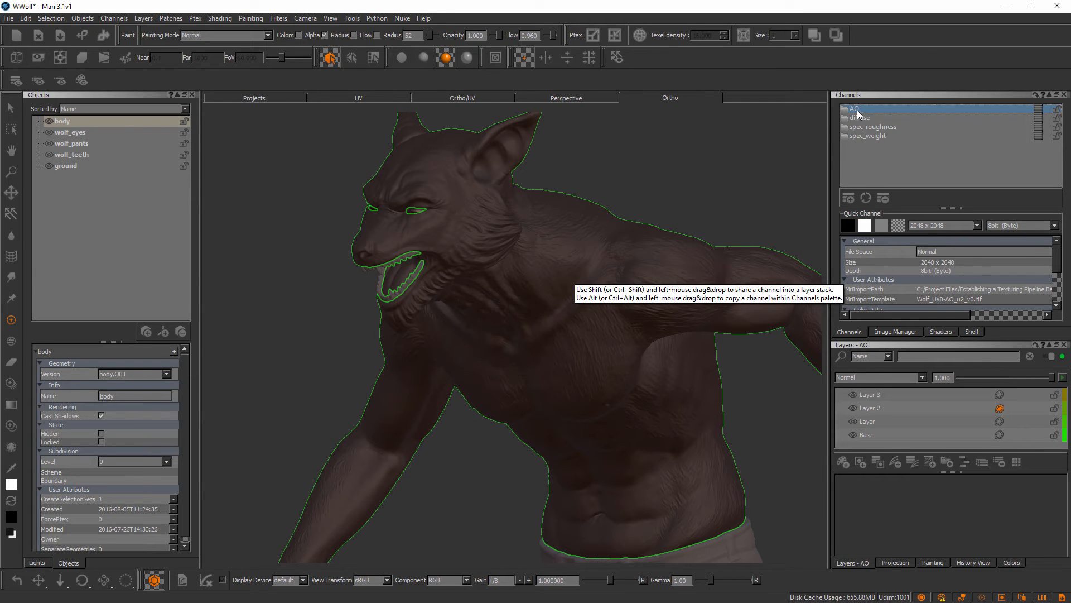
mouse_move(871, 114)
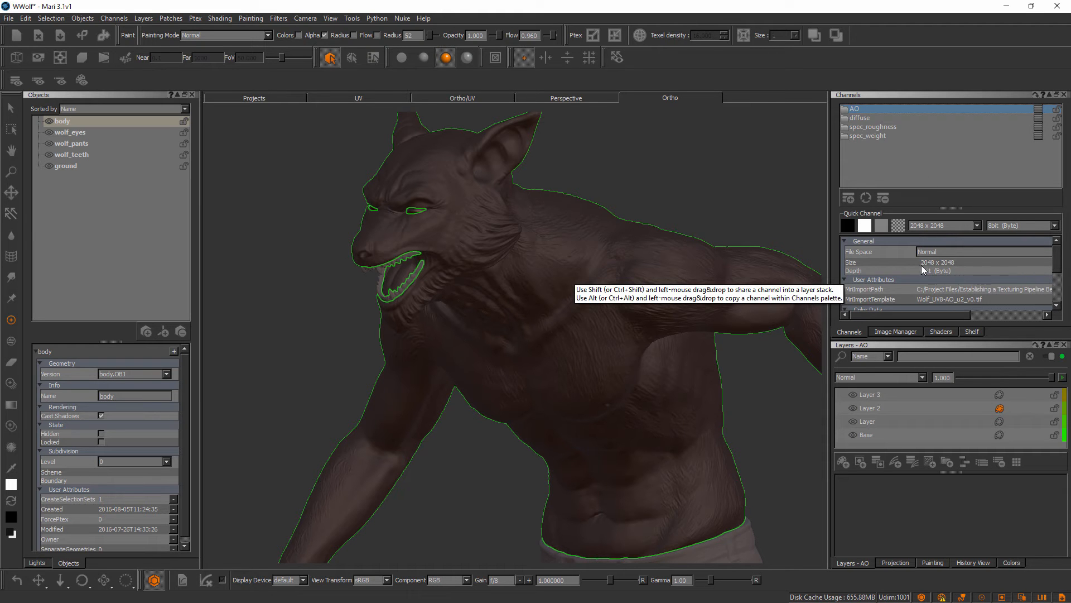
mouse_move(961, 270)
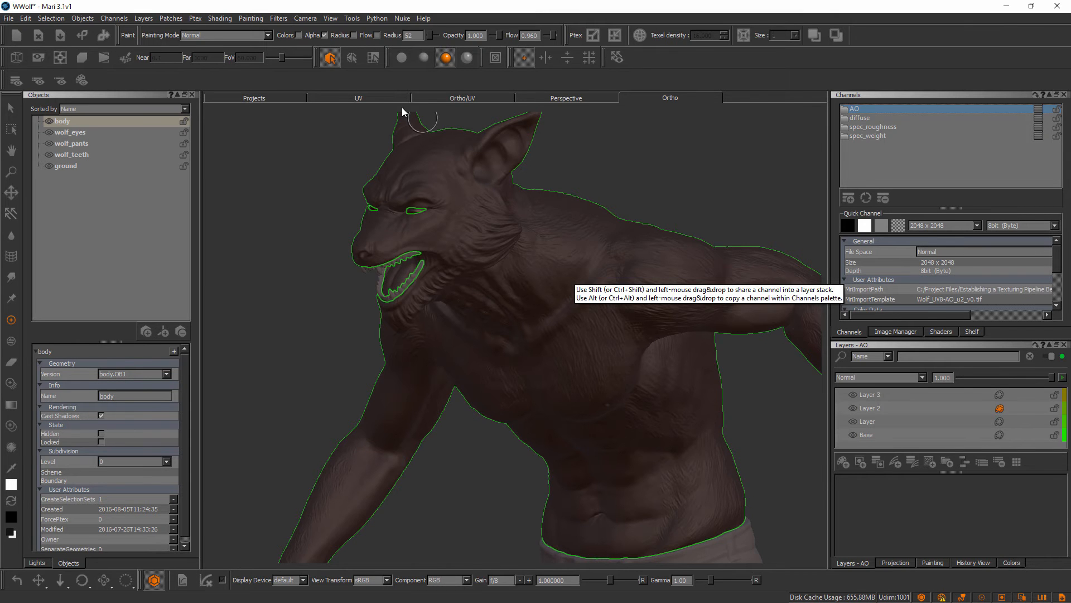
Step: View the patches on the flat UV layout and make the diffuse channel current again
left_click(358, 99)
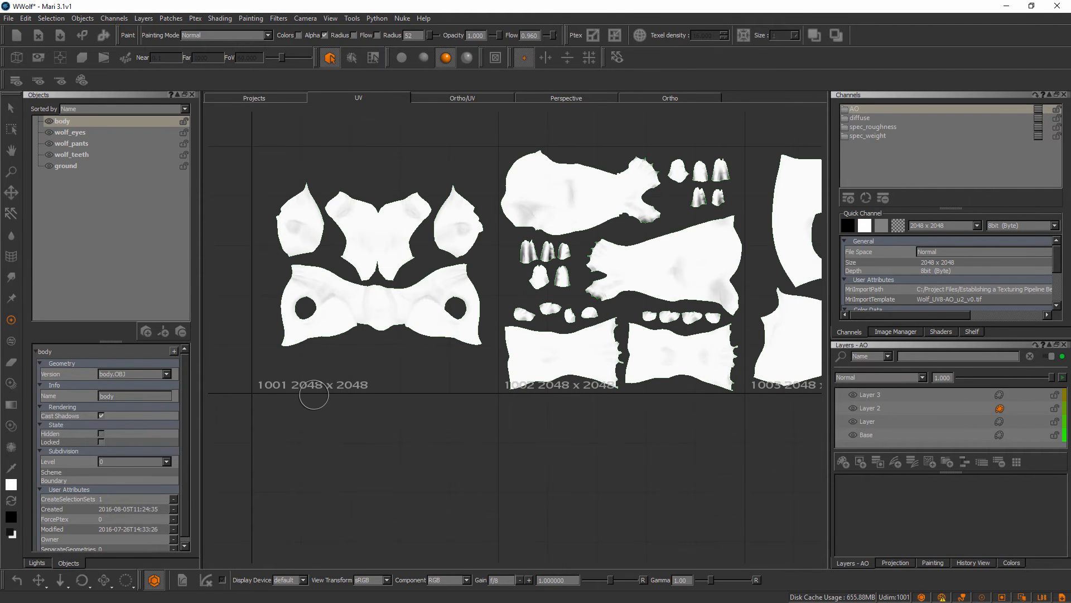
mouse_move(593, 375)
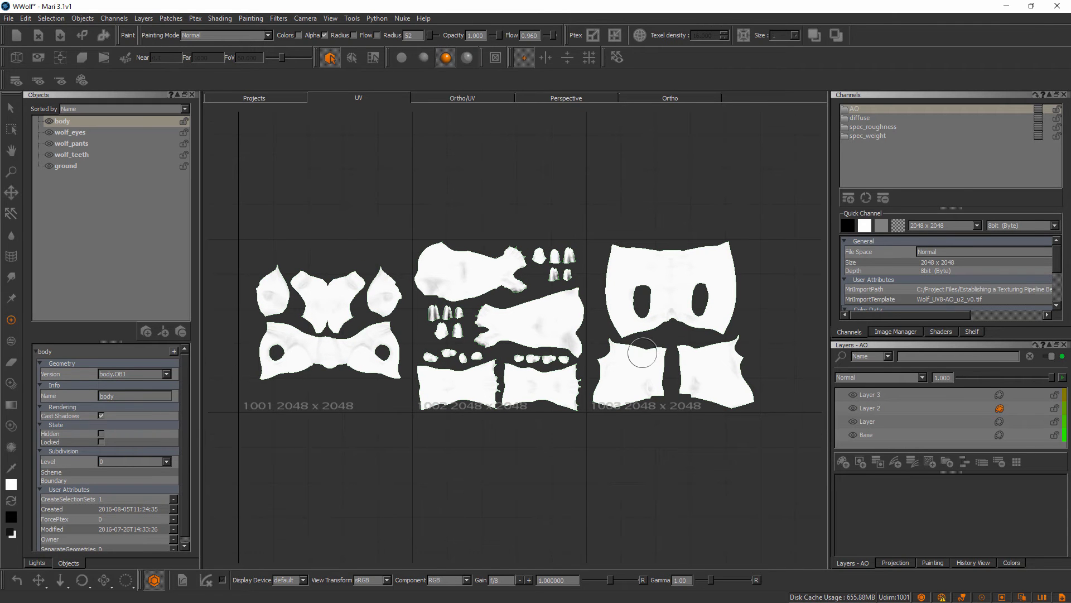
mouse_move(350, 383)
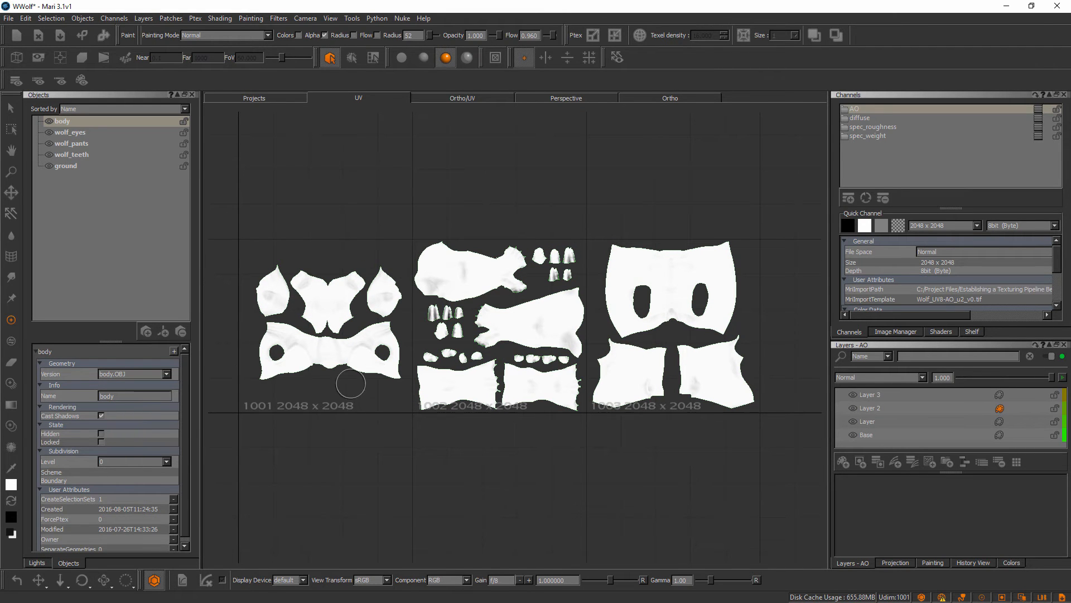
mouse_move(321, 416)
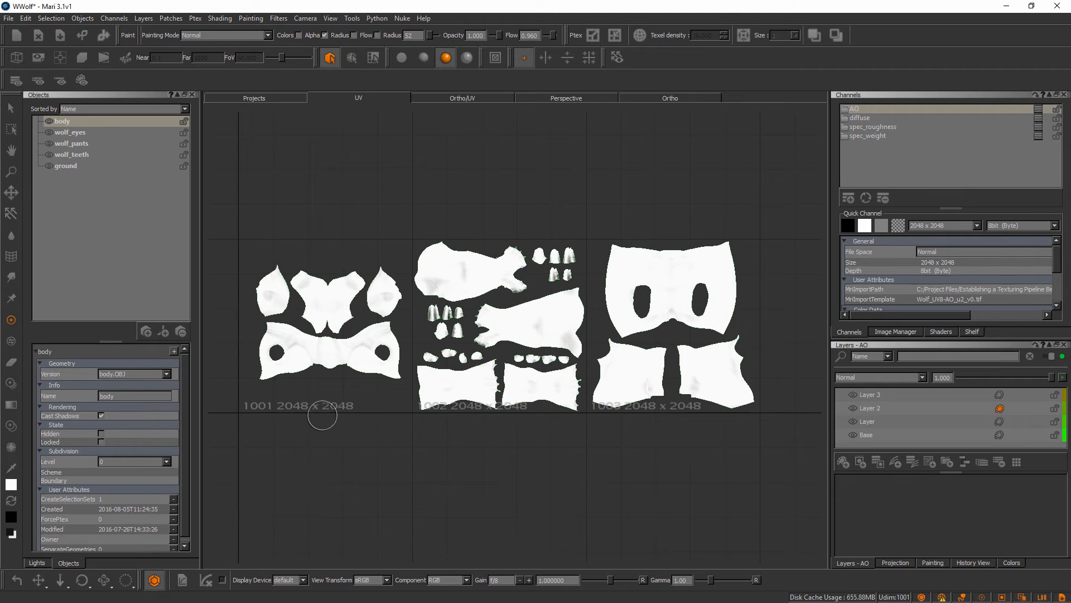
mouse_move(565, 306)
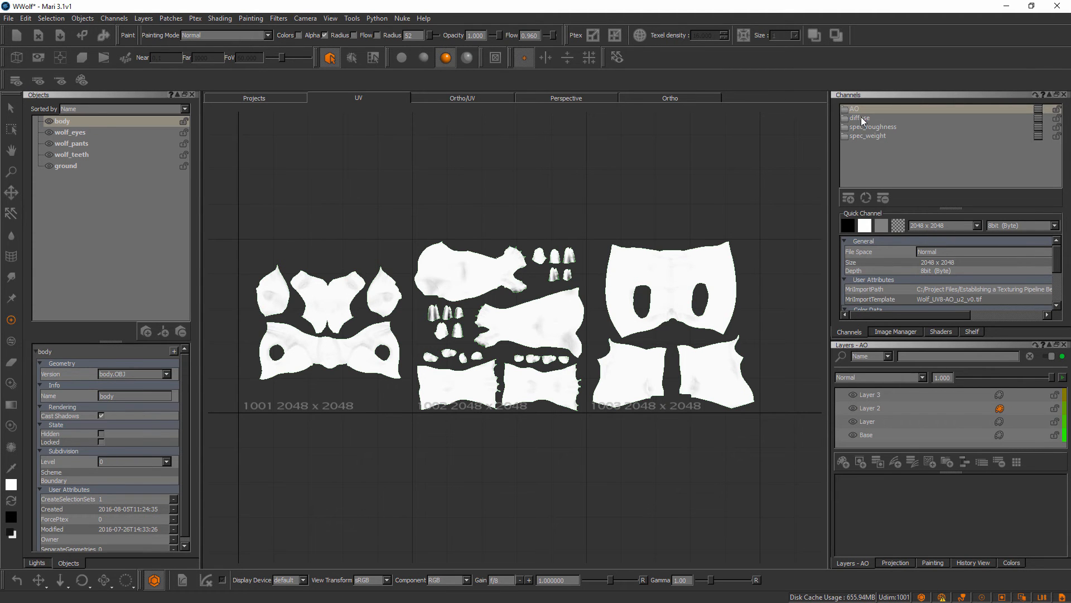
left_click(858, 117)
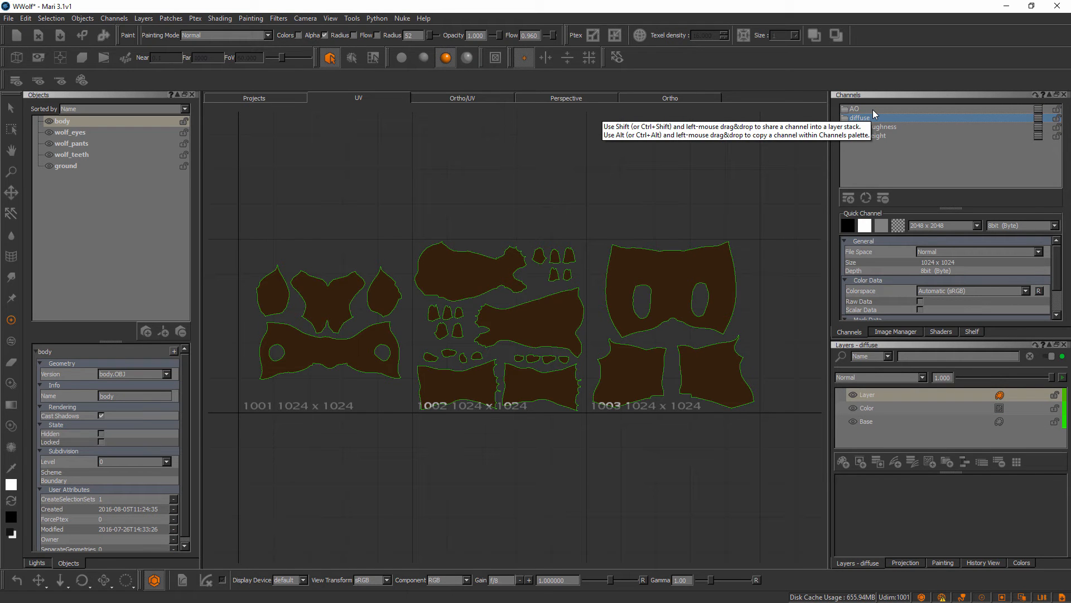
mouse_move(444, 397)
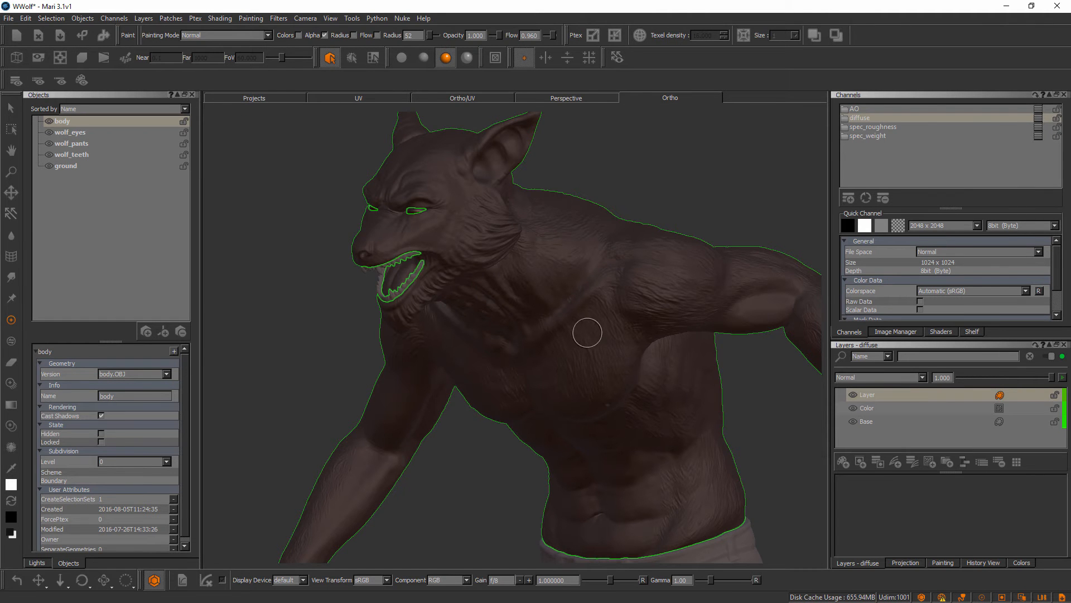
mouse_move(562, 340)
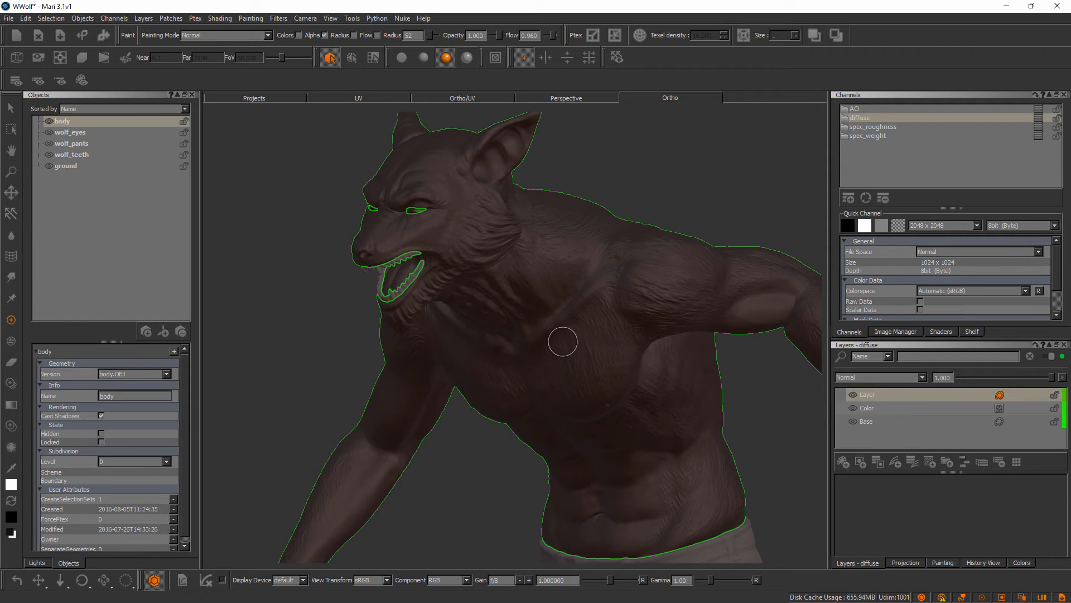
mouse_move(759, 213)
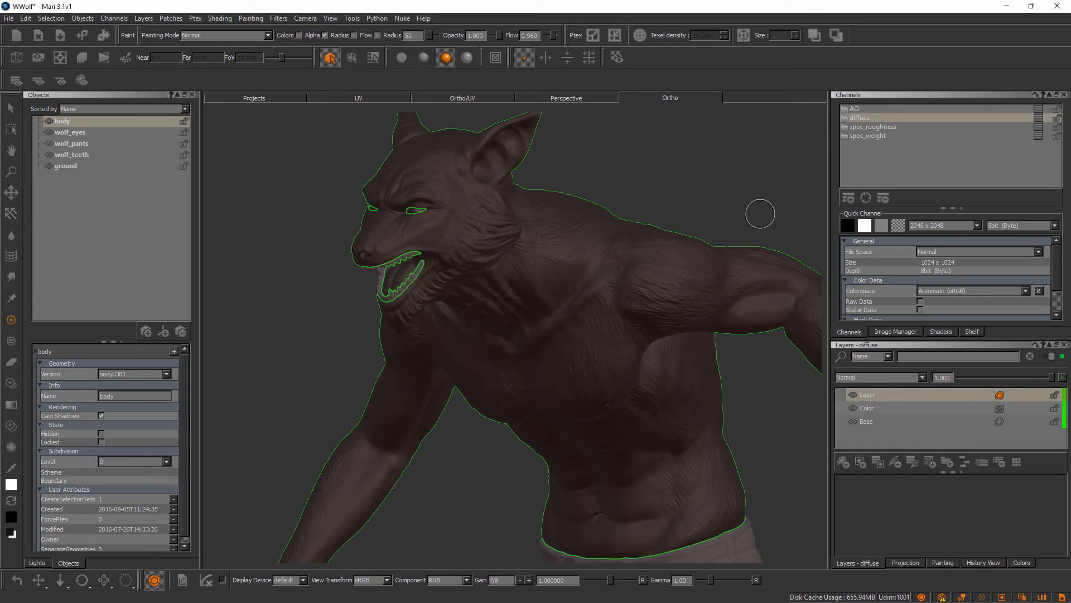
mouse_move(690, 275)
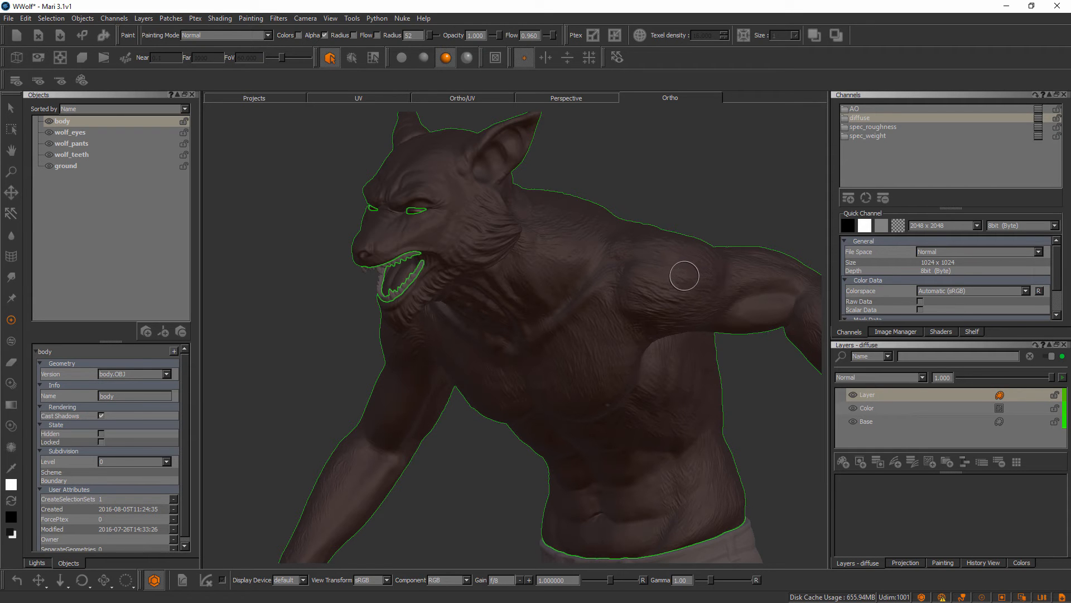
mouse_move(483, 133)
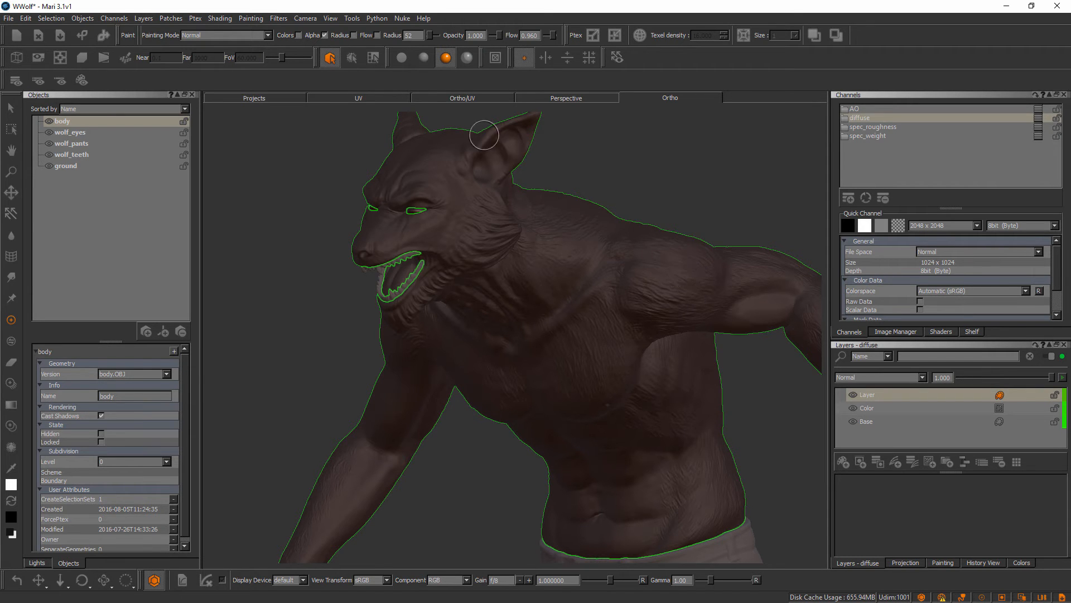
left_click(358, 98)
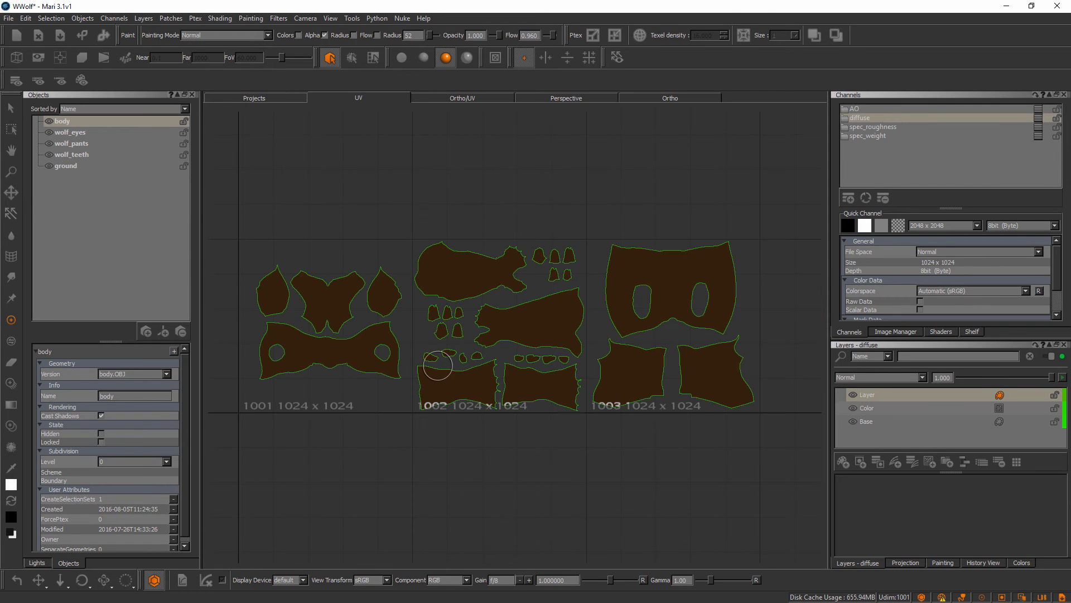
mouse_move(401, 360)
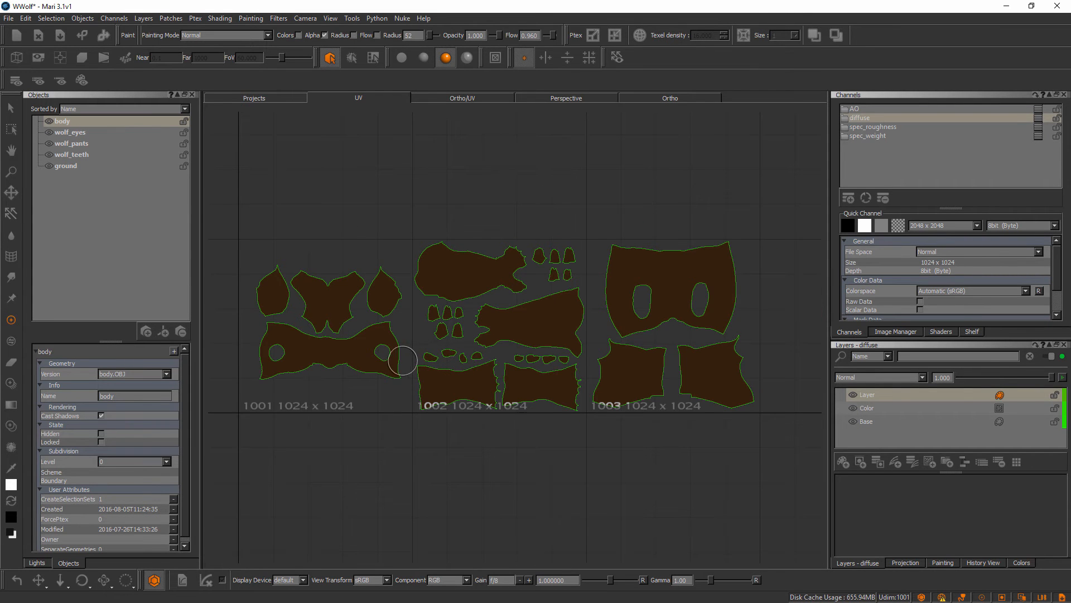
left_click(329, 57)
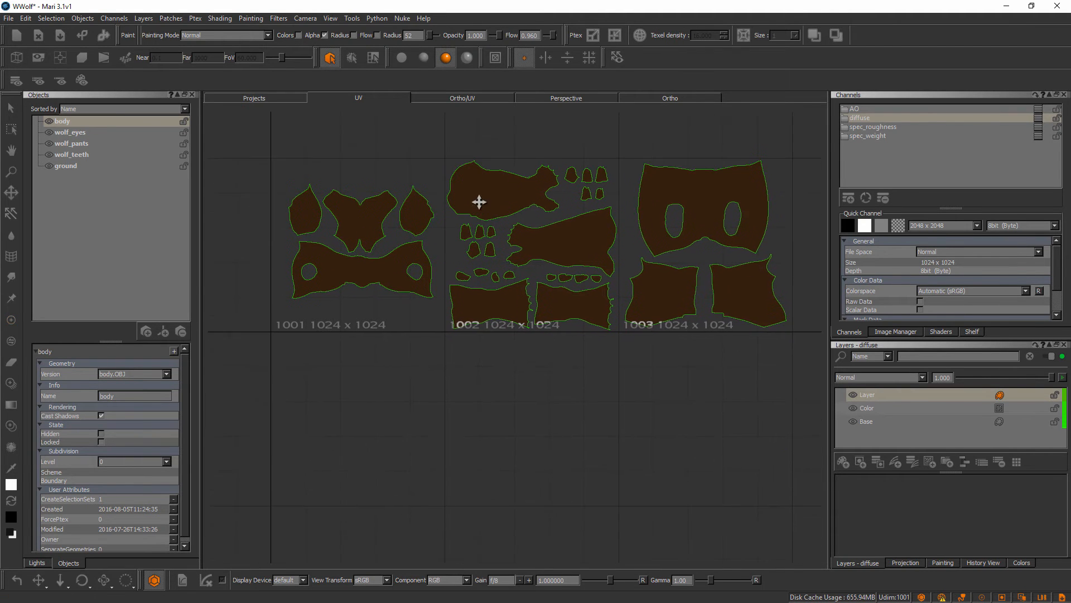
right_click(479, 202)
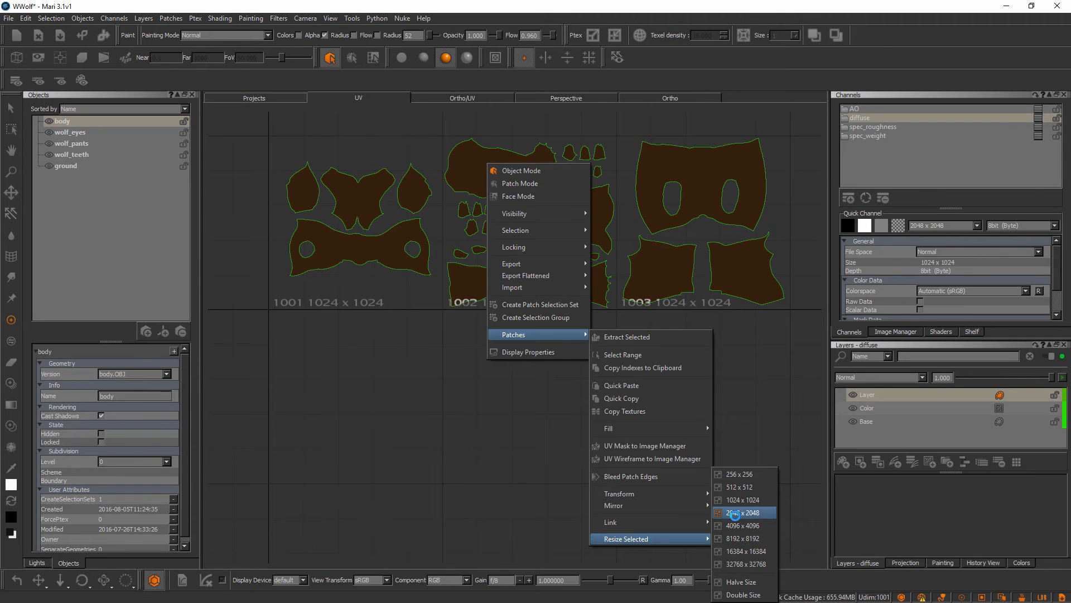
left_click(743, 512)
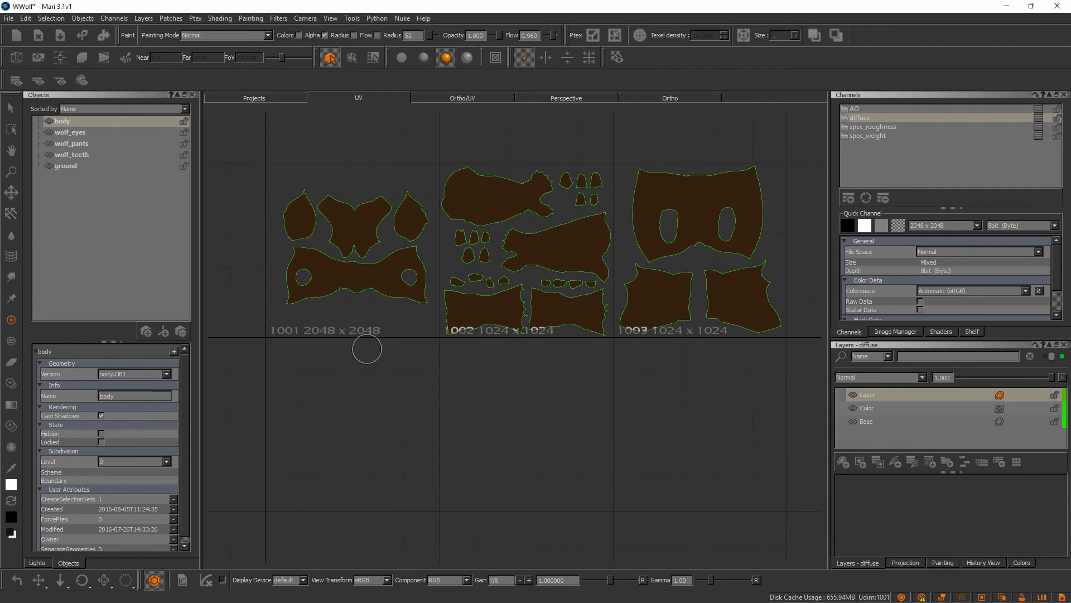
mouse_move(349, 338)
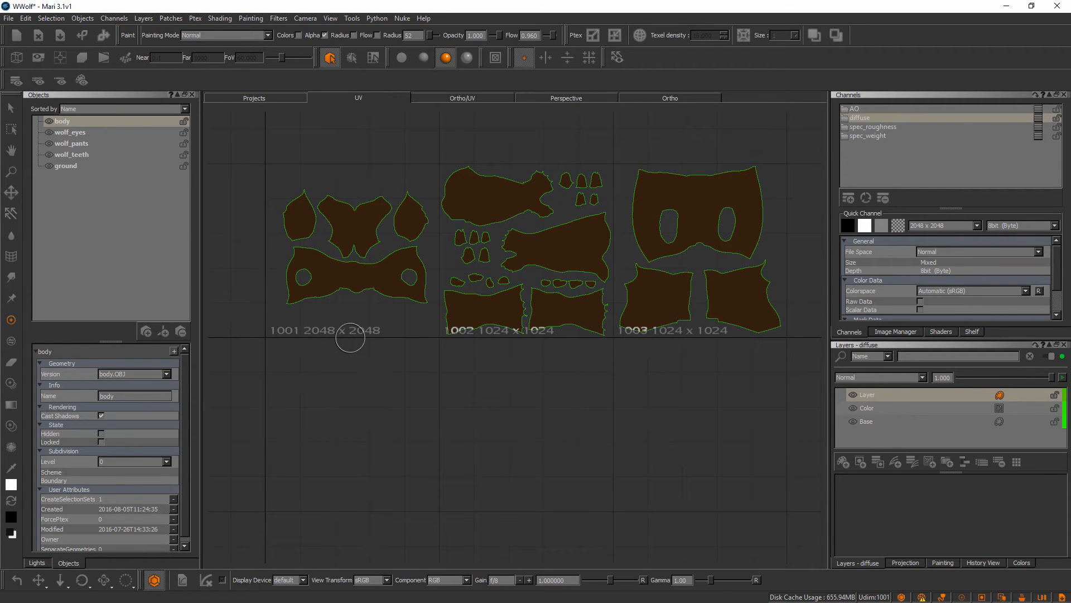
mouse_move(617, 323)
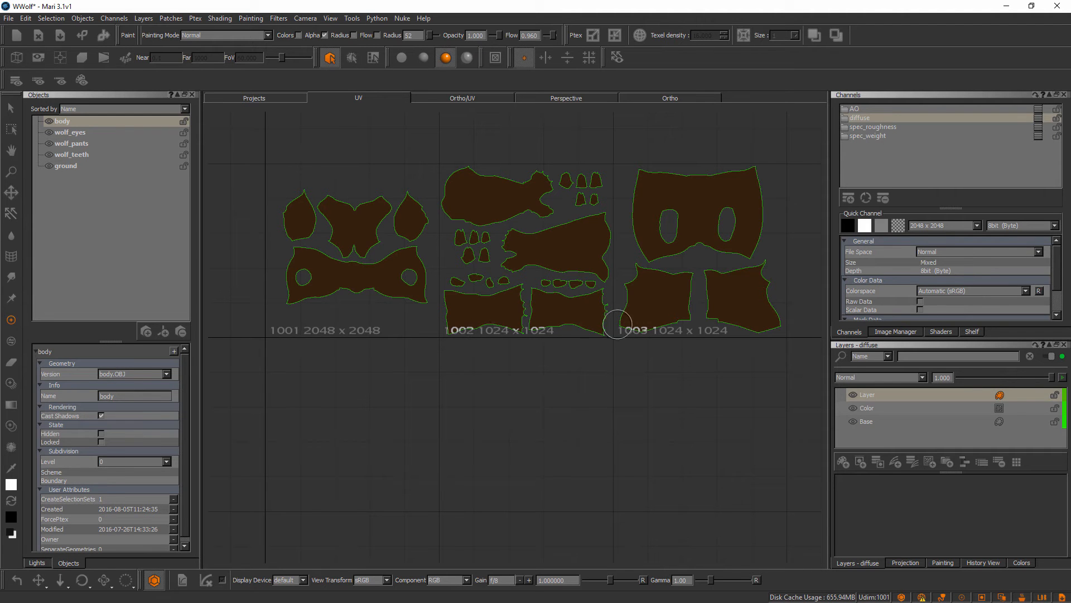
mouse_move(628, 331)
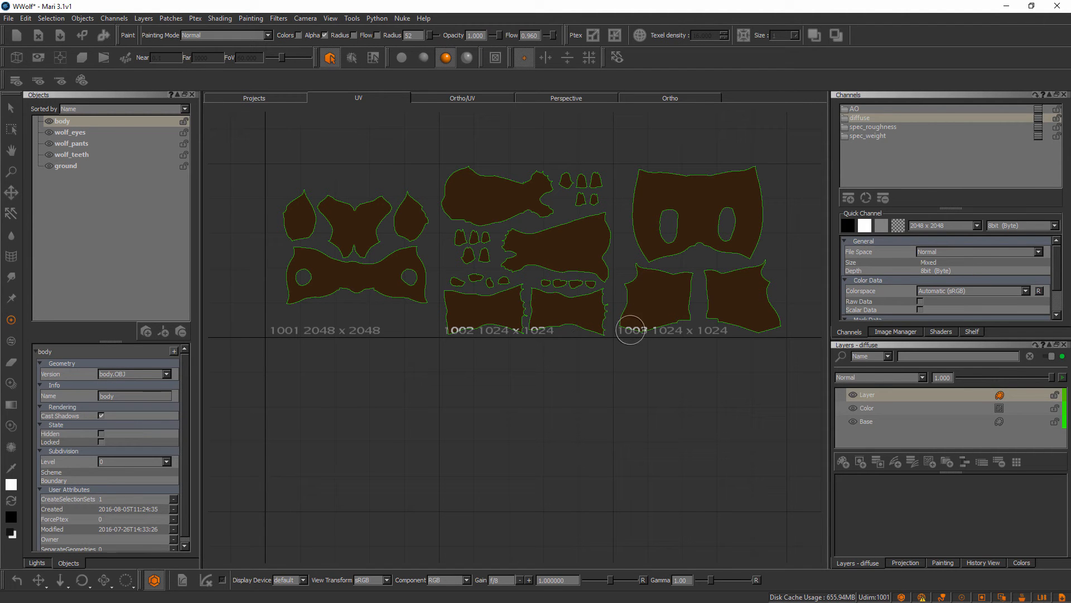
mouse_move(612, 349)
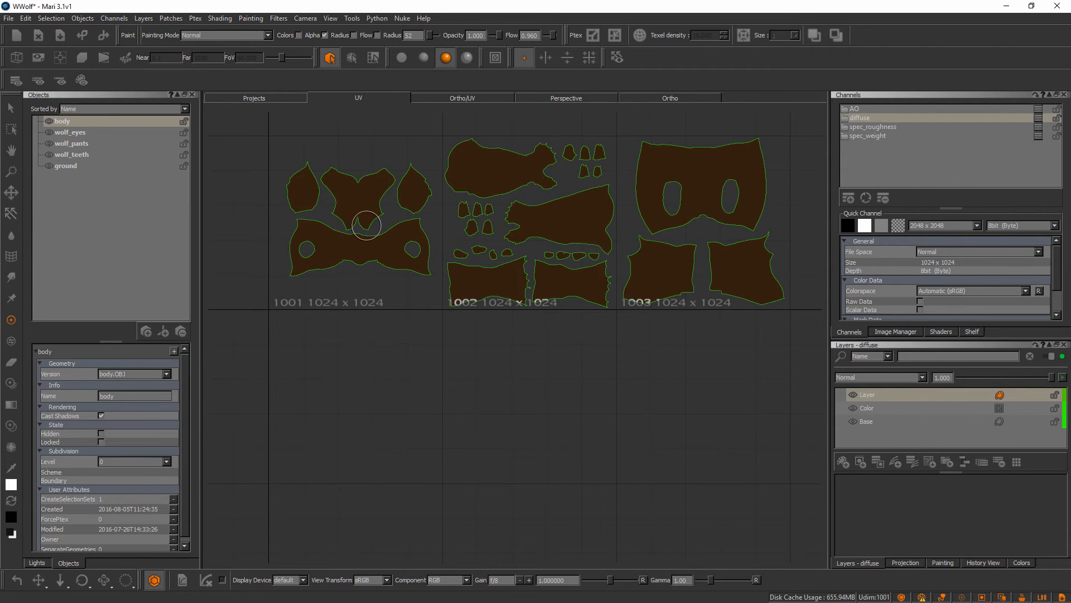
mouse_move(488, 213)
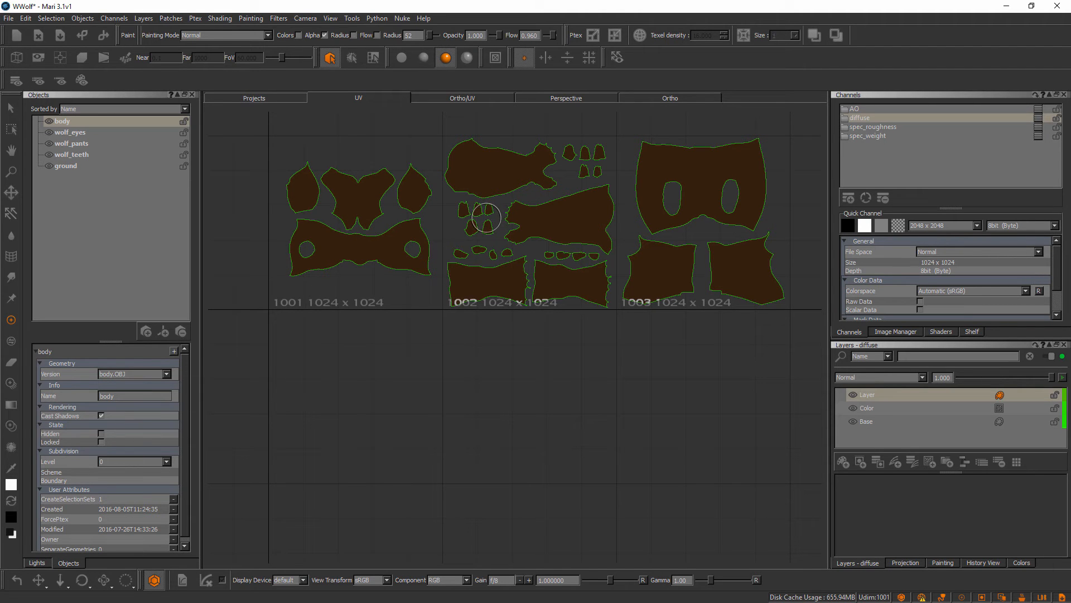
mouse_move(443, 190)
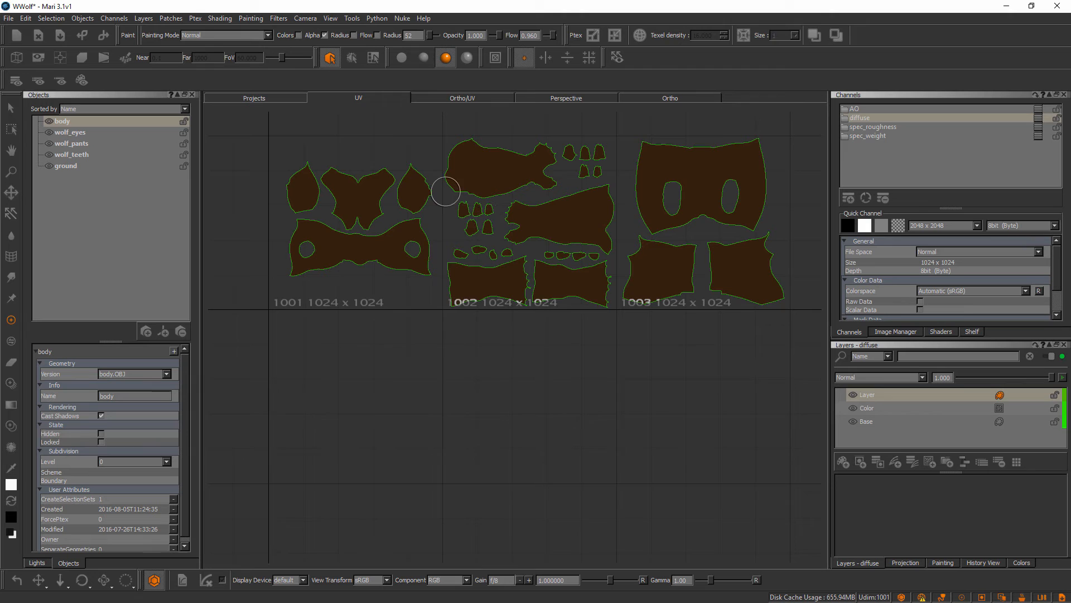
Step: Switch the selection mode to individual patches
left_click(352, 57)
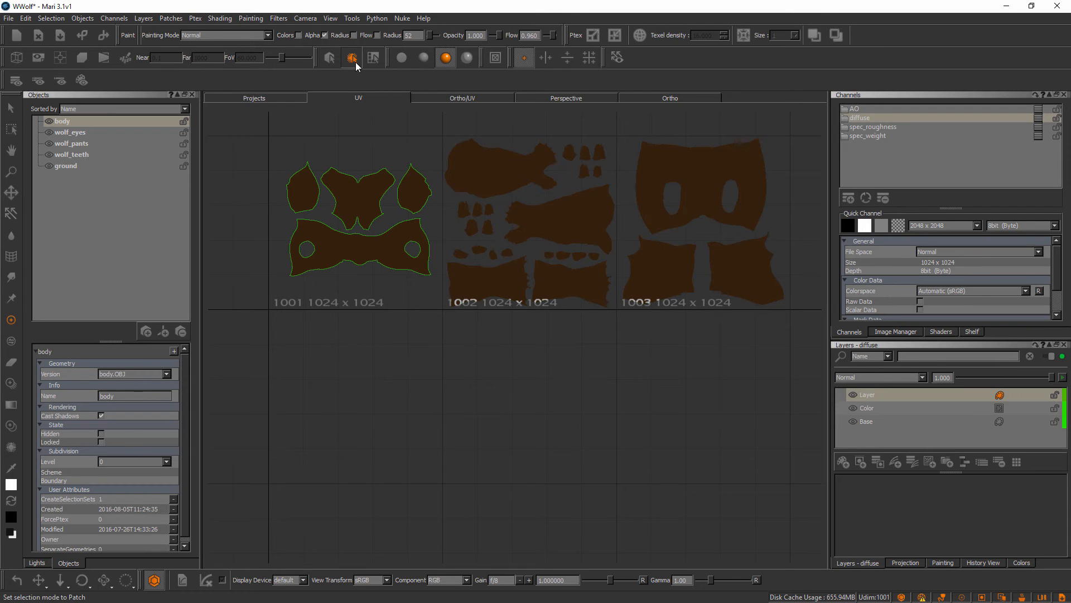
left_click(351, 57)
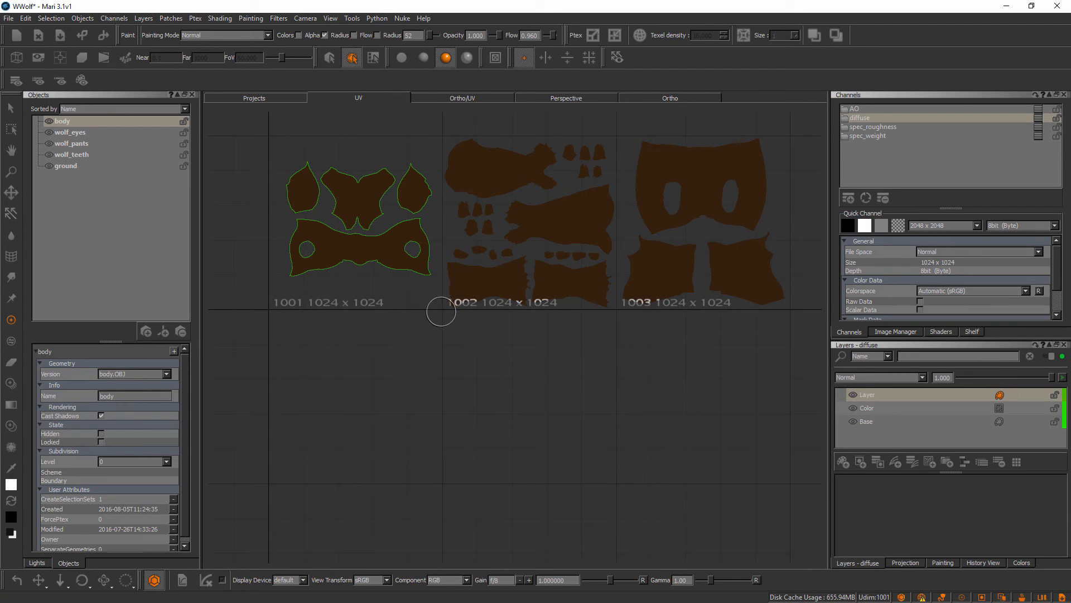
left_click(351, 57)
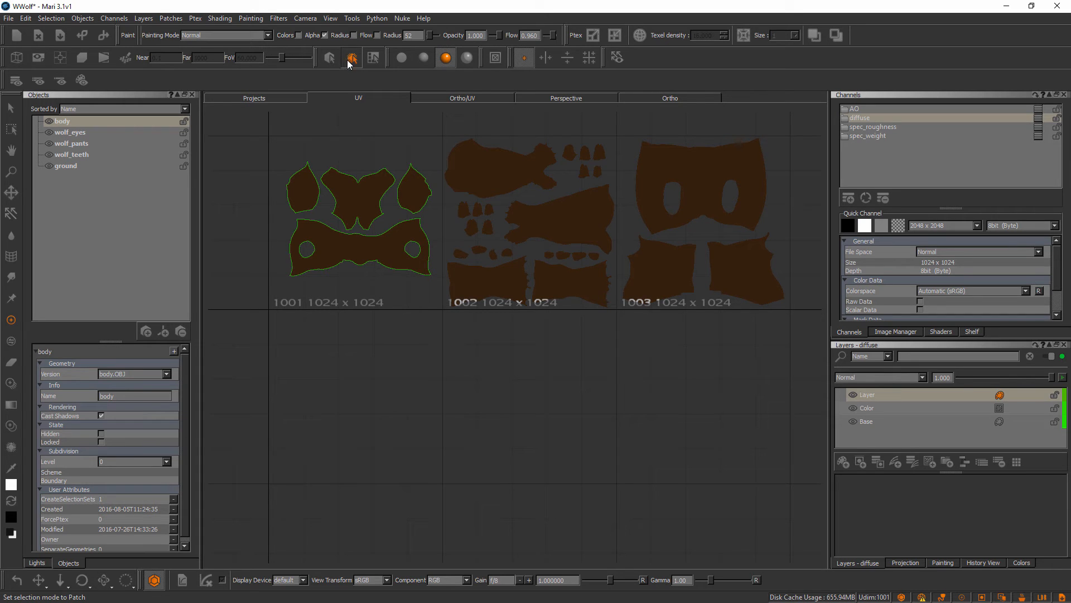
left_click(329, 57)
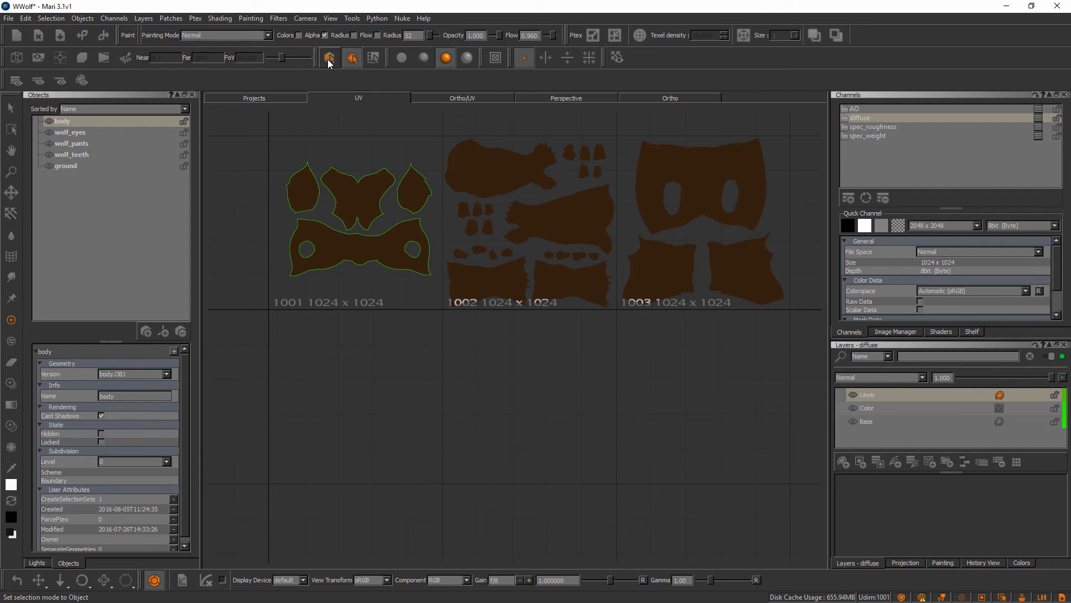
mouse_move(329, 61)
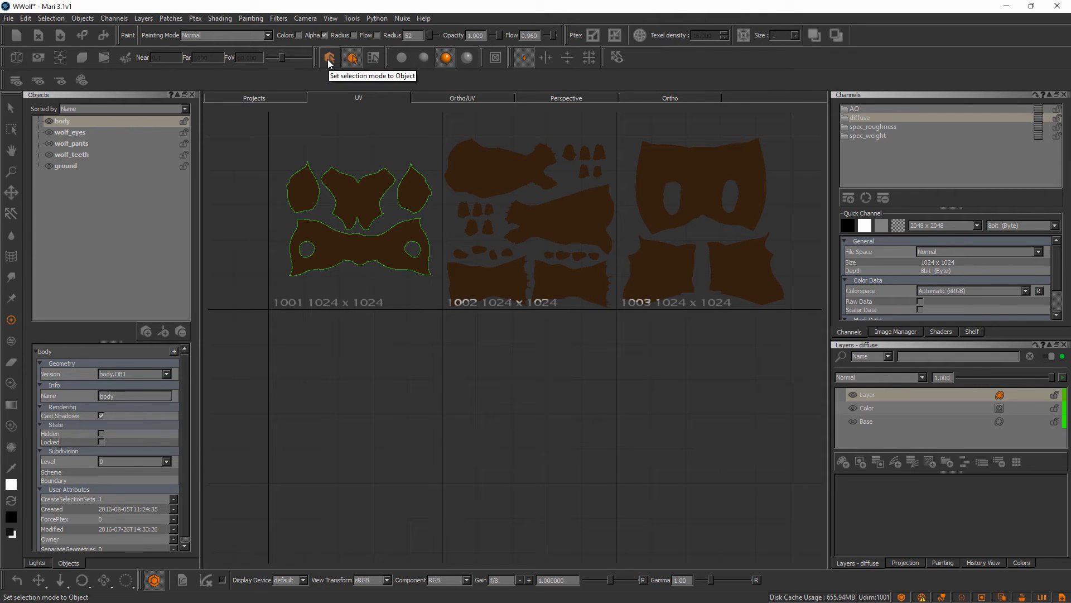
left_click(372, 57)
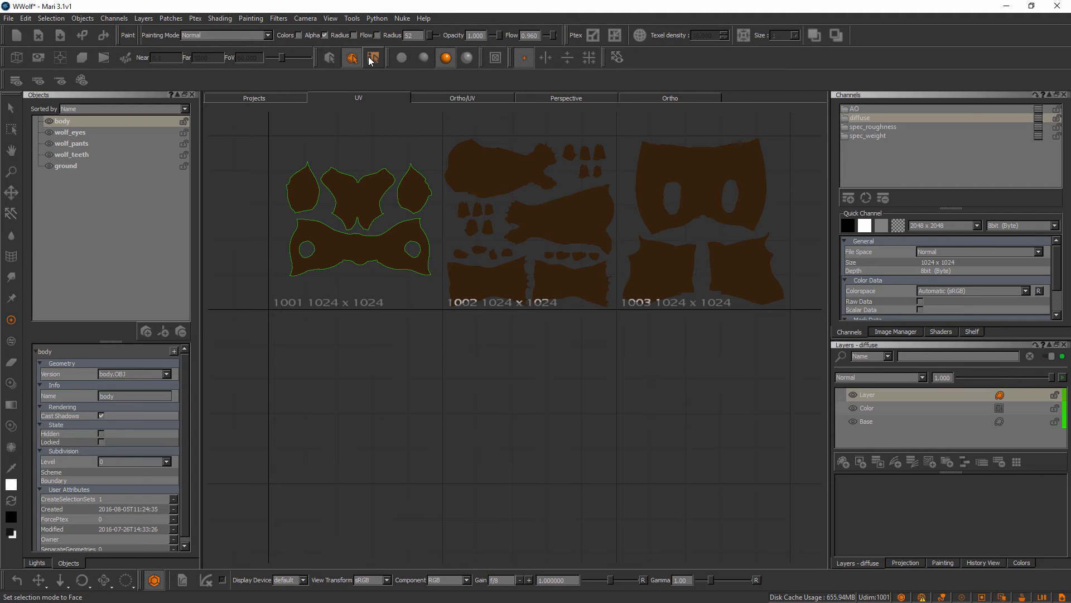
left_click(373, 57)
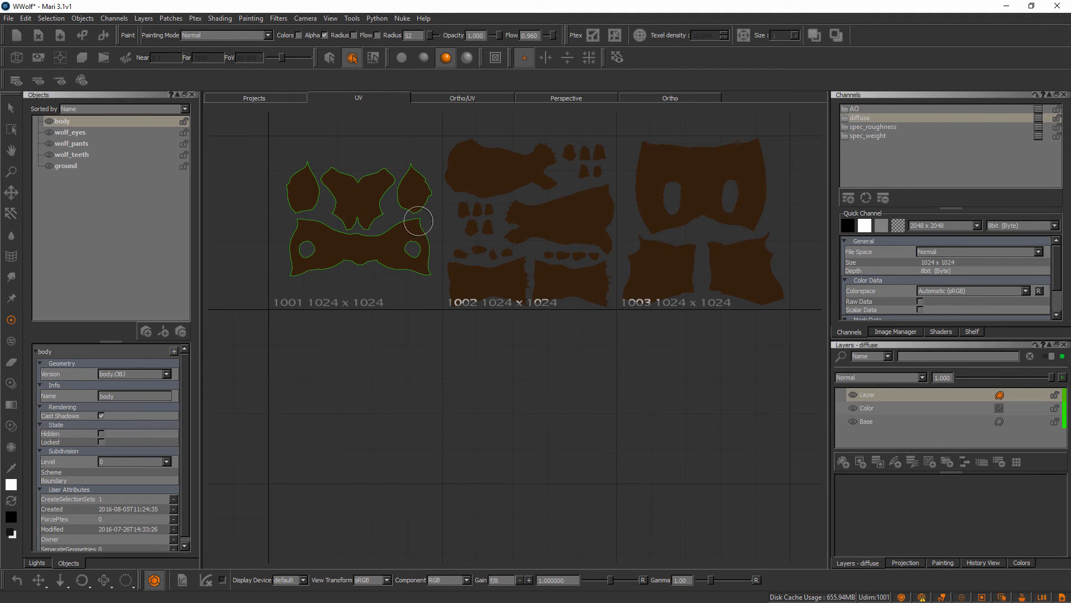
mouse_move(487, 266)
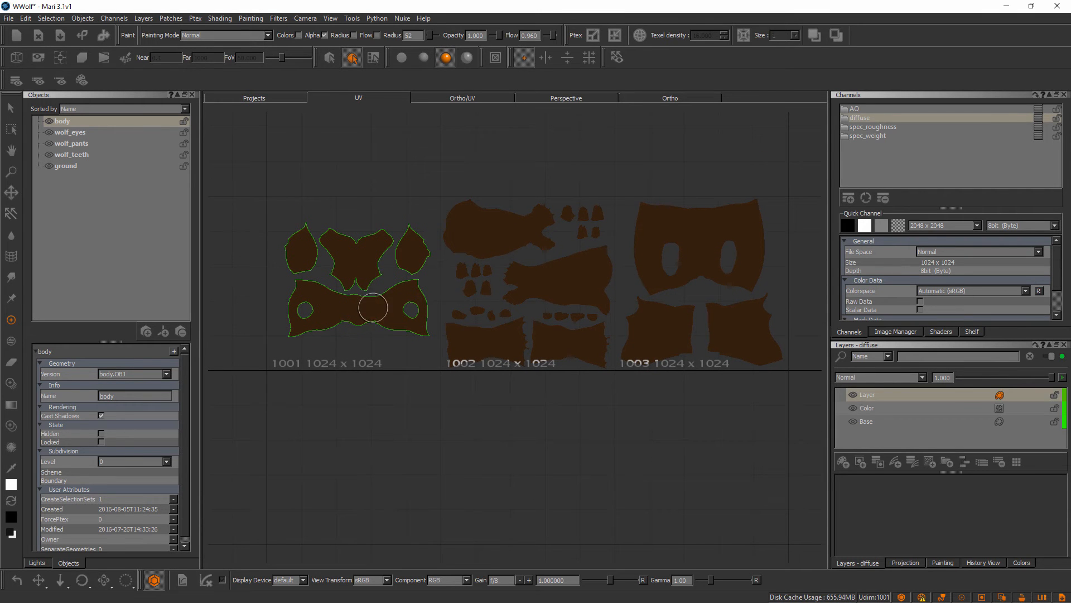
mouse_move(376, 310)
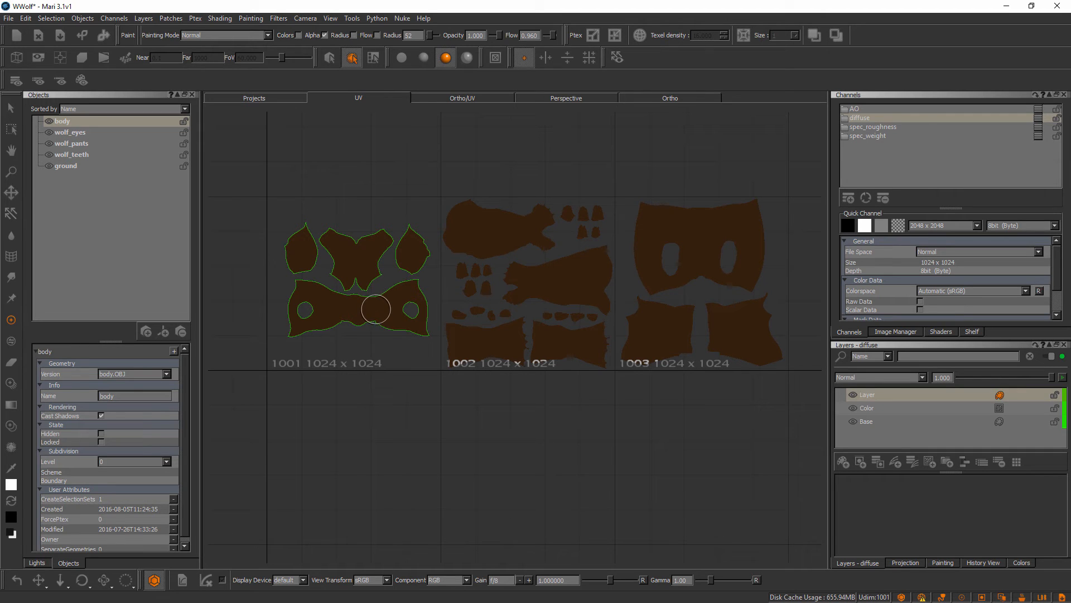
mouse_move(489, 281)
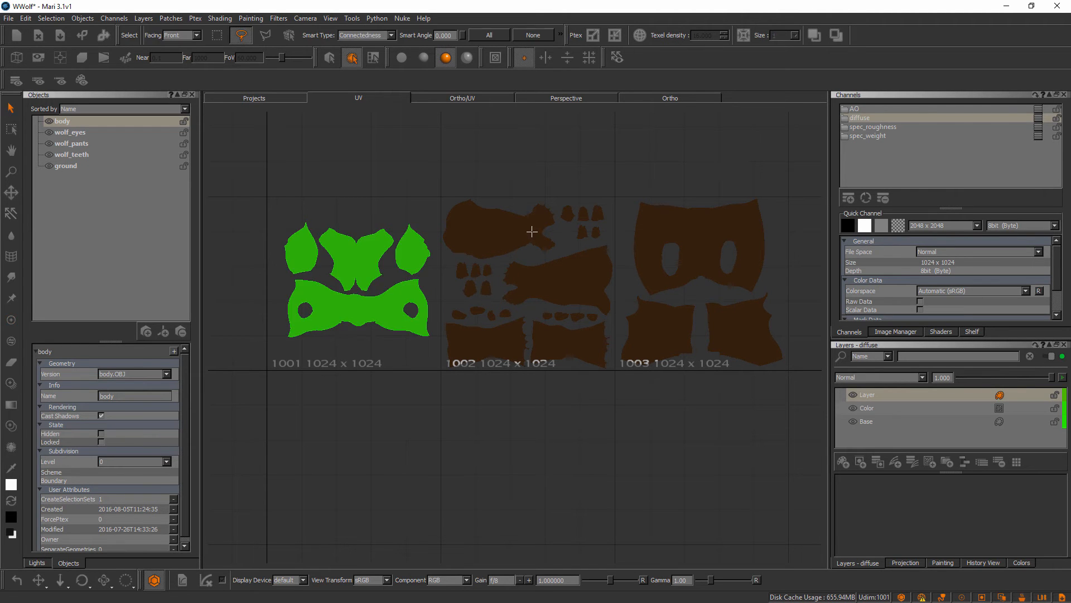
mouse_move(649, 171)
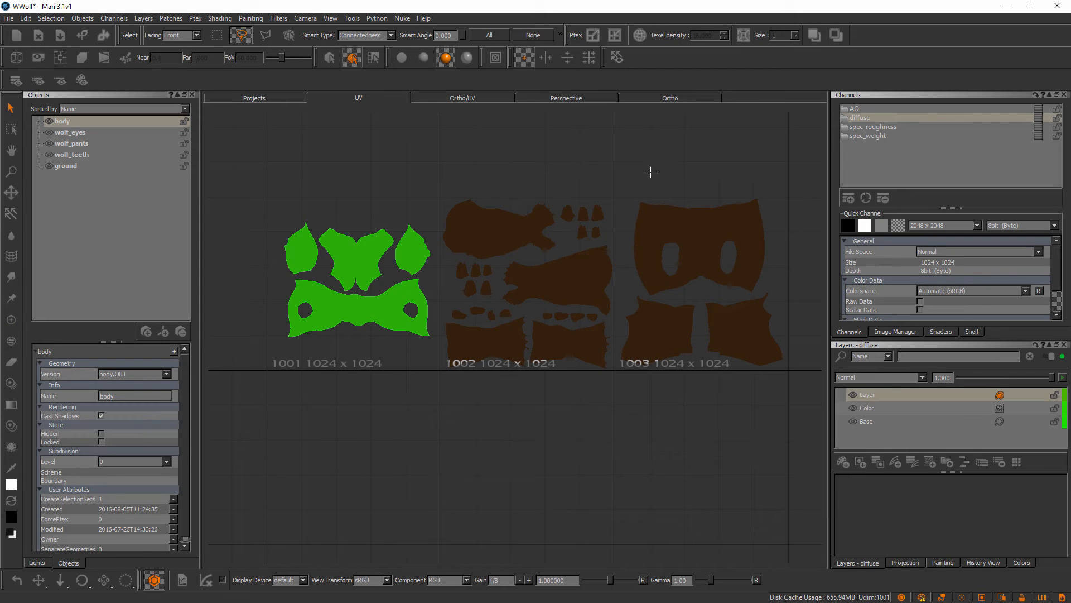
Step: Marquee-select body patches 1001-1003 and resize them to 2048 x 2048
left_click_drag(650, 172, 558, 252)
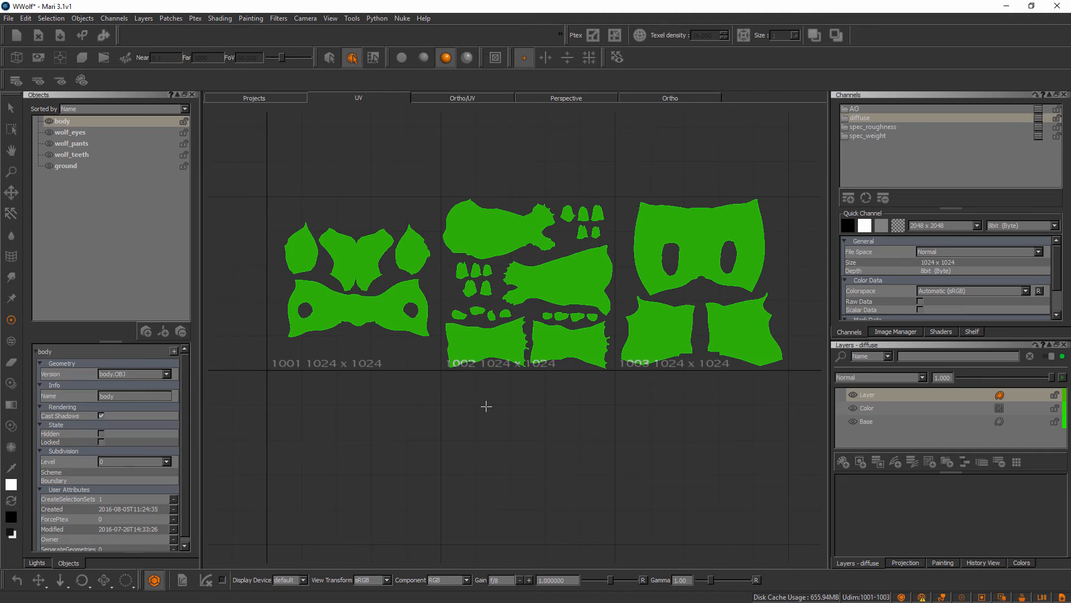
left_click(351, 57)
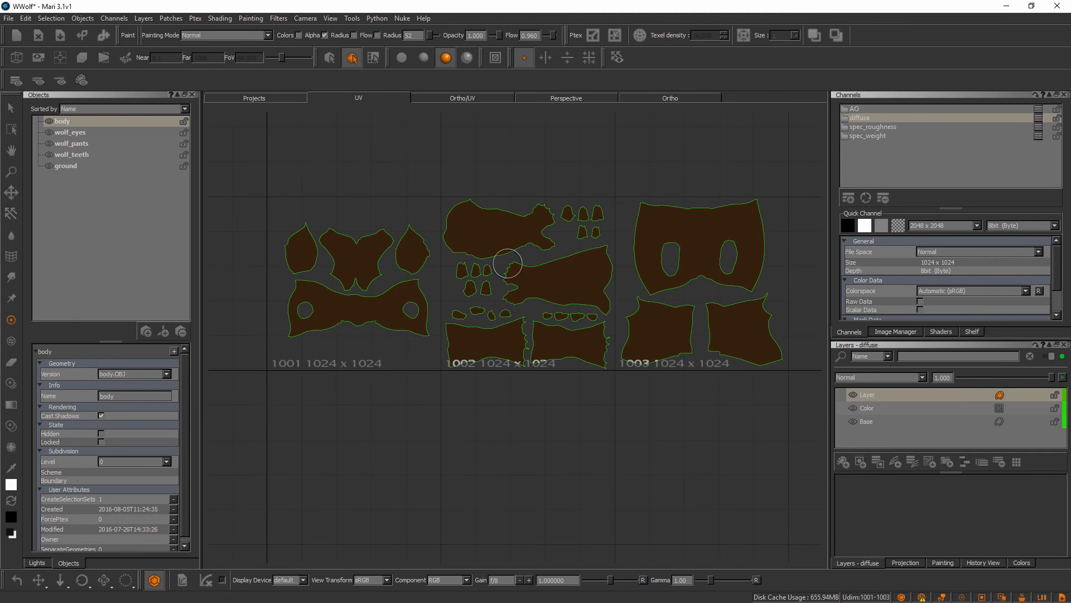
right_click(507, 262)
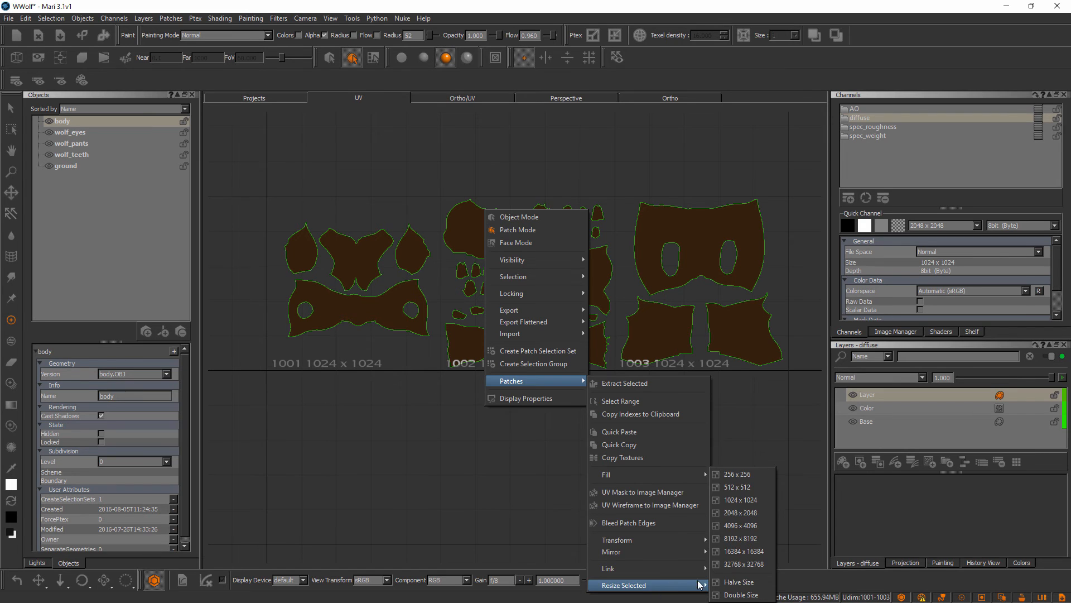
left_click(739, 512)
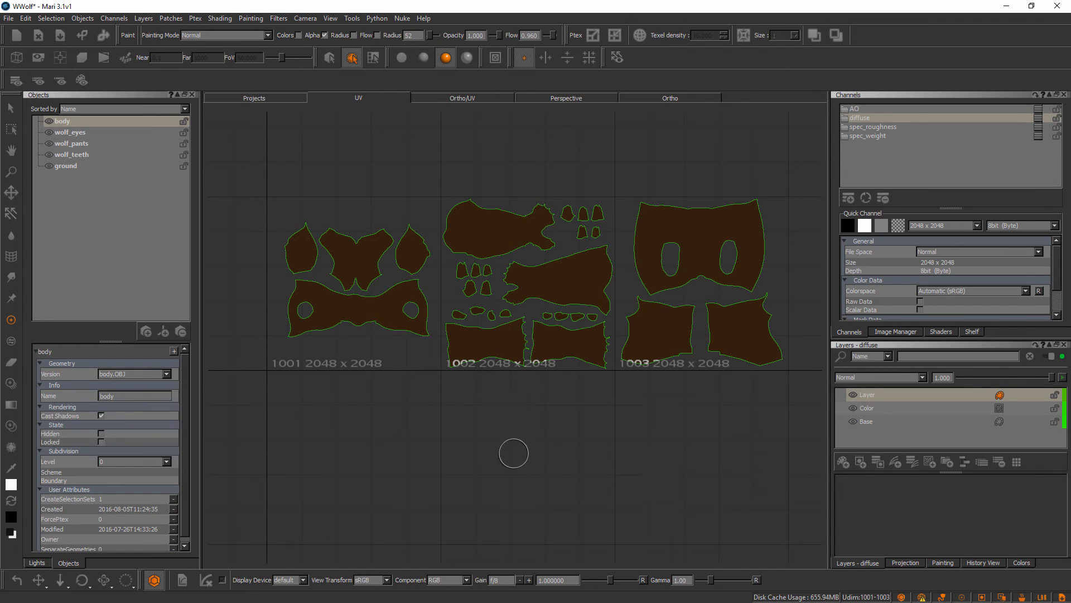
mouse_move(345, 379)
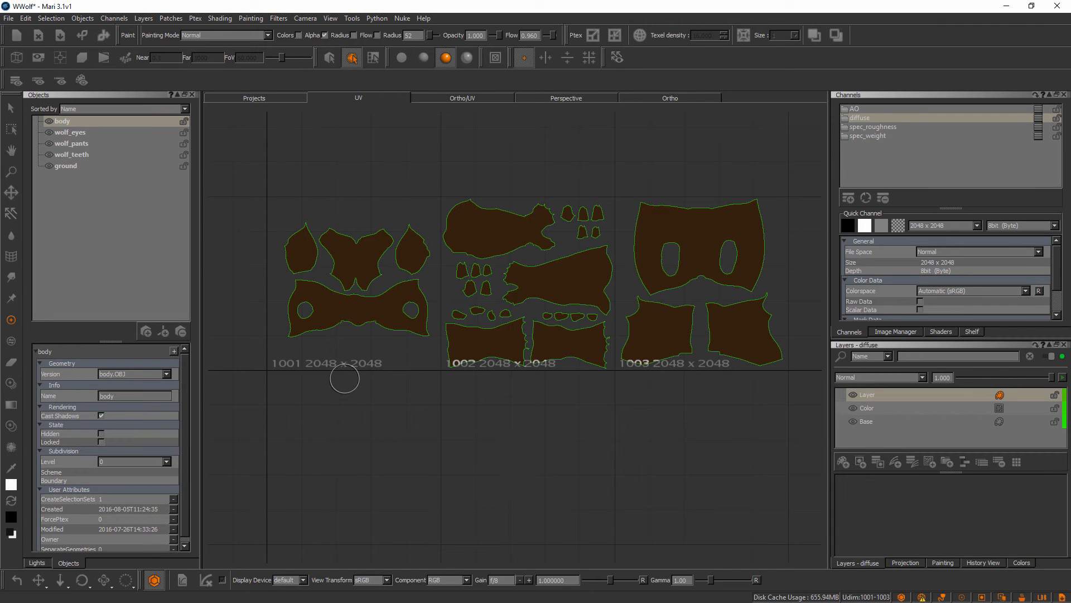
mouse_move(560, 370)
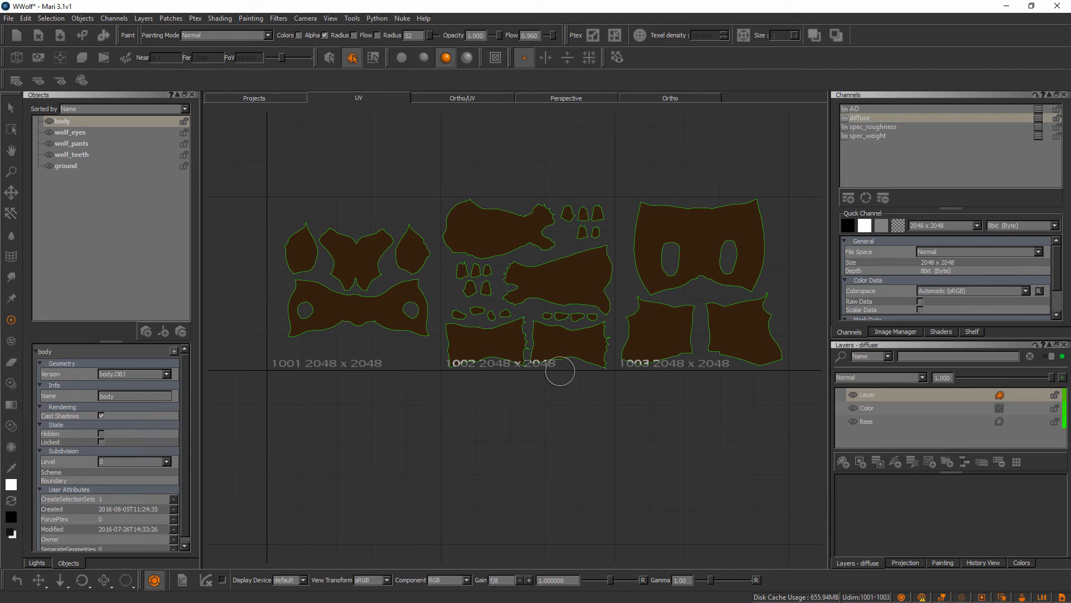
mouse_move(576, 269)
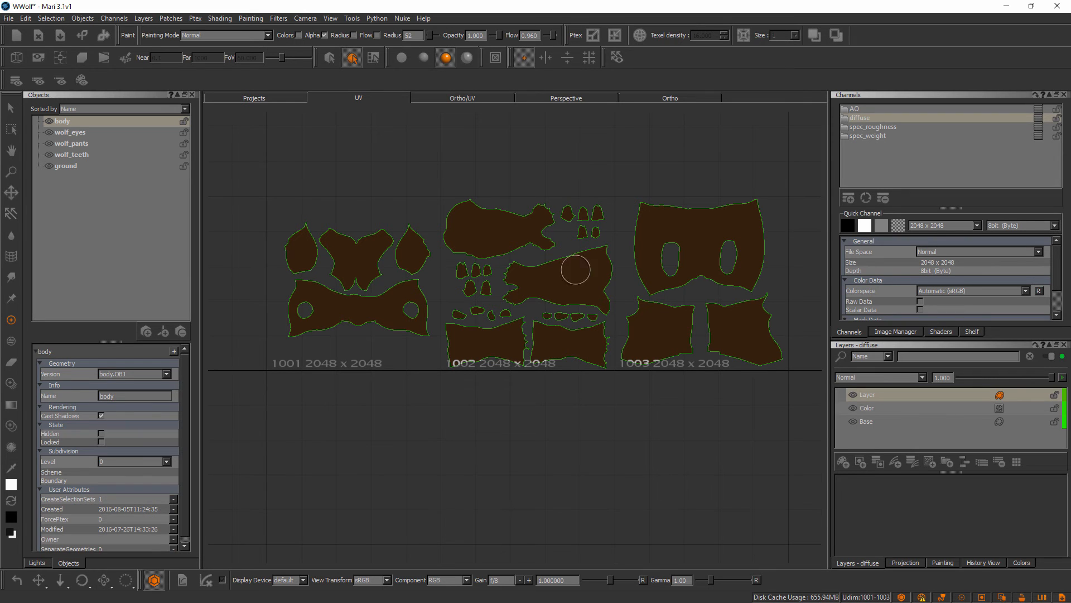
mouse_move(522, 244)
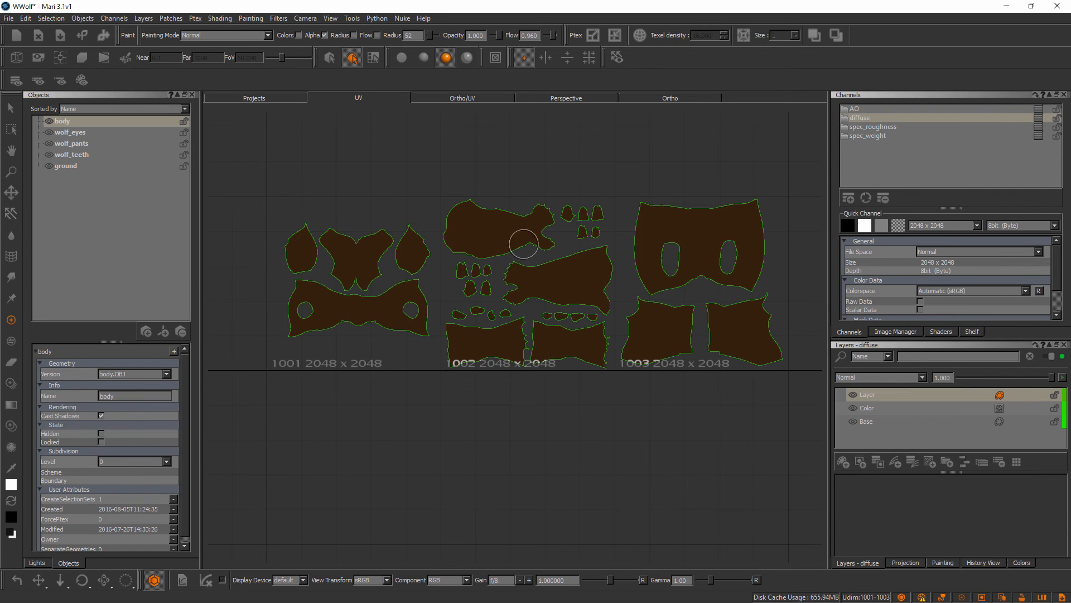
Step: Return to the 3D view and make the wolf_eyes object current with its shader settings shown
left_click(668, 98)
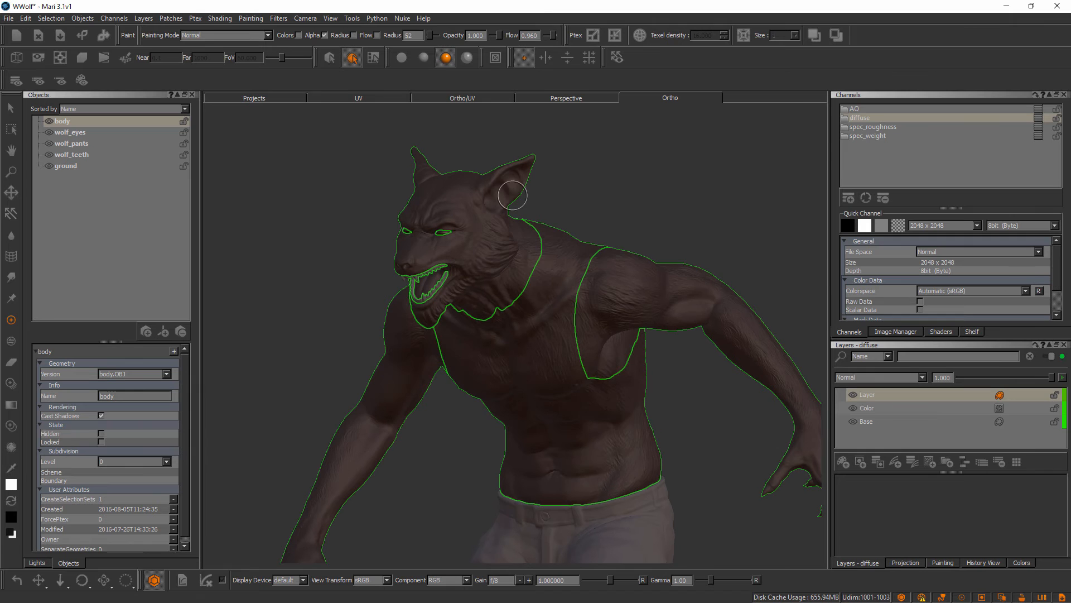
mouse_move(576, 345)
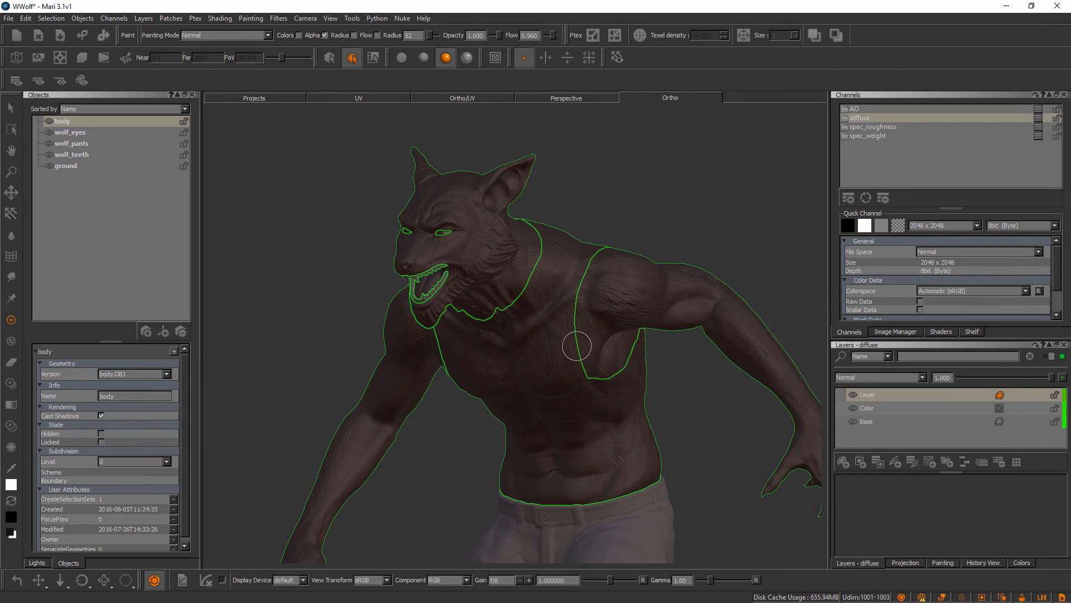
mouse_move(470, 186)
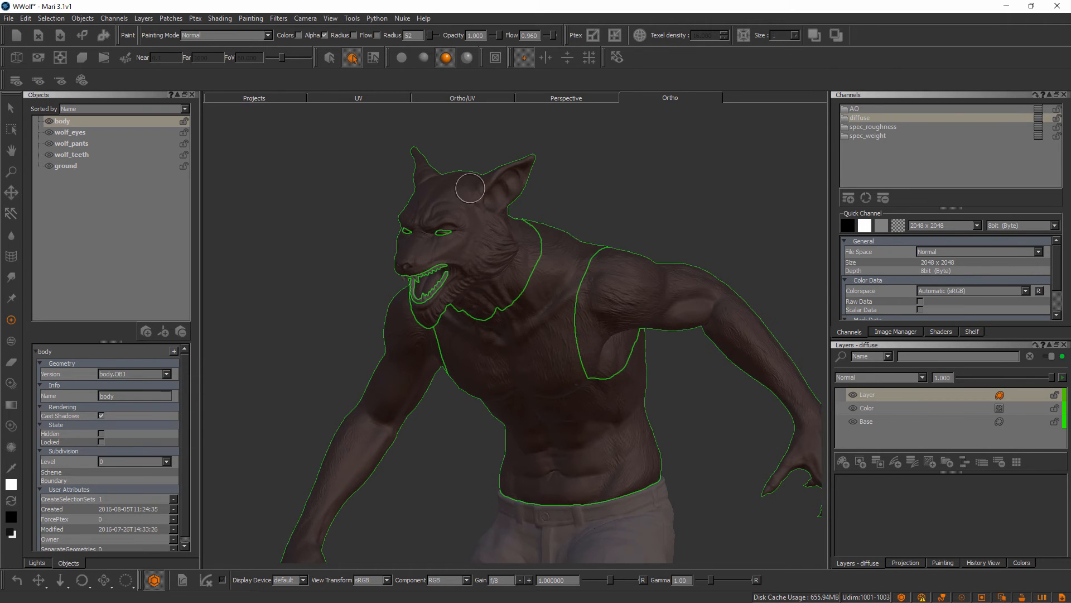
mouse_move(538, 334)
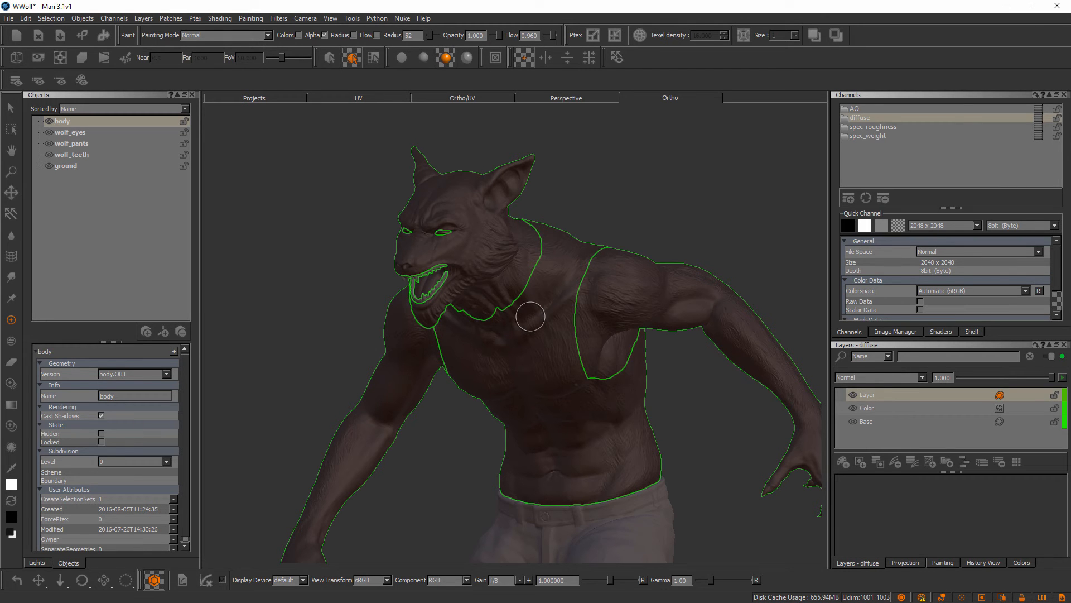
mouse_move(659, 321)
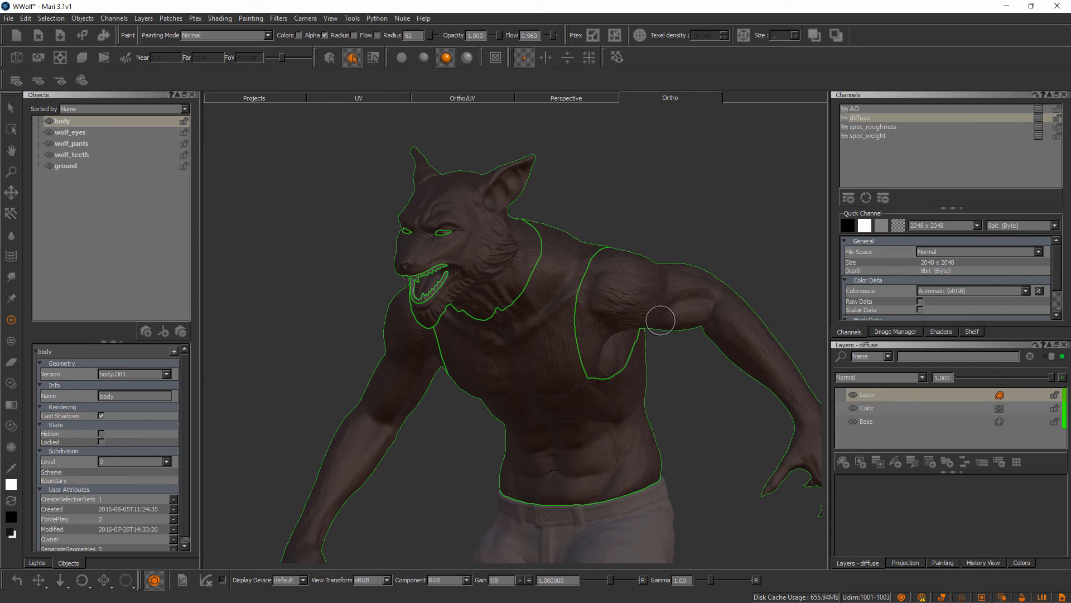
mouse_move(125, 159)
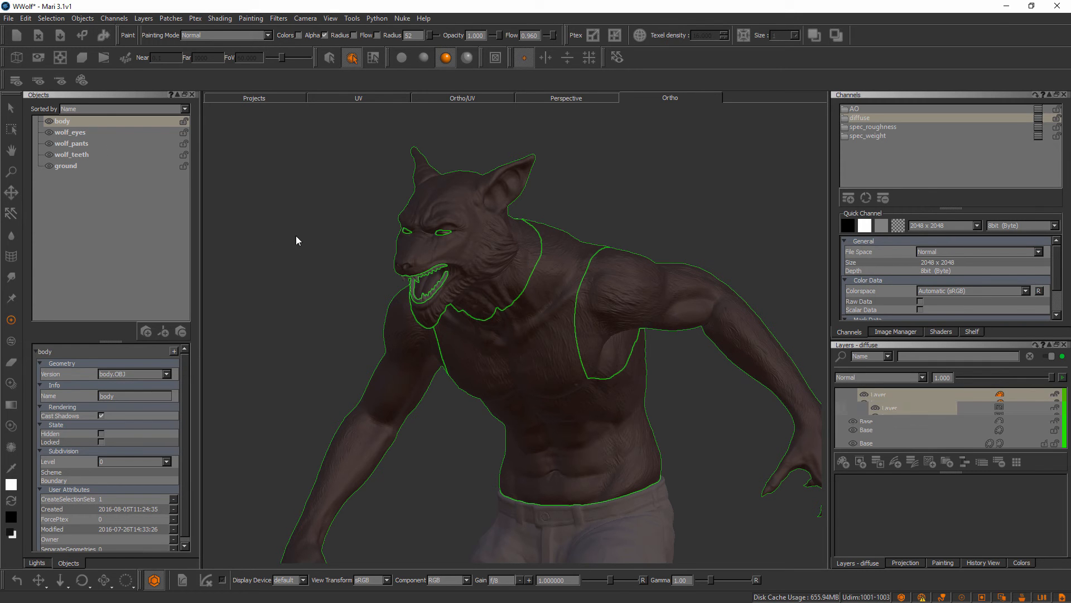
left_click(69, 132)
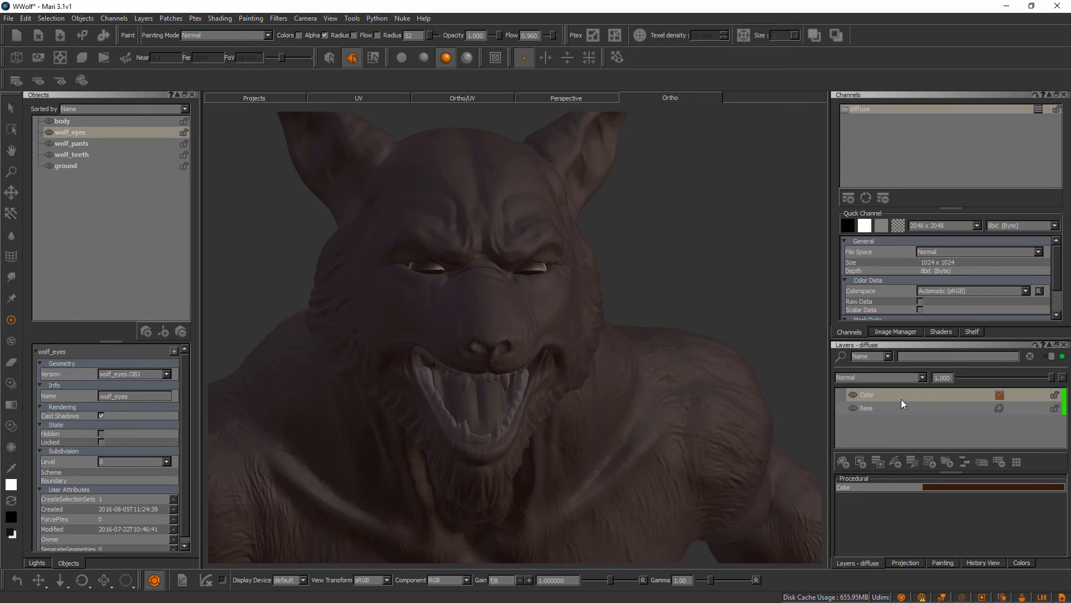
mouse_move(919, 376)
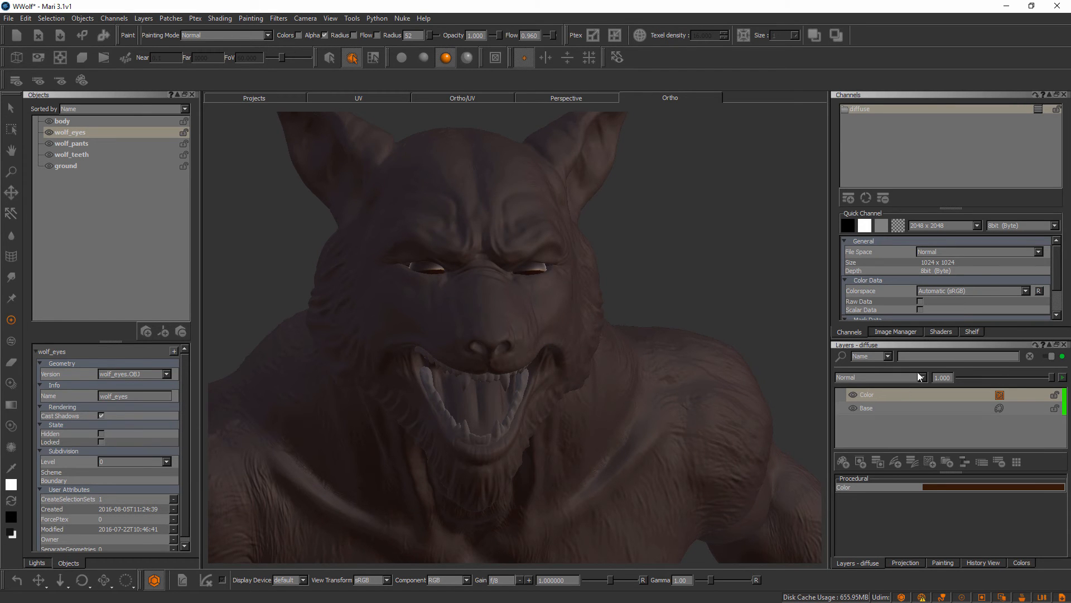
left_click(940, 331)
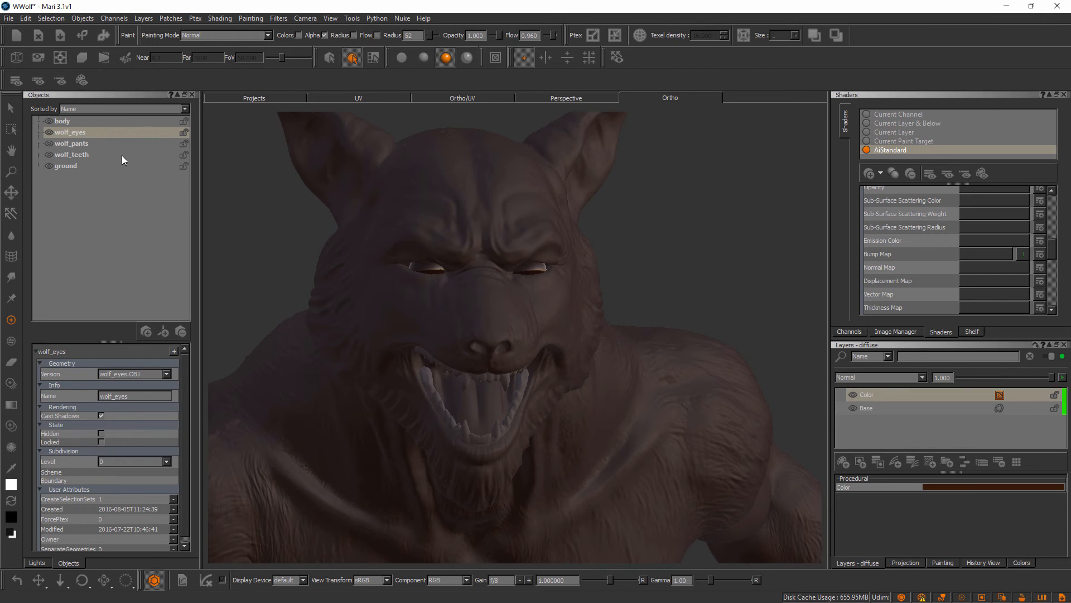
Step: On the UV view with the Base layer active, bring up the resize options for eye patch 1001
left_click(358, 98)
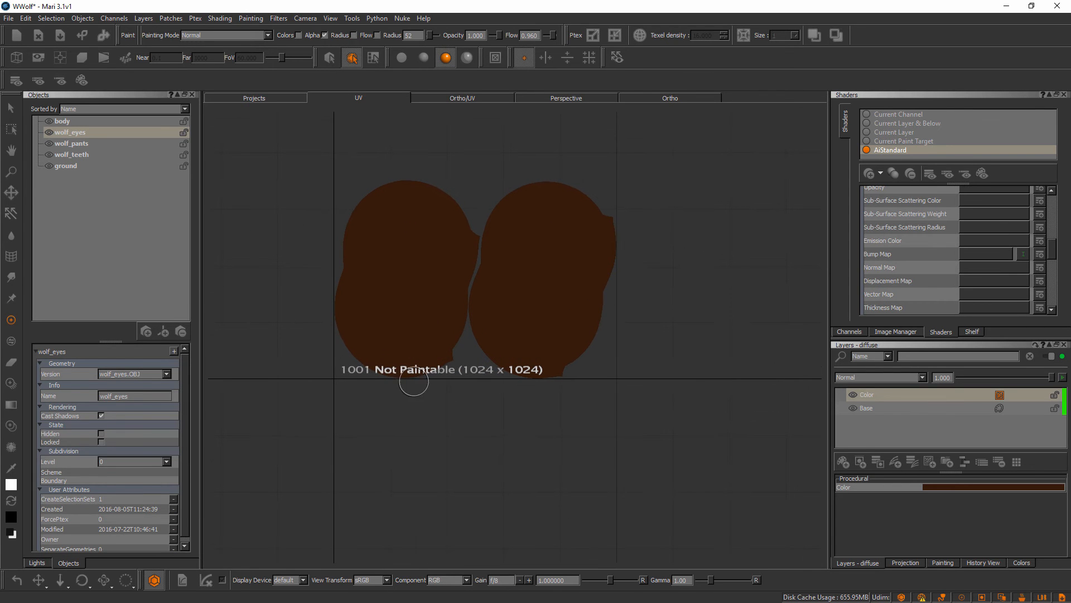
mouse_move(750, 370)
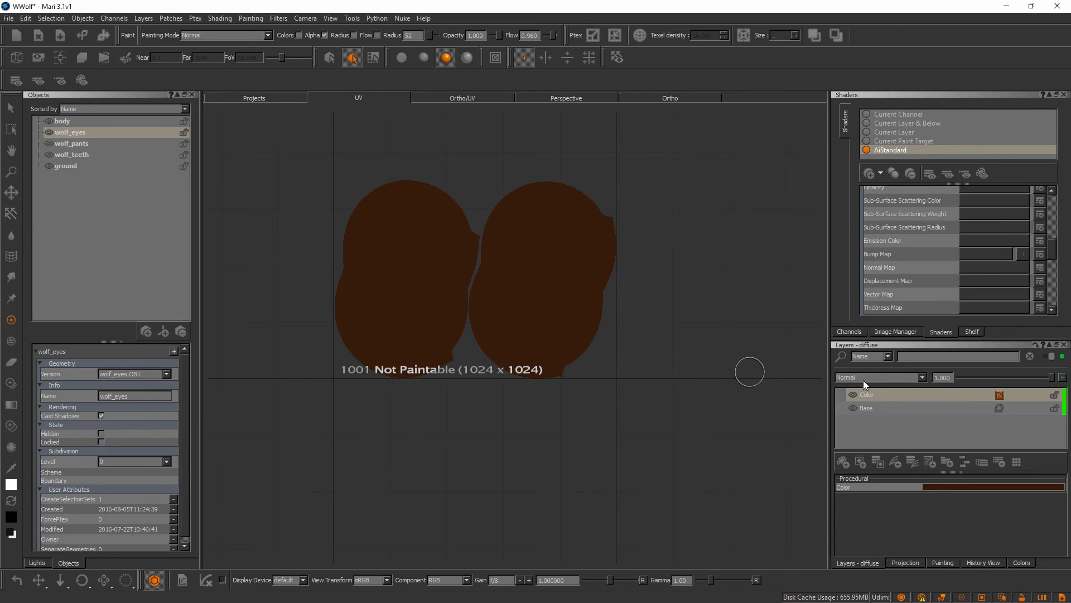
mouse_move(999, 393)
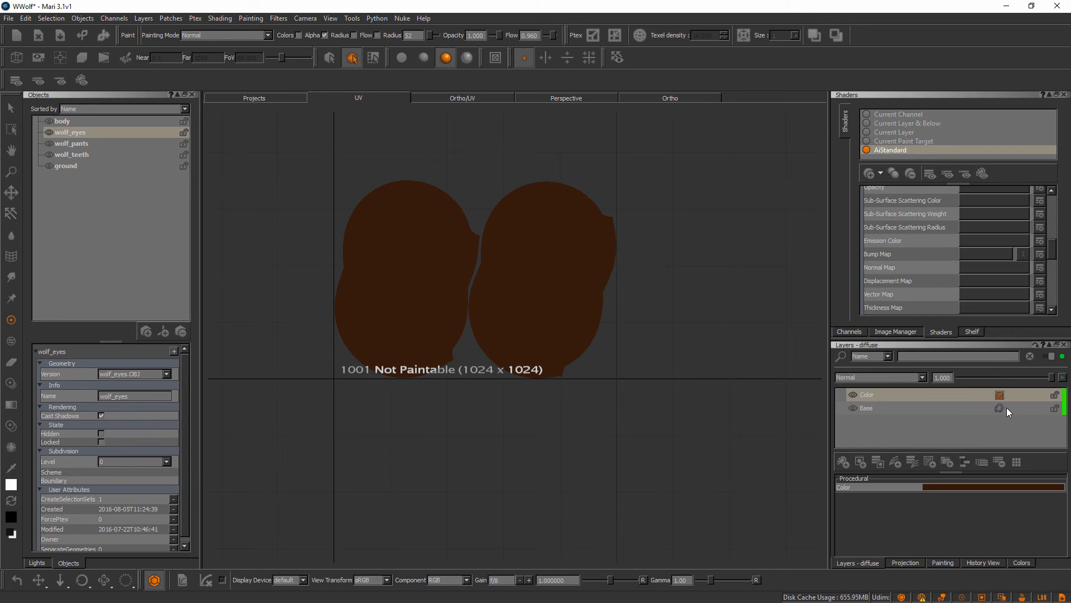
left_click(866, 408)
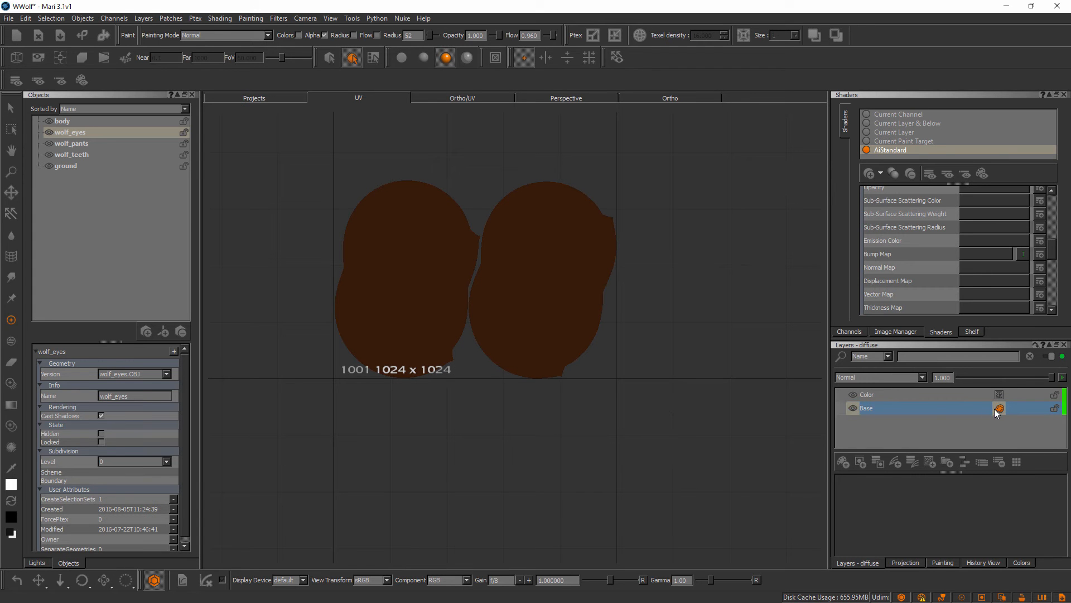
mouse_move(544, 367)
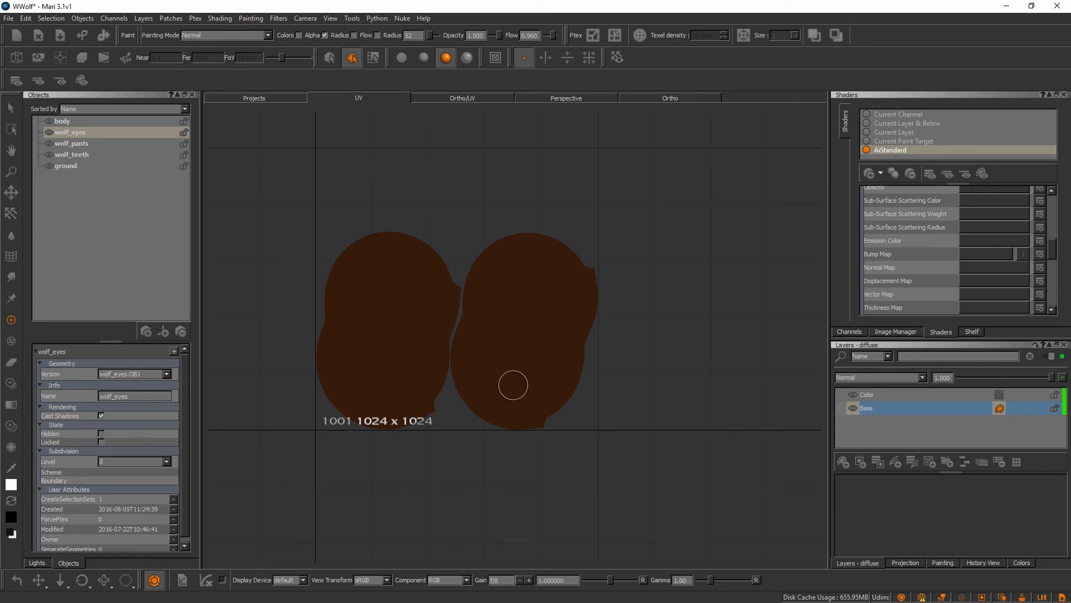
left_click(848, 331)
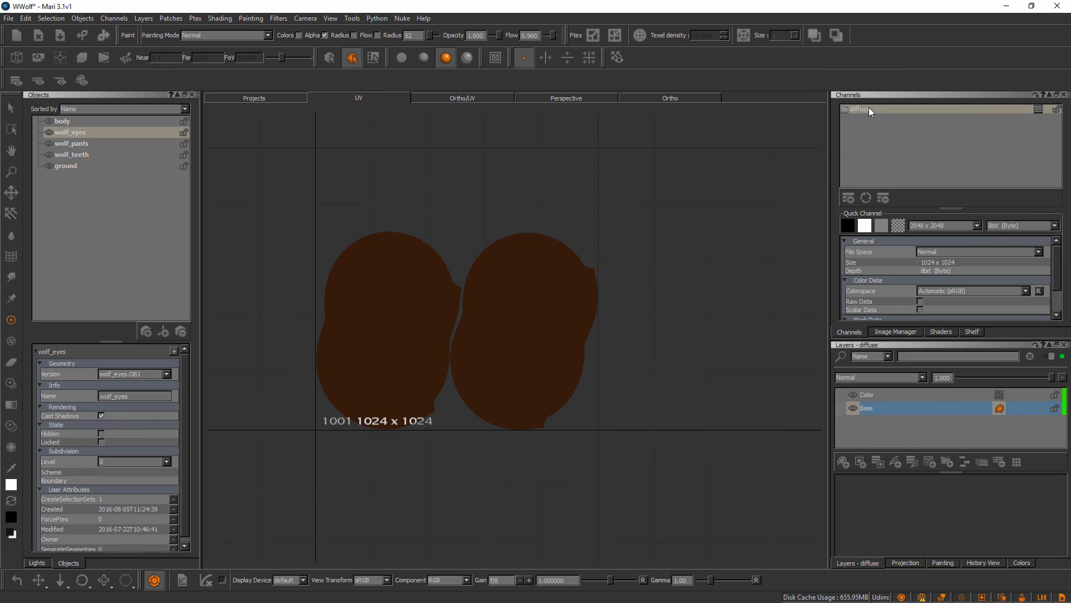
left_click(882, 109)
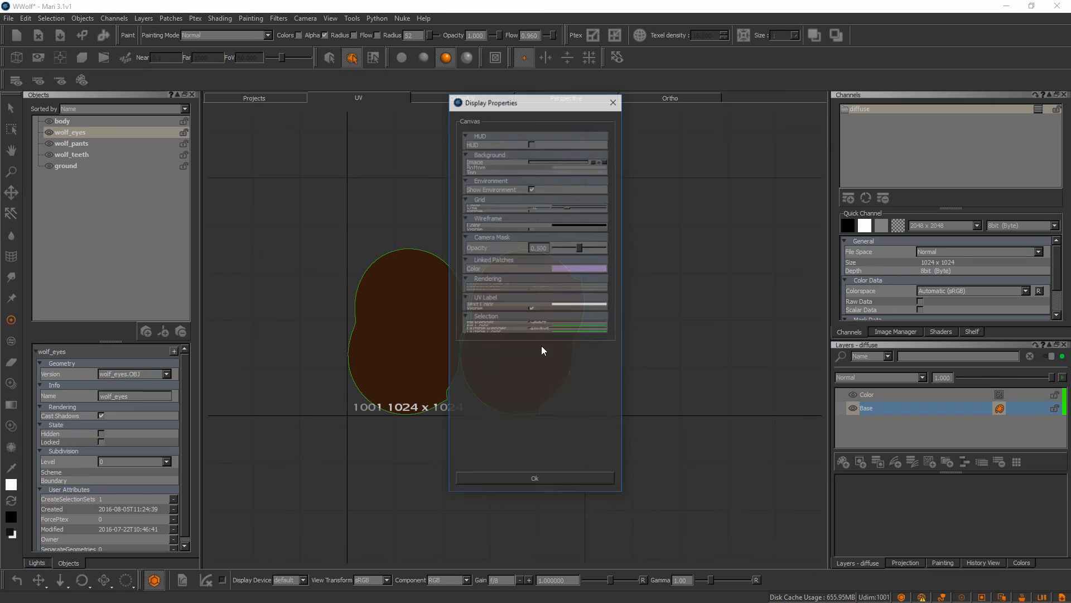
left_click(534, 477)
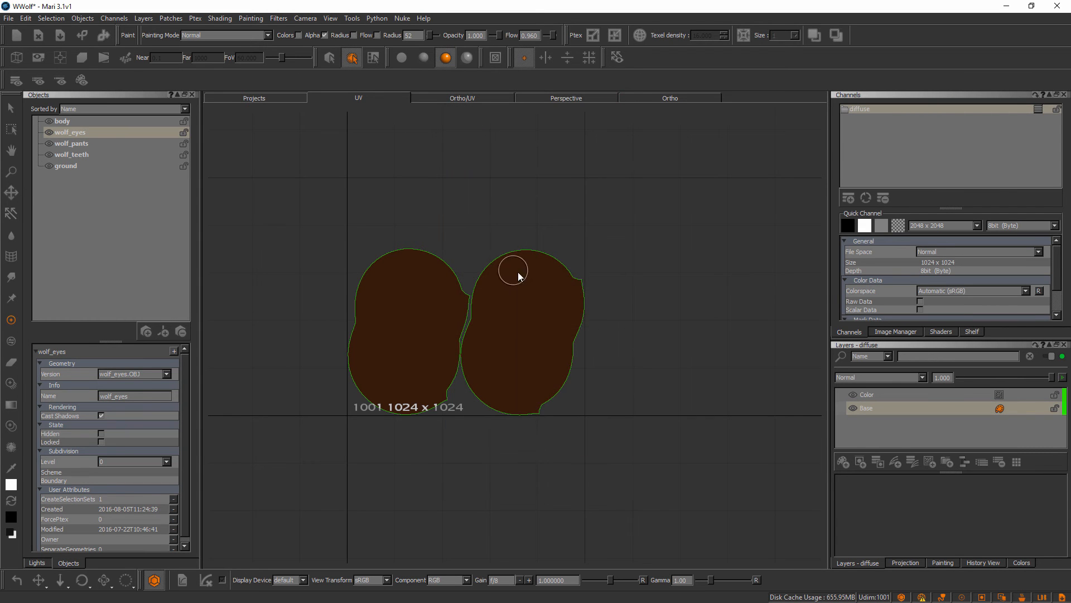
right_click(512, 270)
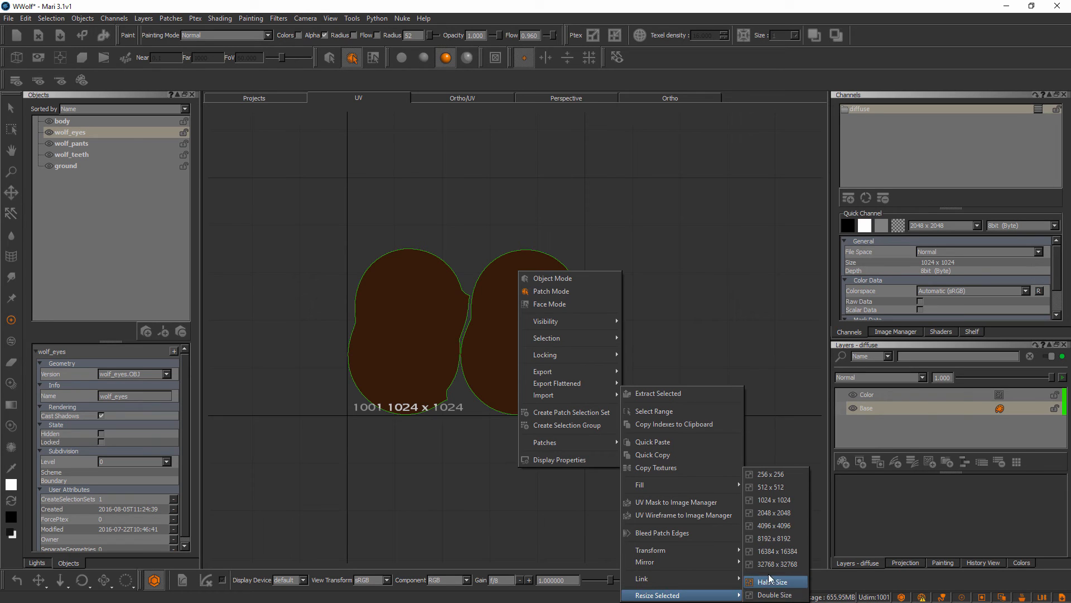
mouse_move(772, 486)
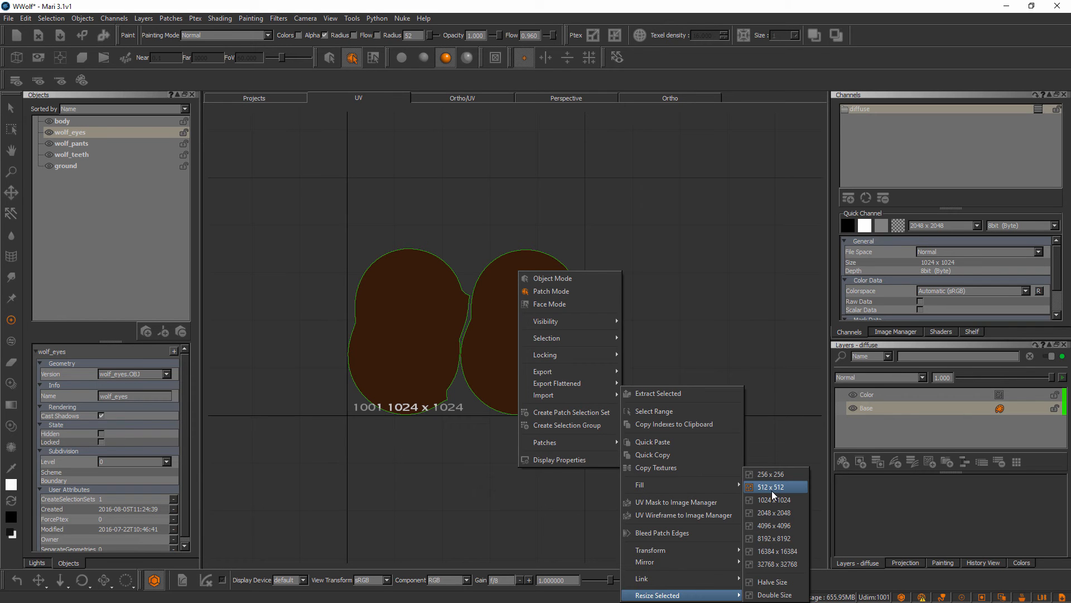
mouse_move(771, 476)
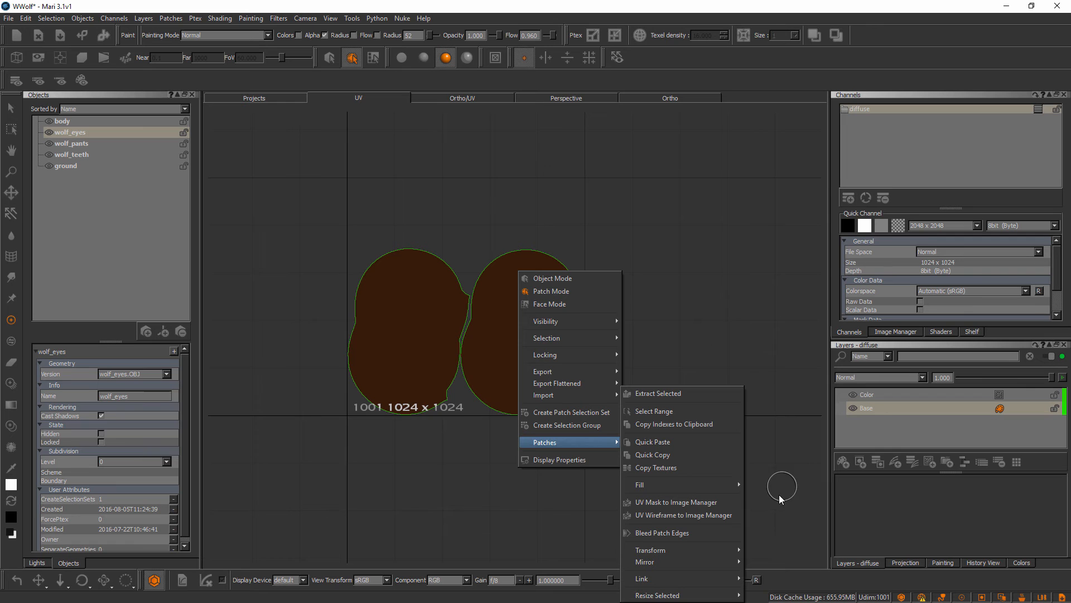
mouse_move(711, 573)
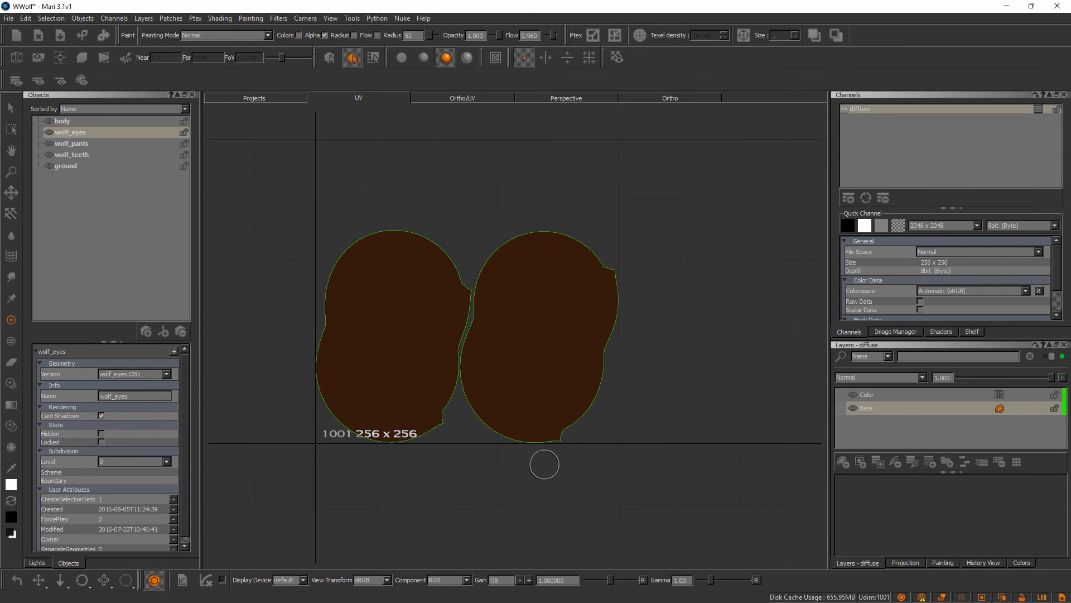
mouse_move(525, 469)
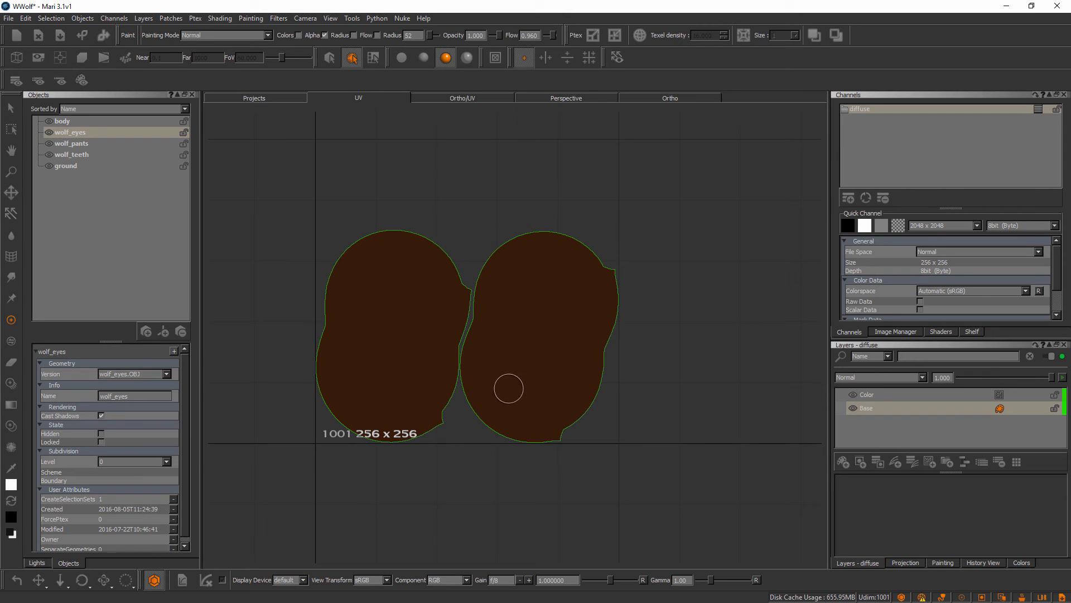
mouse_move(480, 379)
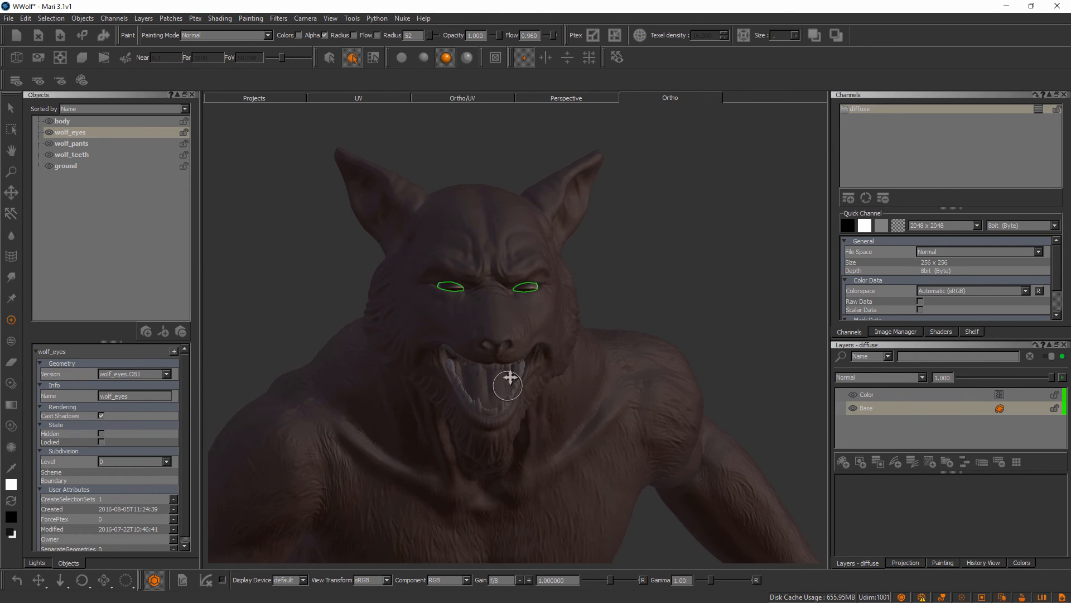
left_click_drag(508, 379, 511, 396)
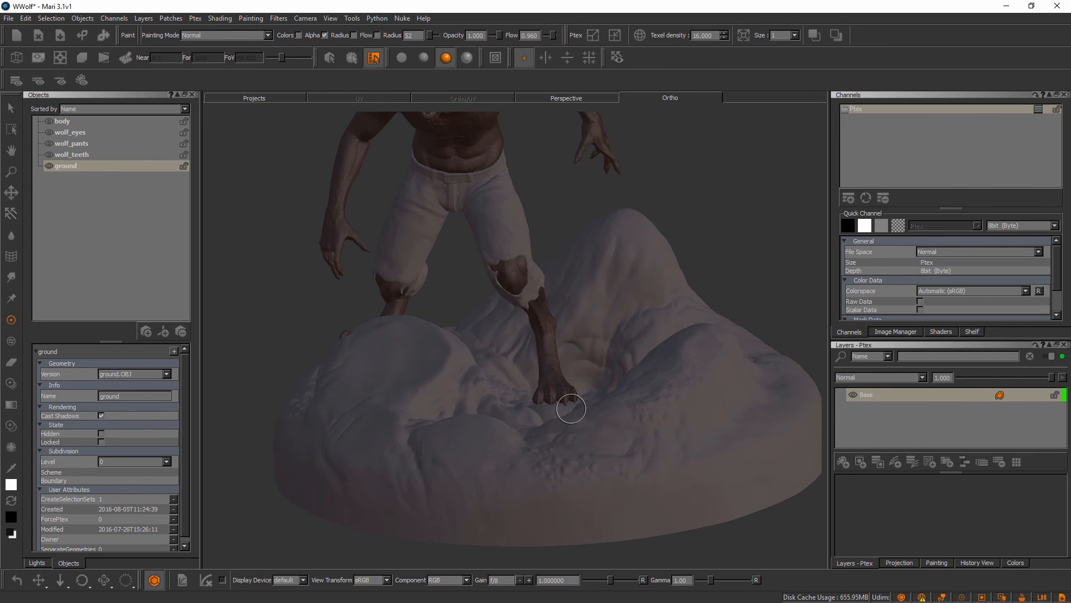
mouse_move(556, 404)
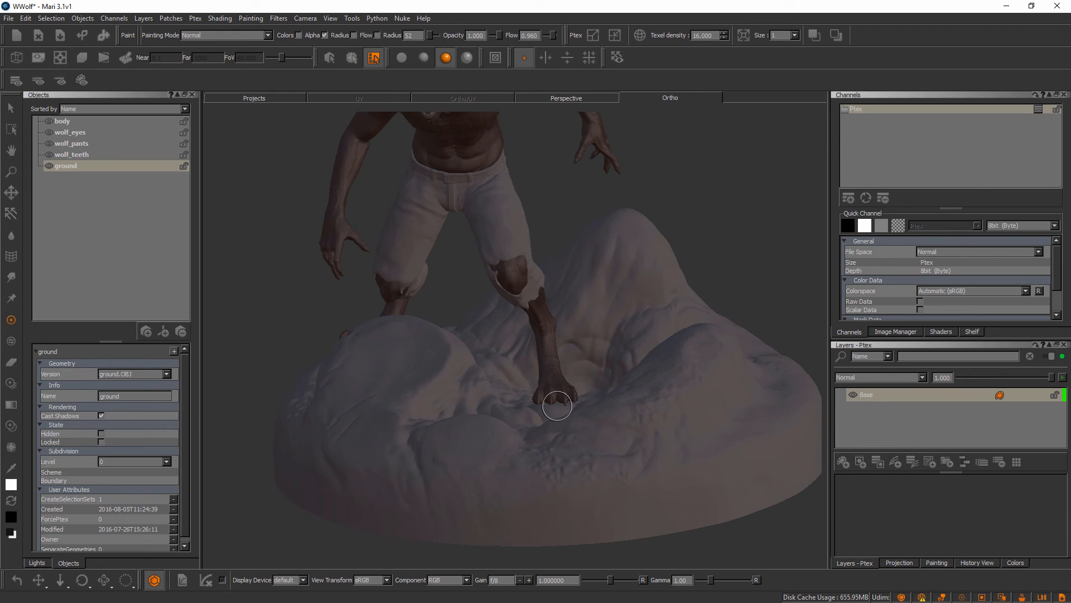
mouse_move(622, 343)
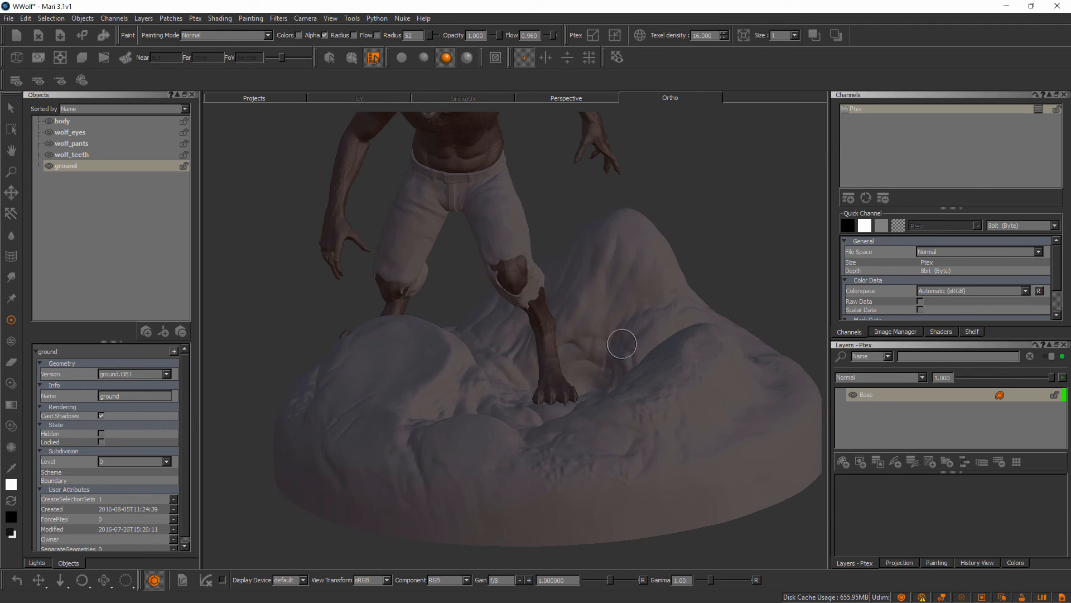
left_click_drag(621, 343, 635, 383)
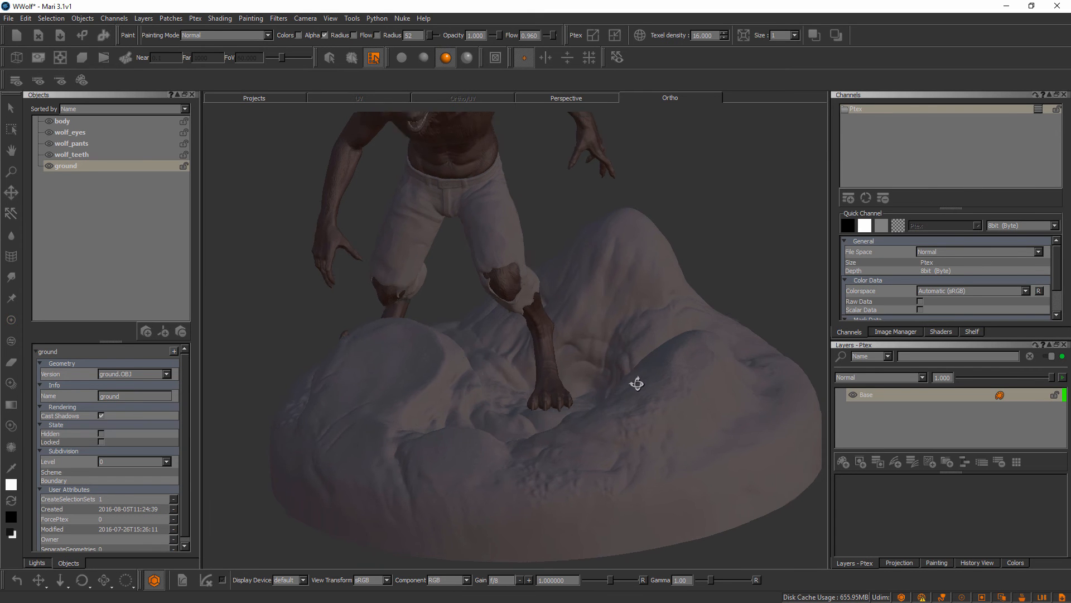
left_click_drag(635, 383, 654, 382)
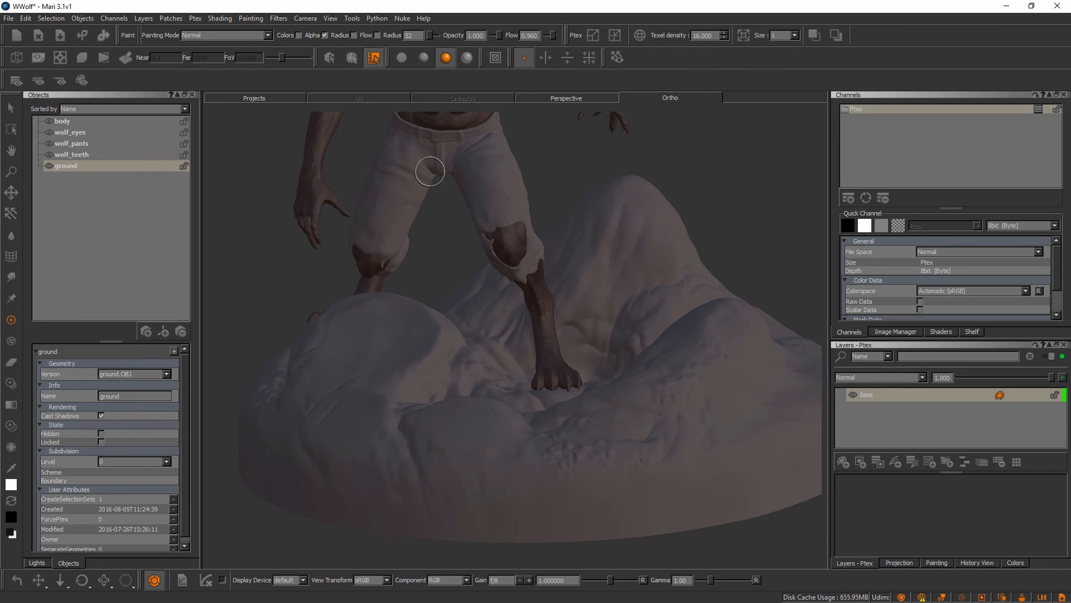
mouse_move(540, 328)
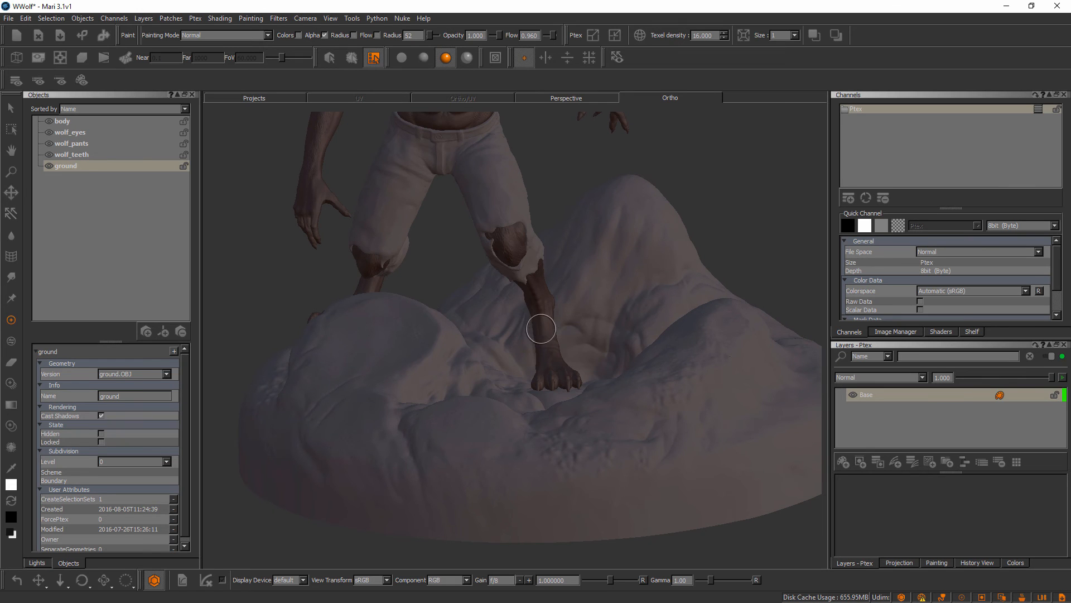
mouse_move(519, 352)
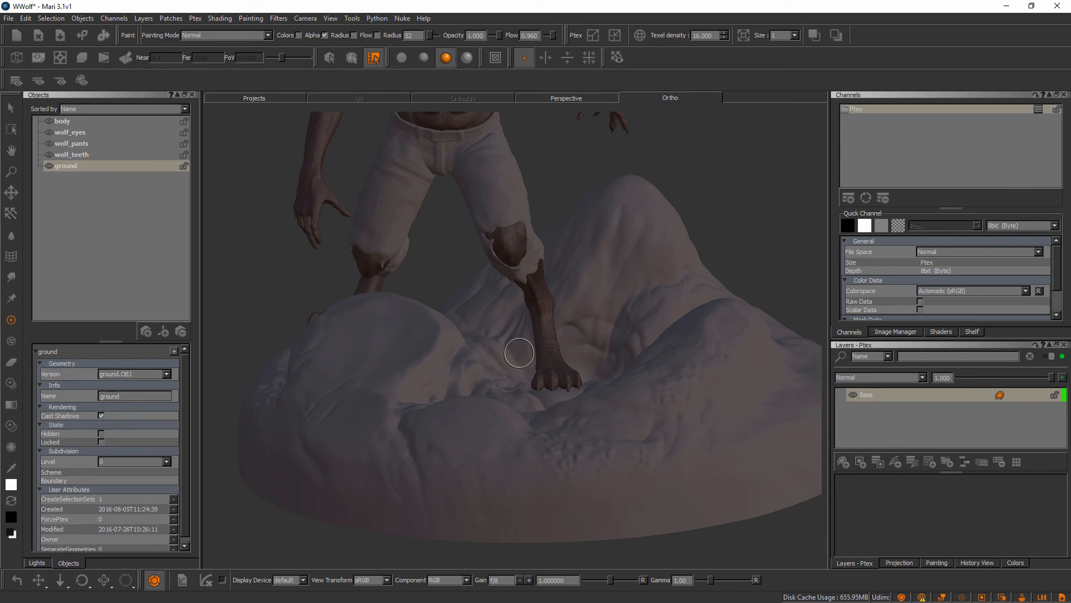
mouse_move(619, 280)
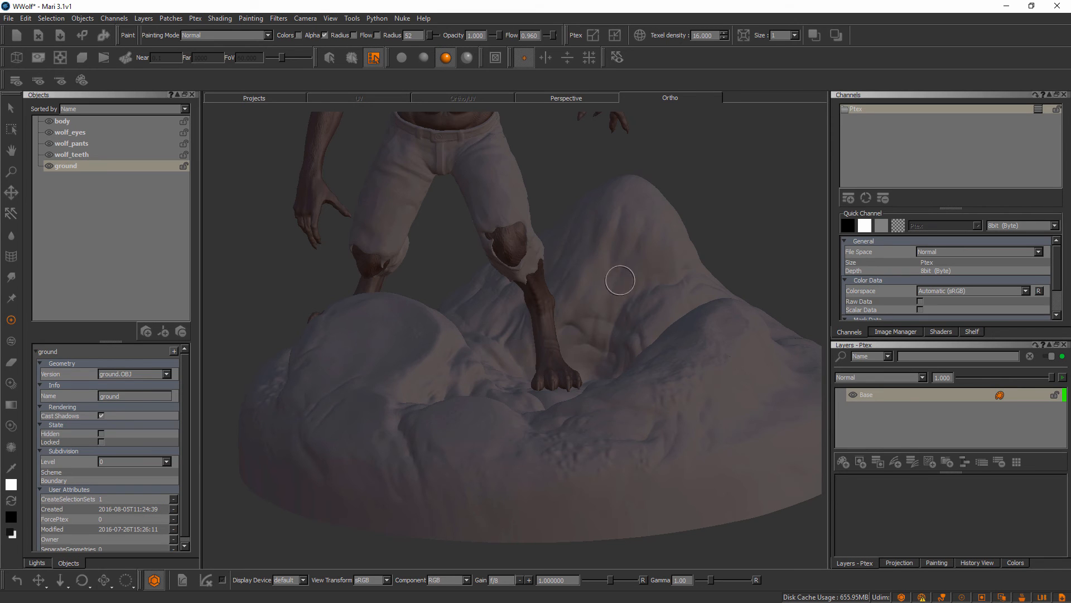
mouse_move(616, 280)
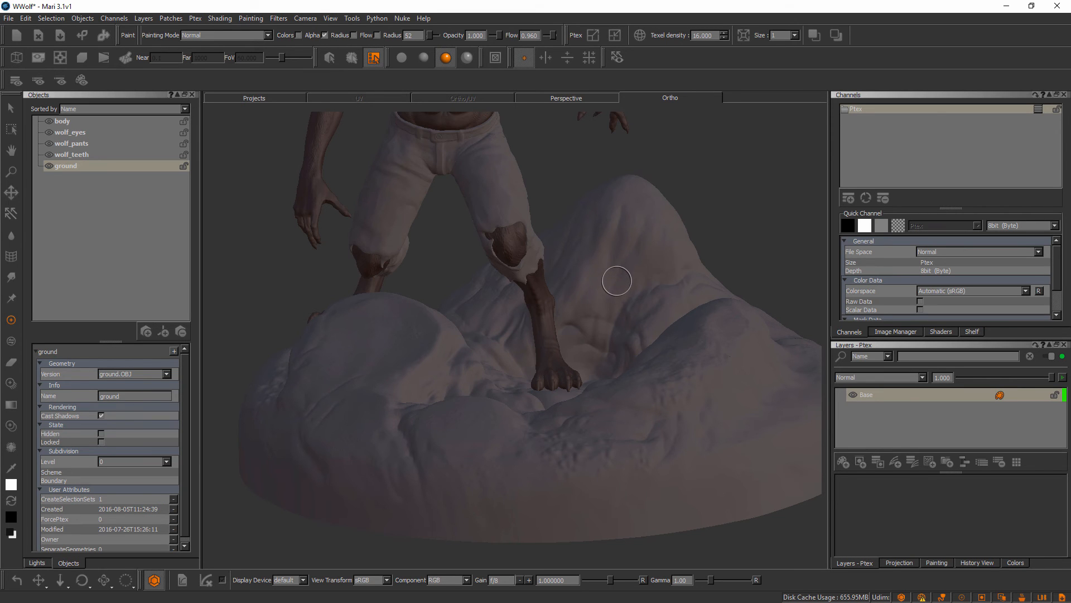
mouse_move(616, 278)
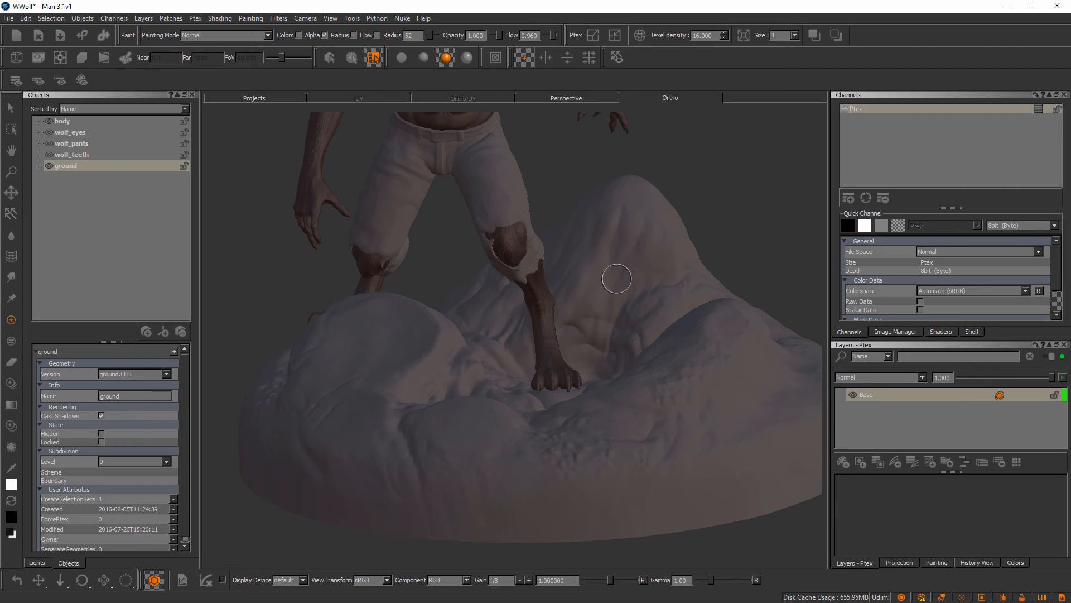
mouse_move(638, 409)
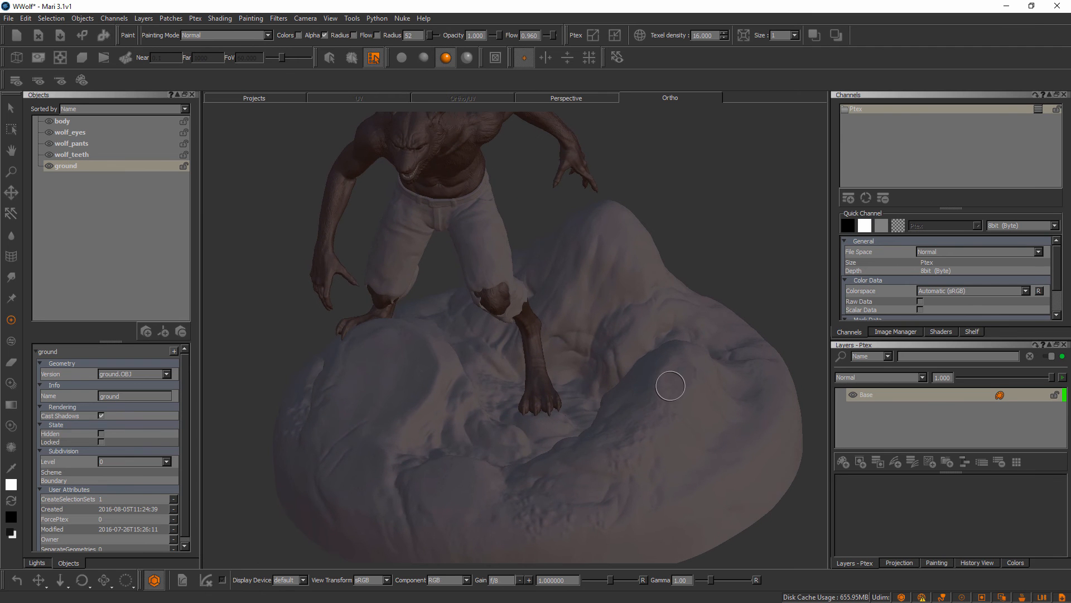
mouse_move(617, 366)
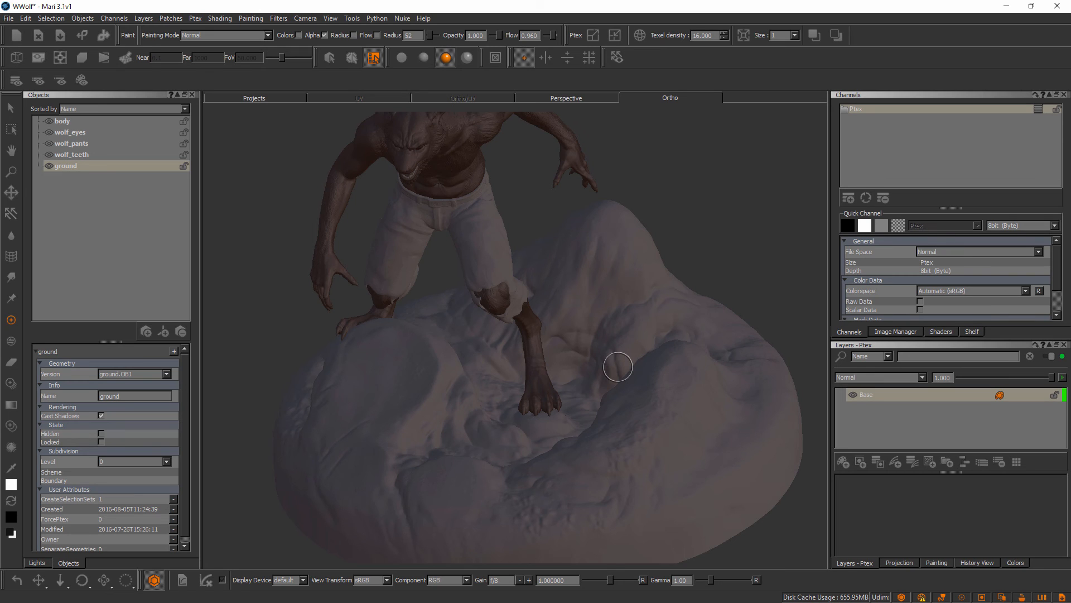
mouse_move(606, 281)
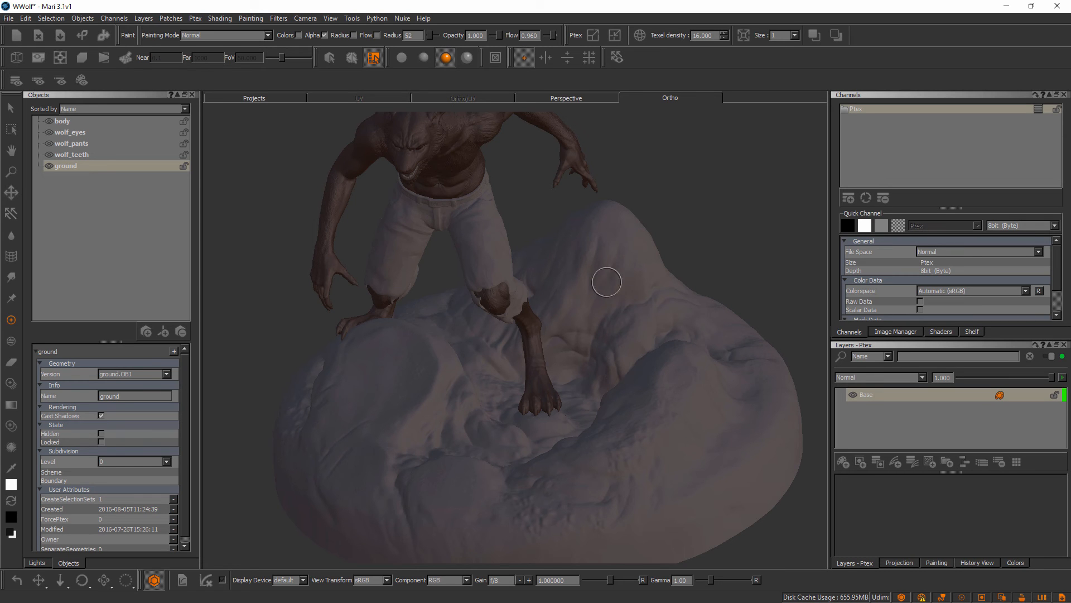
mouse_move(643, 352)
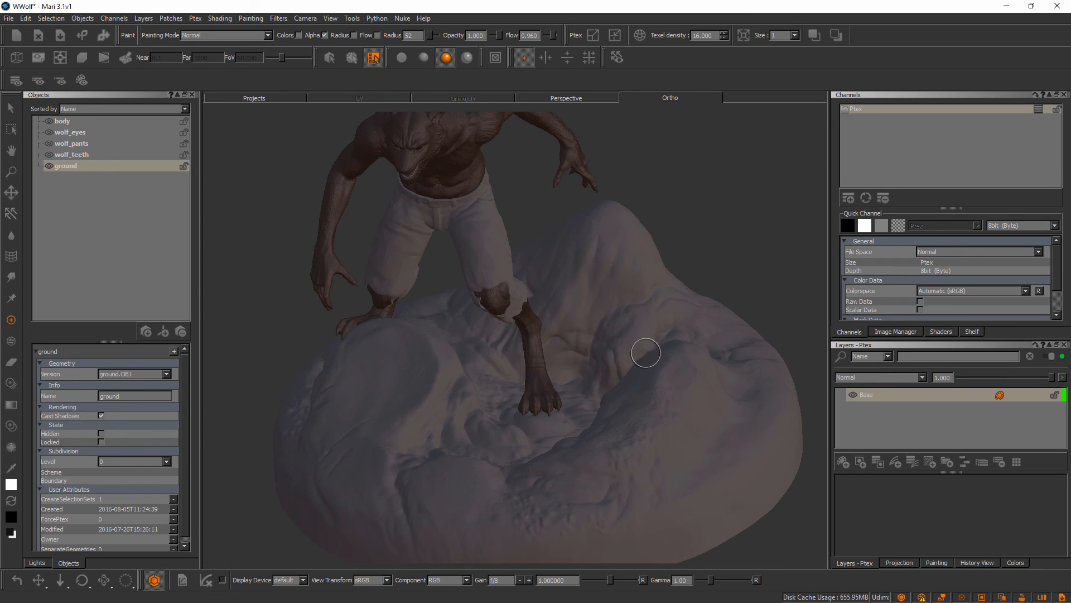
mouse_move(638, 349)
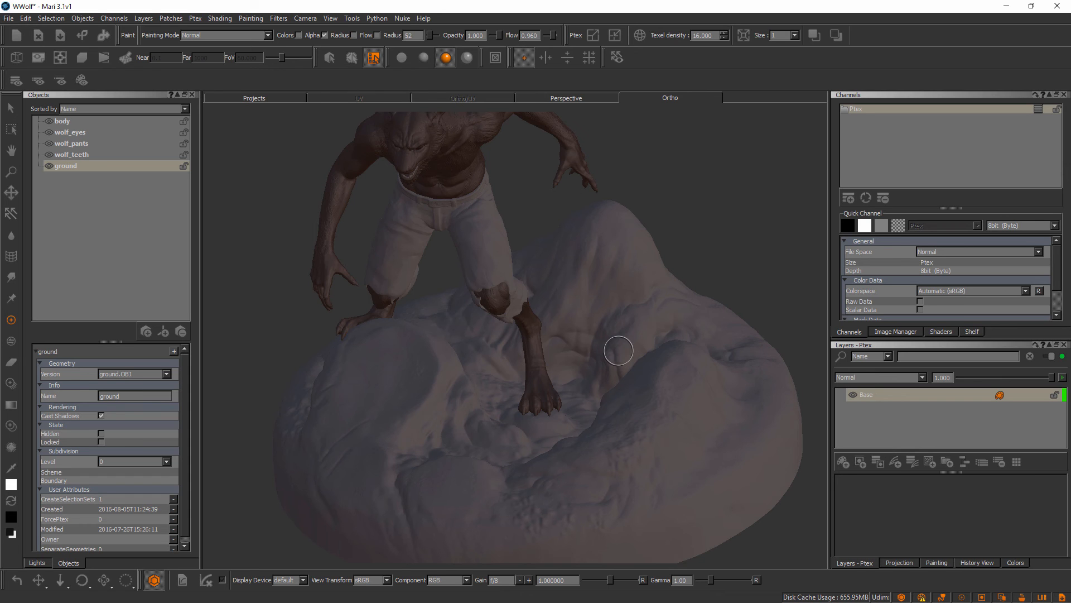
mouse_move(629, 363)
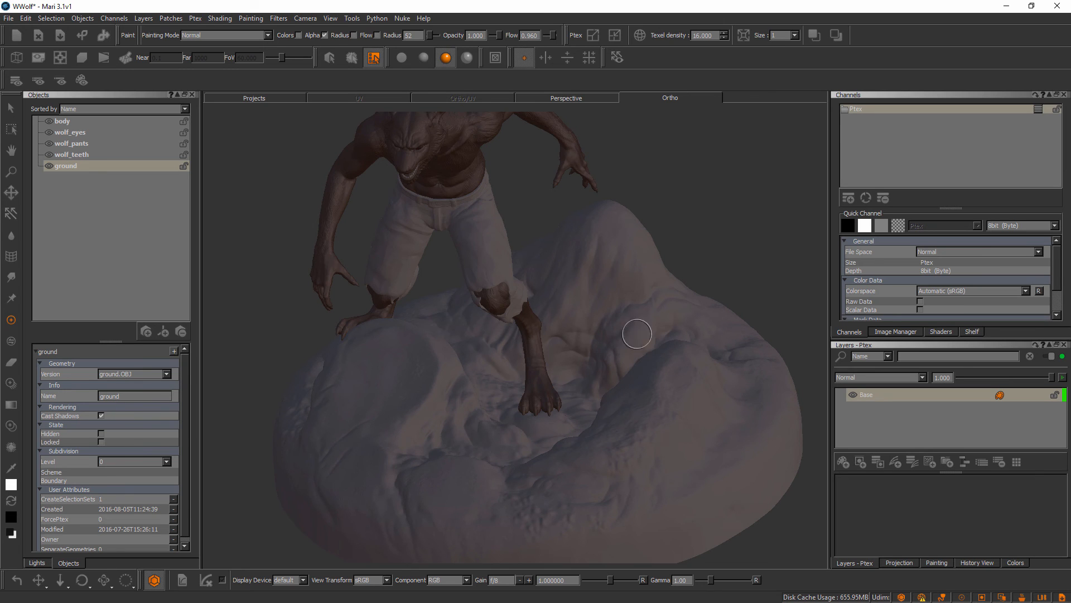
mouse_move(653, 339)
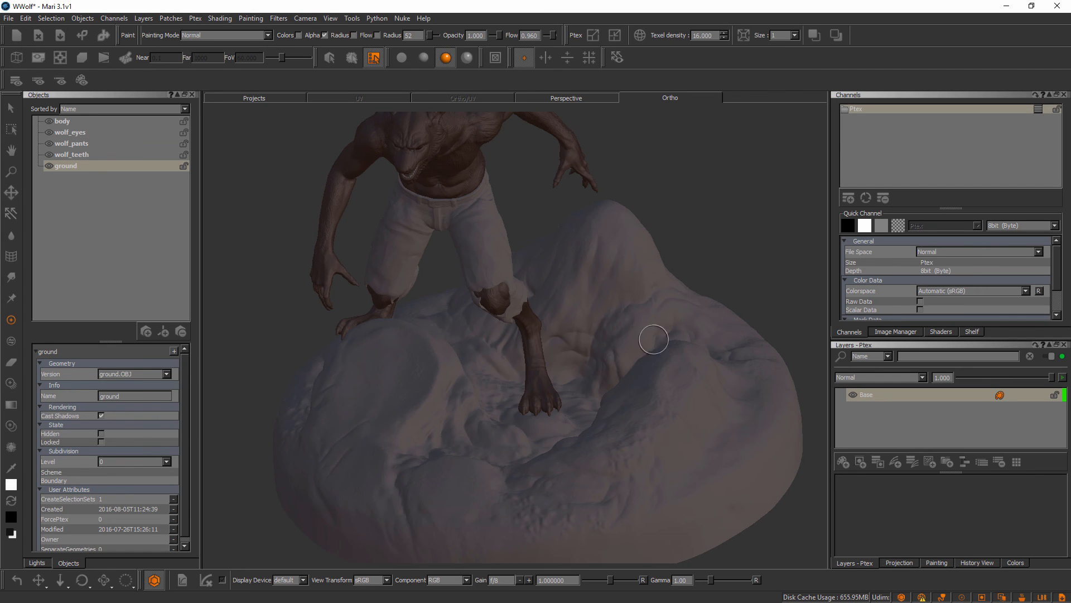
mouse_move(680, 349)
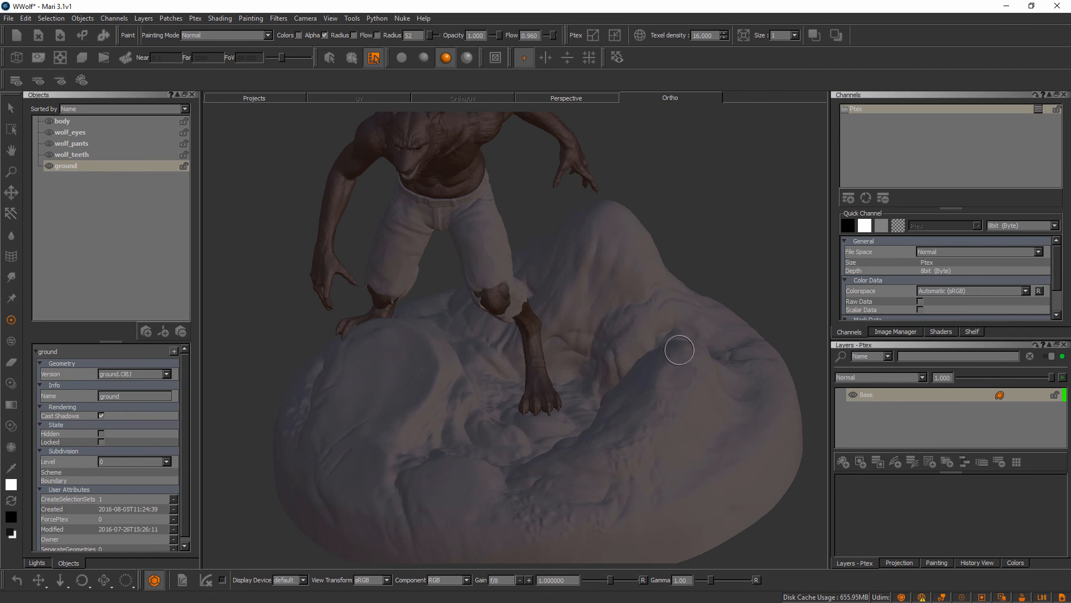
mouse_move(425, 348)
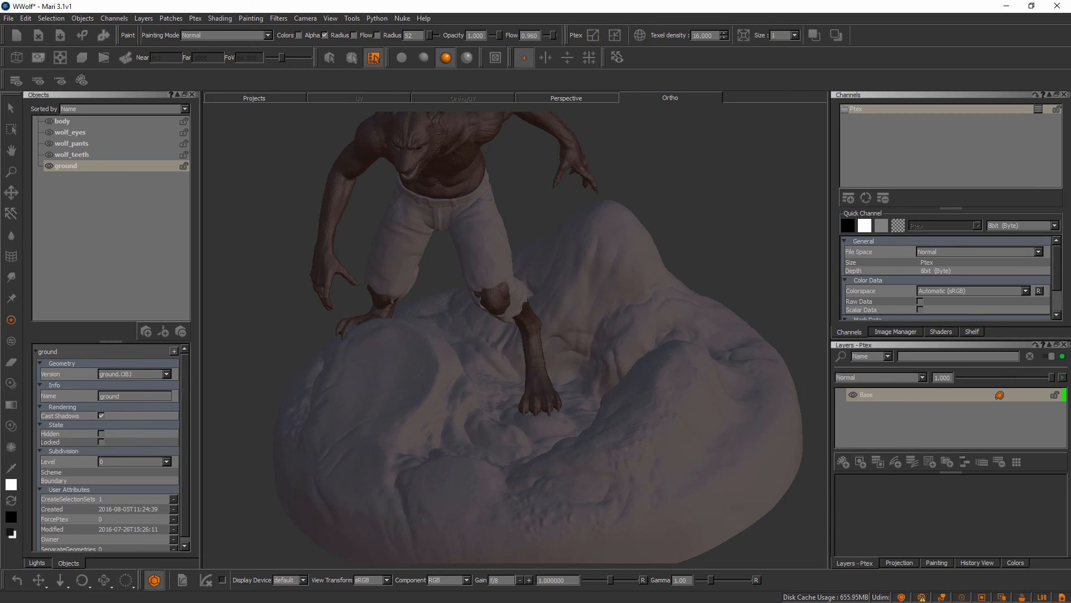
left_click(593, 35)
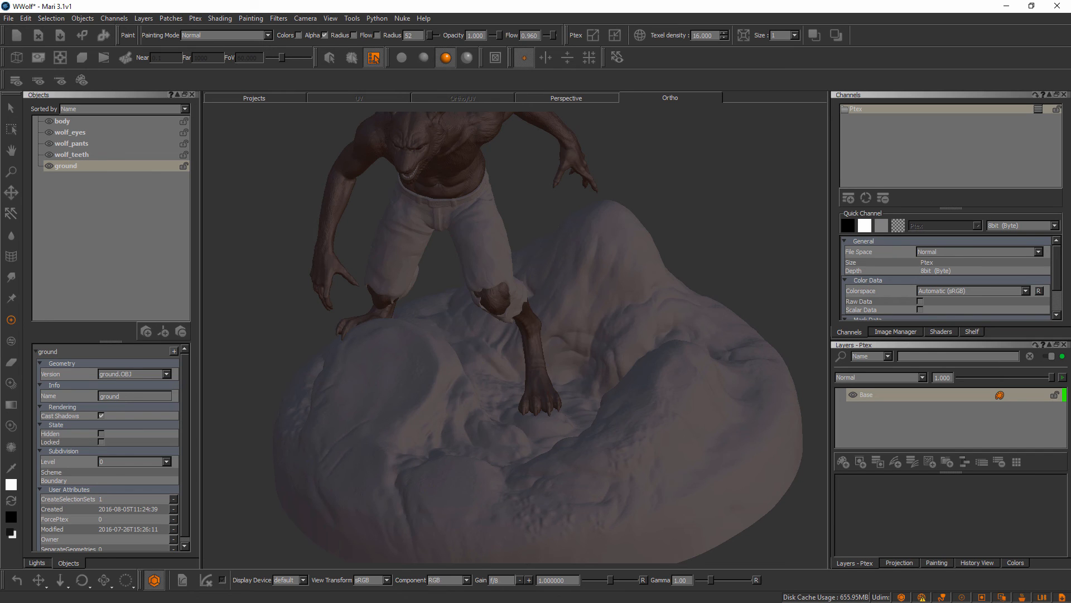
Step: Switch to selecting faces and lasso around the ground mound with front facing, selecting nothing
left_click(591, 35)
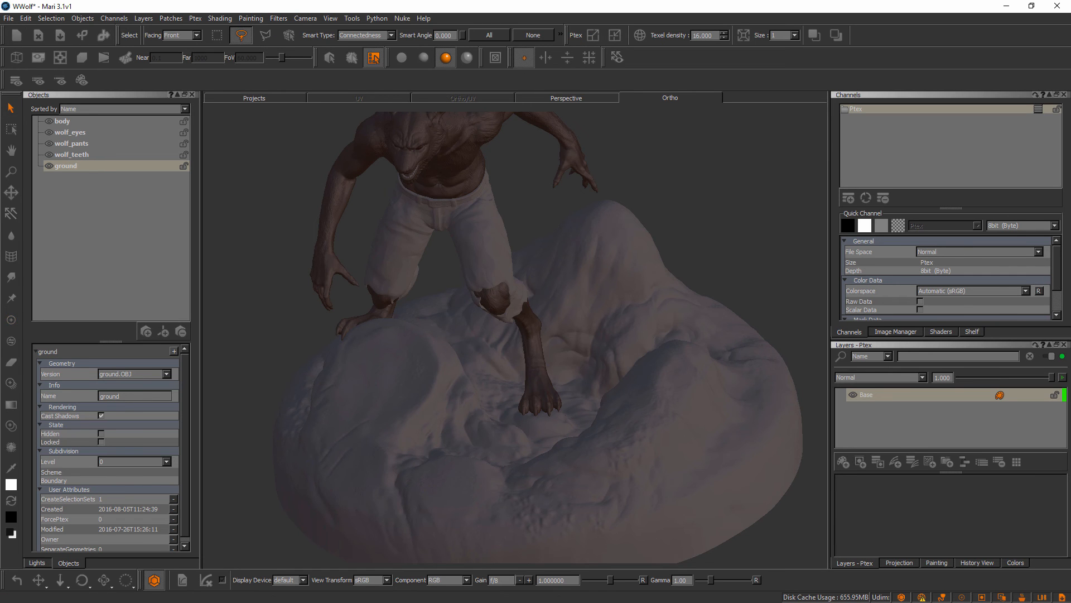
mouse_move(694, 416)
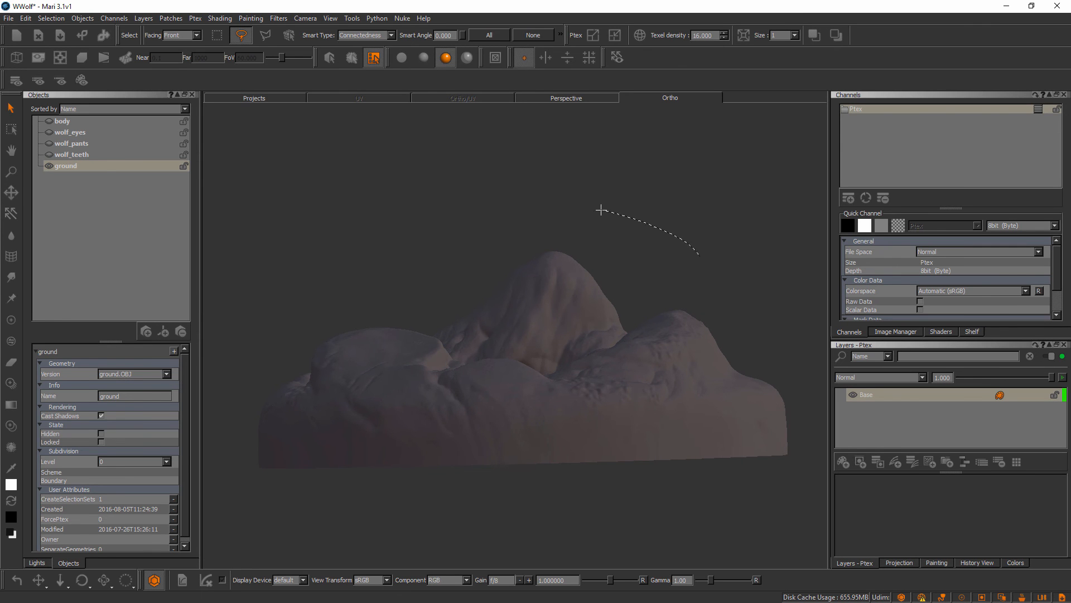
left_click_drag(601, 209, 623, 409)
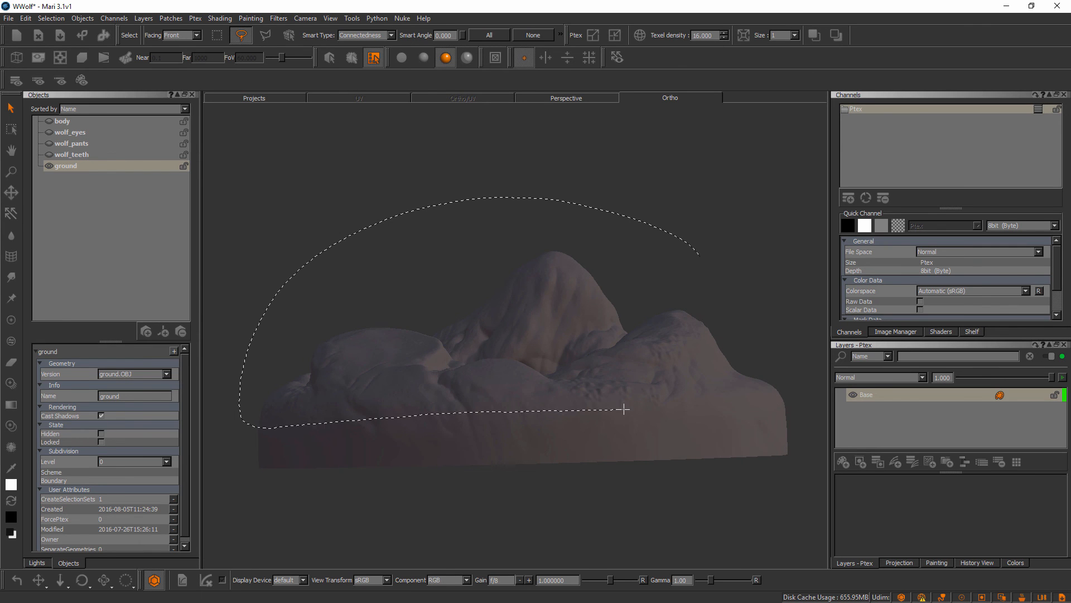
left_click_drag(622, 409, 714, 261)
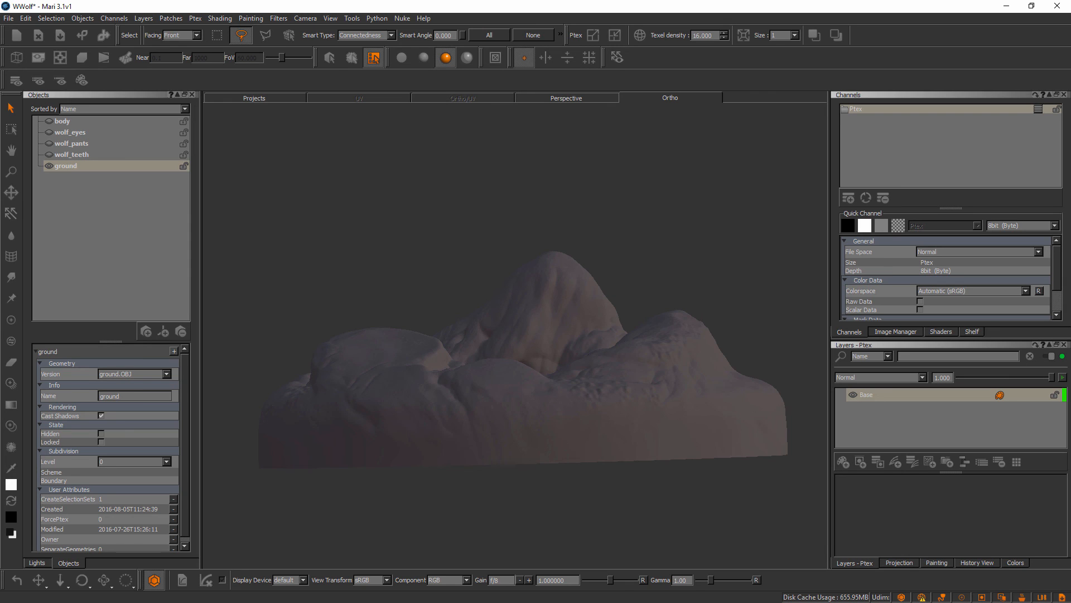
Step: Set selection facing to Through and lasso the whole ground mound to select all its faces
left_click(198, 34)
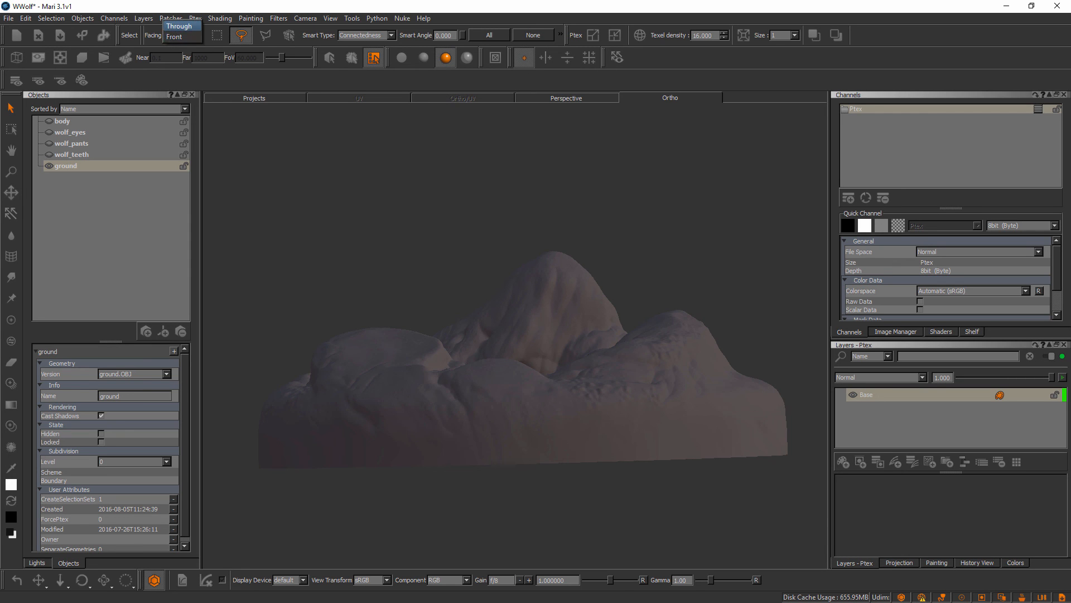
left_click(180, 26)
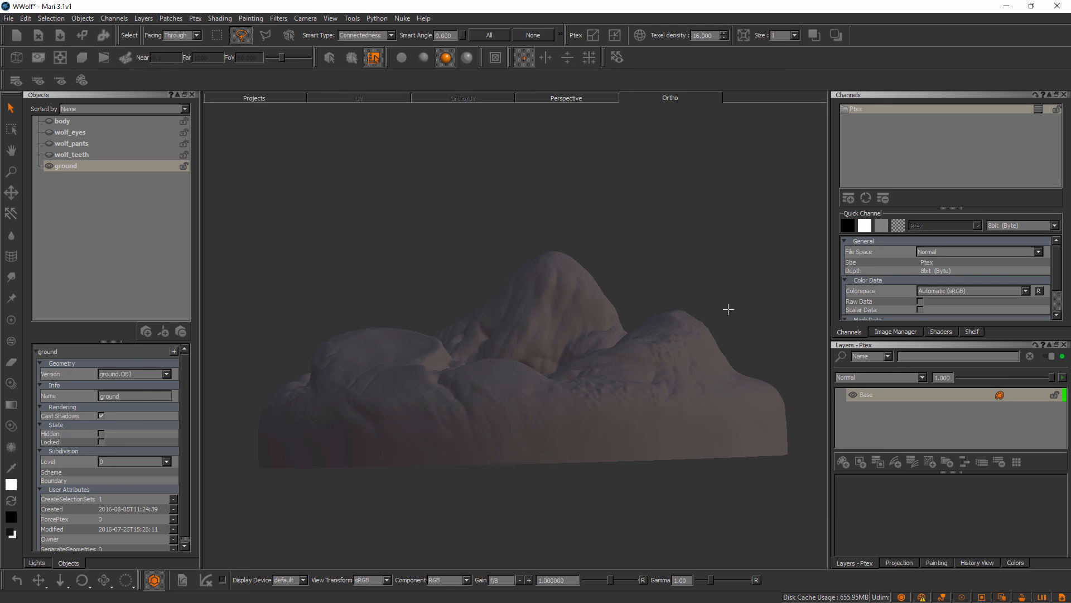
left_click_drag(727, 309, 552, 212)
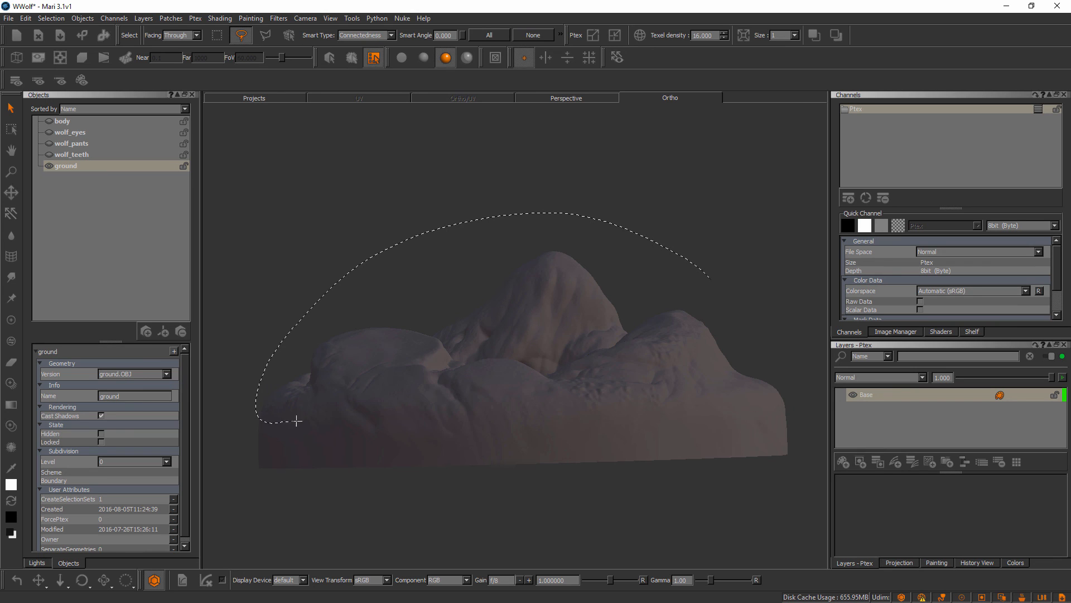
left_click_drag(293, 421, 790, 404)
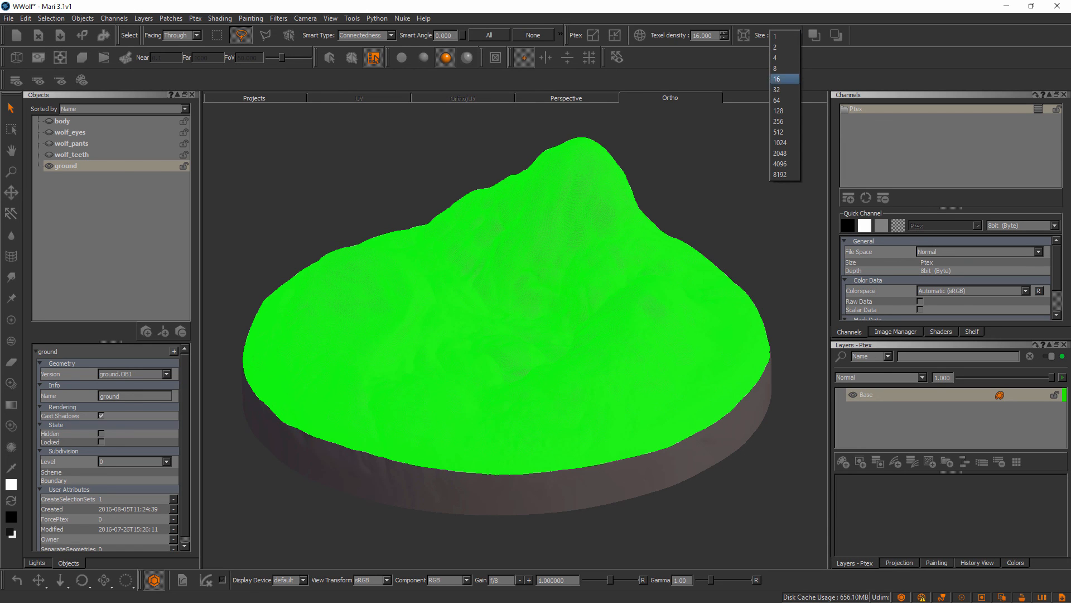
Step: Pick face resolution 1 from the Size list and apply it to the selected ground faces
left_click(778, 99)
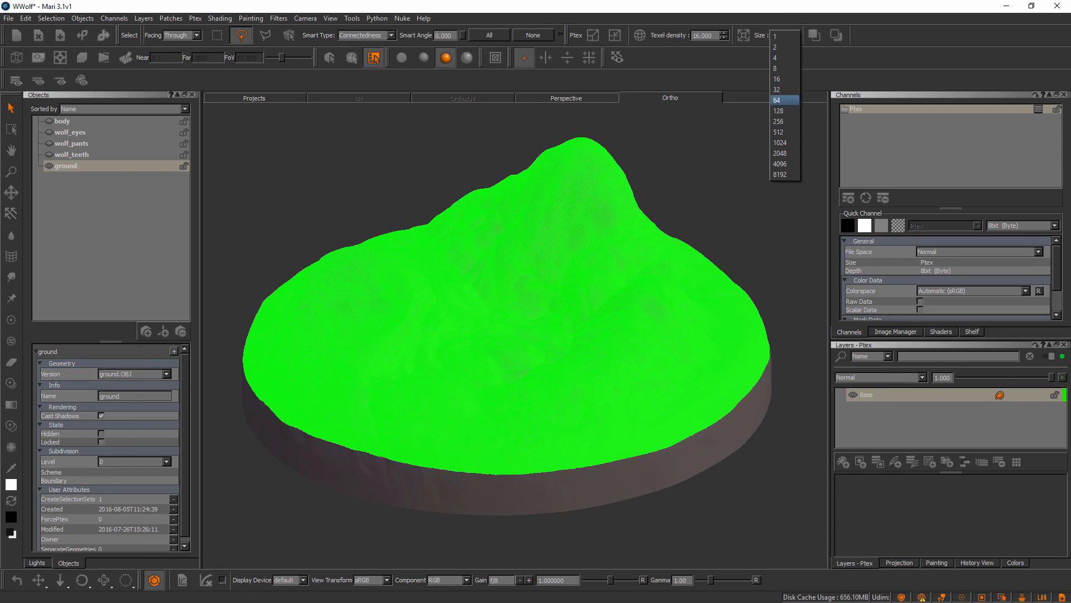
left_click(776, 78)
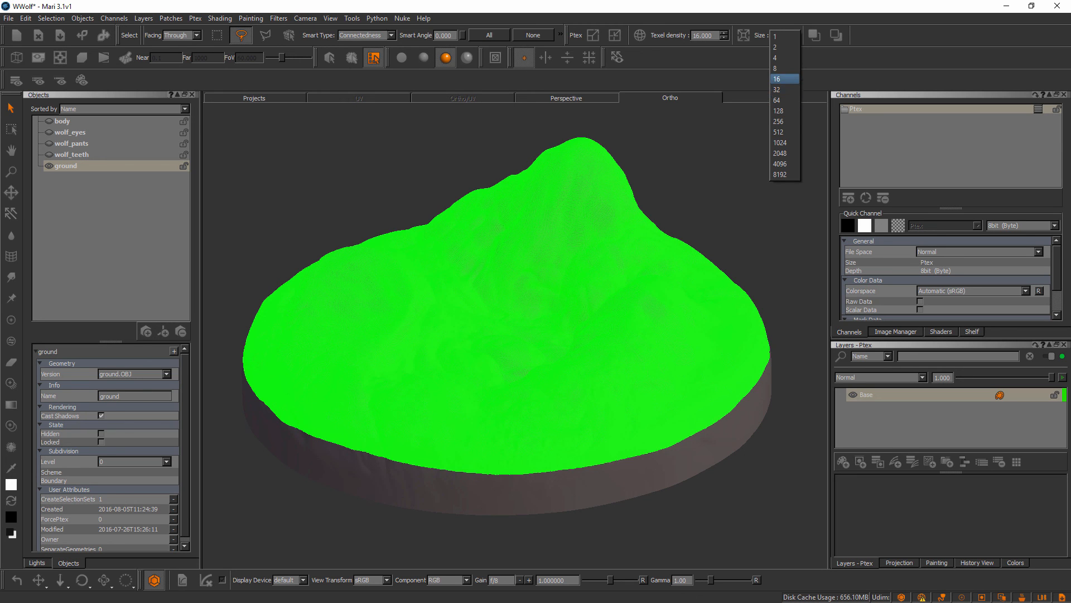
left_click(778, 111)
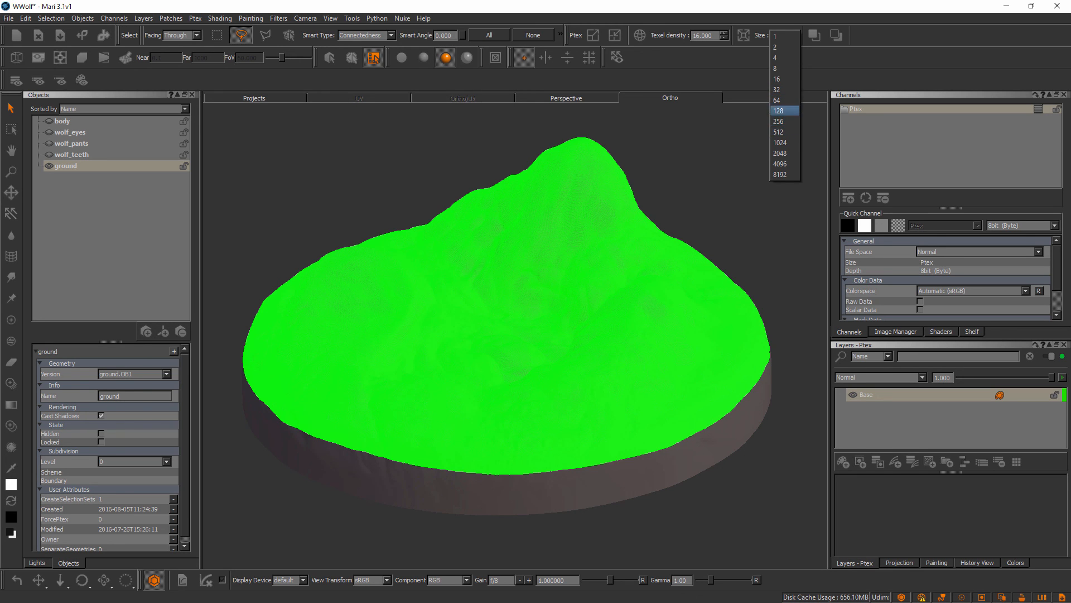
left_click(779, 174)
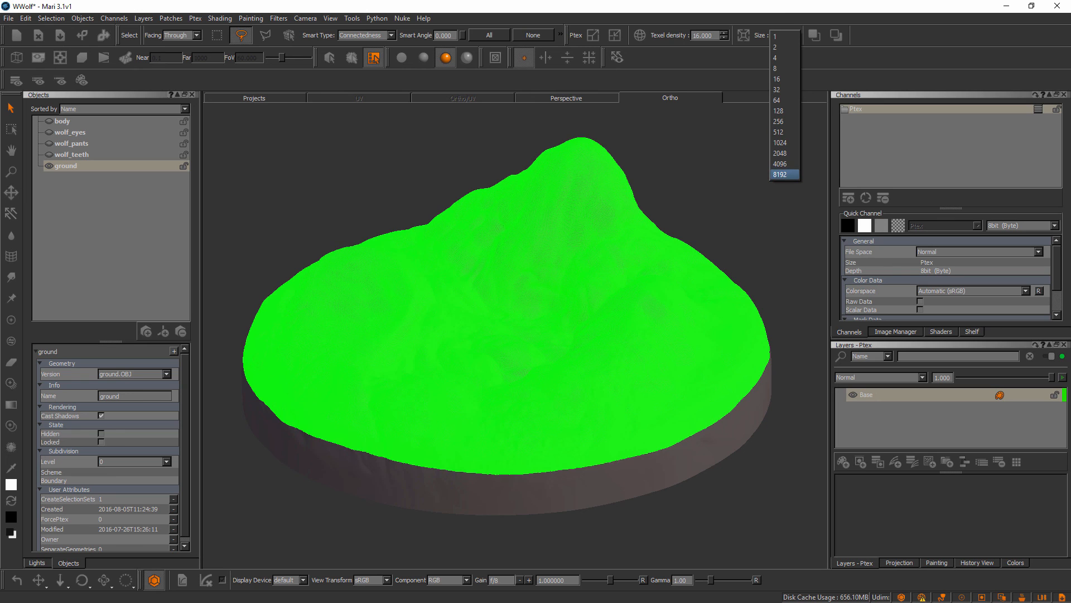
left_click(780, 163)
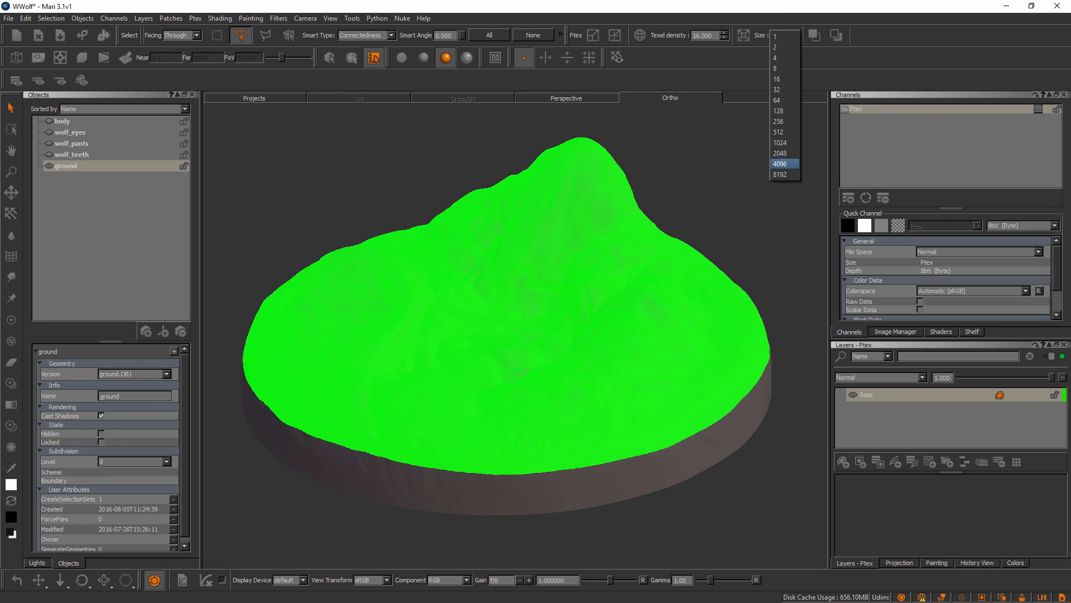
left_click(780, 174)
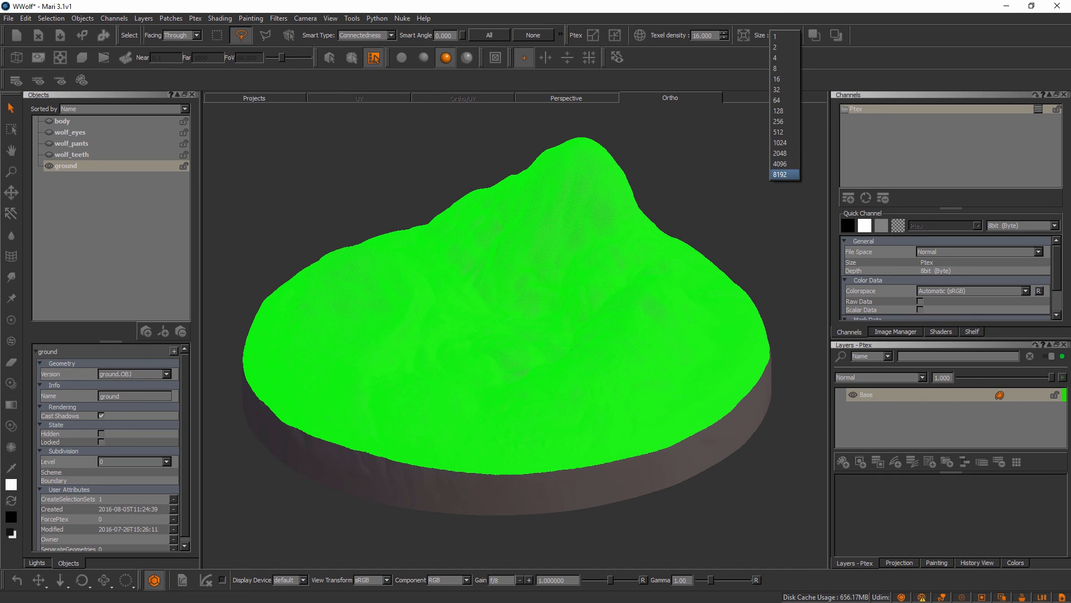
left_click(783, 89)
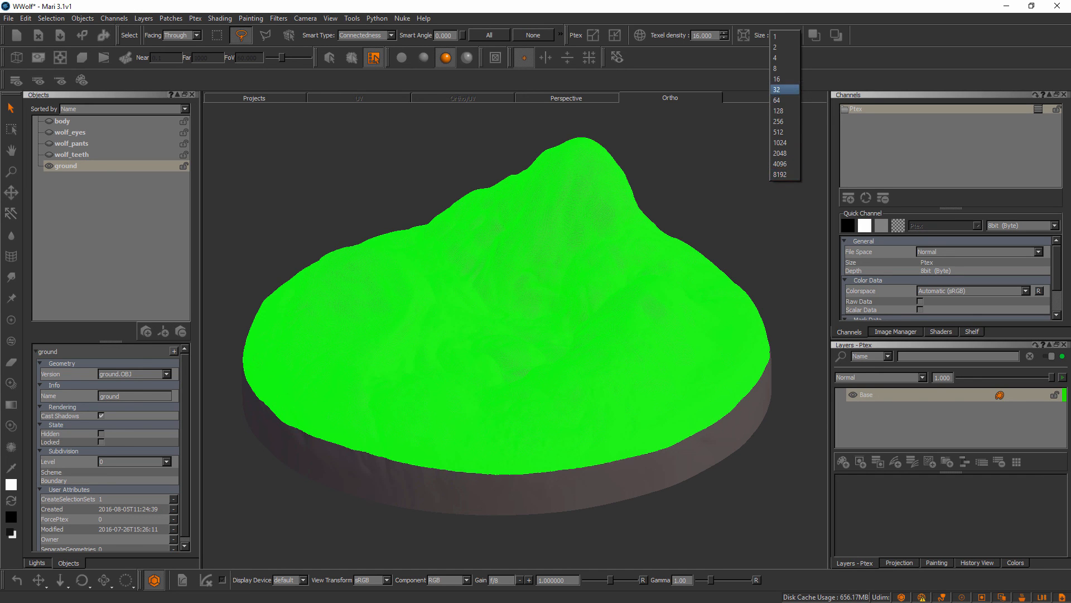
left_click(783, 34)
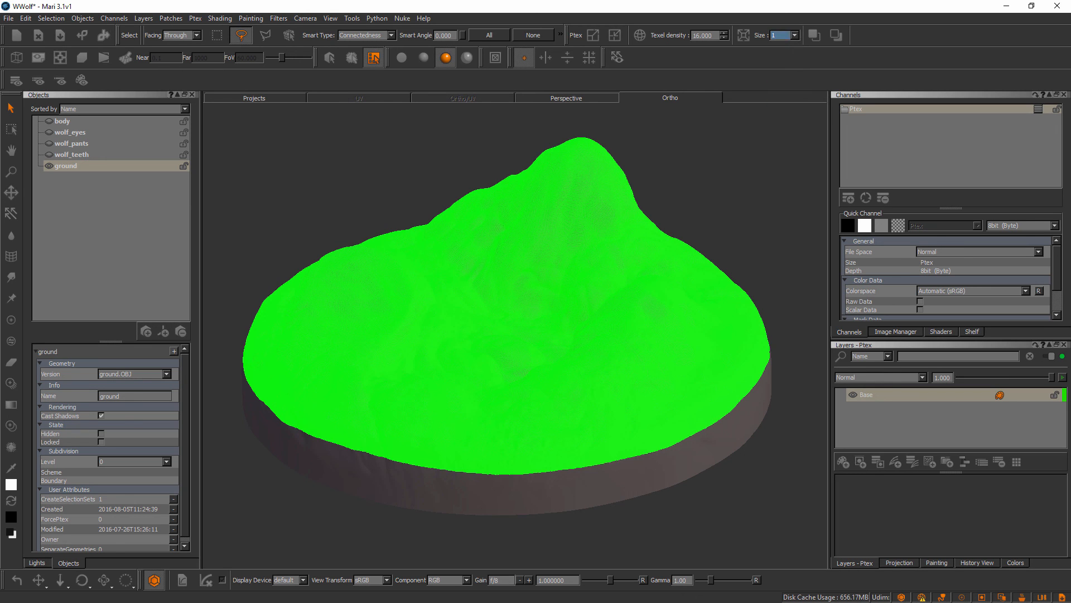
left_click(743, 35)
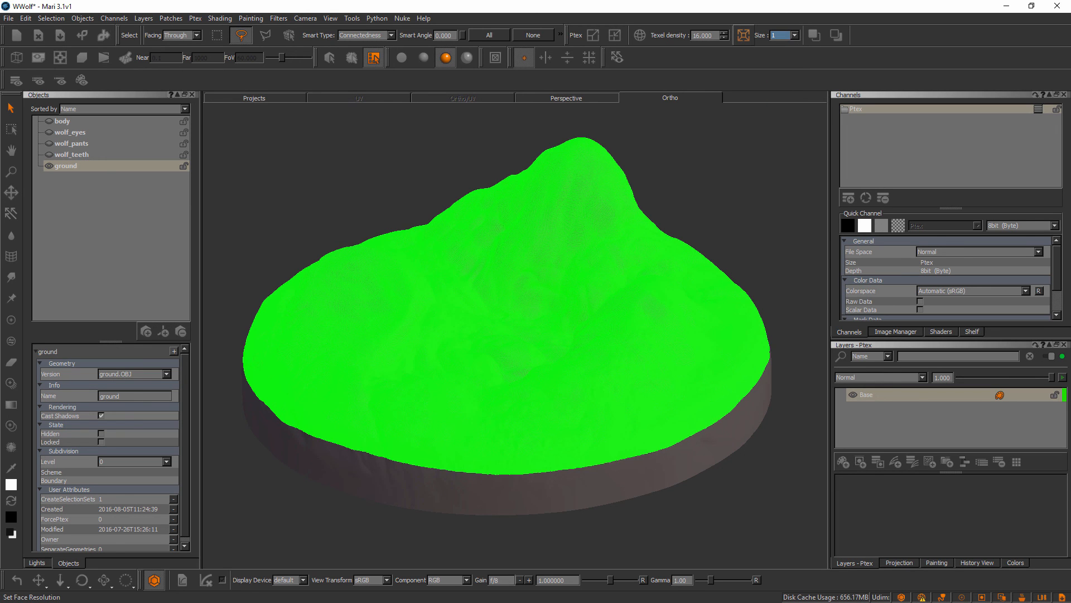
left_click(592, 34)
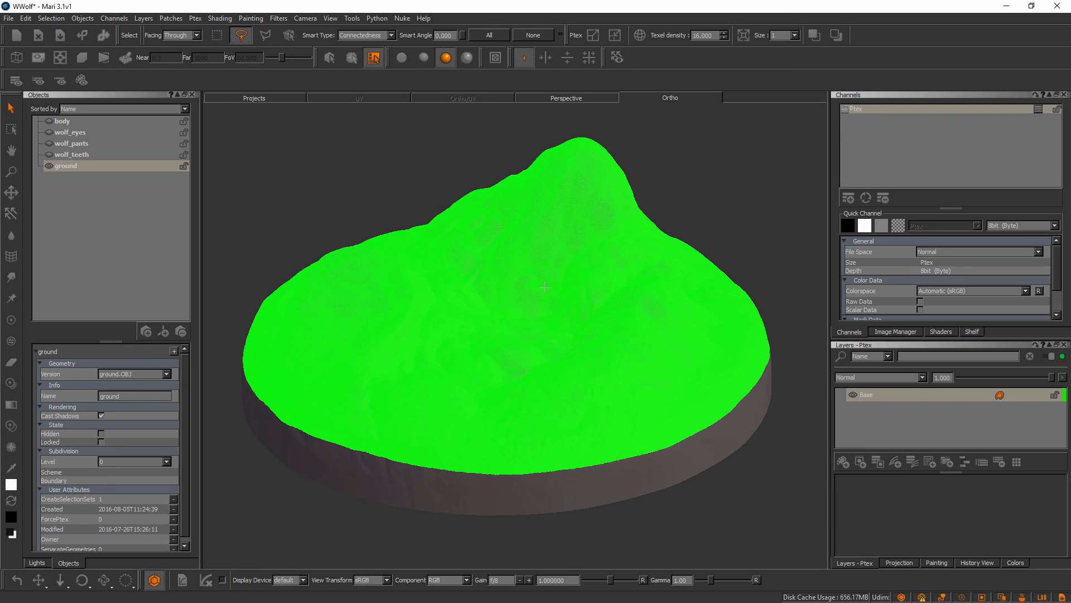
mouse_move(549, 328)
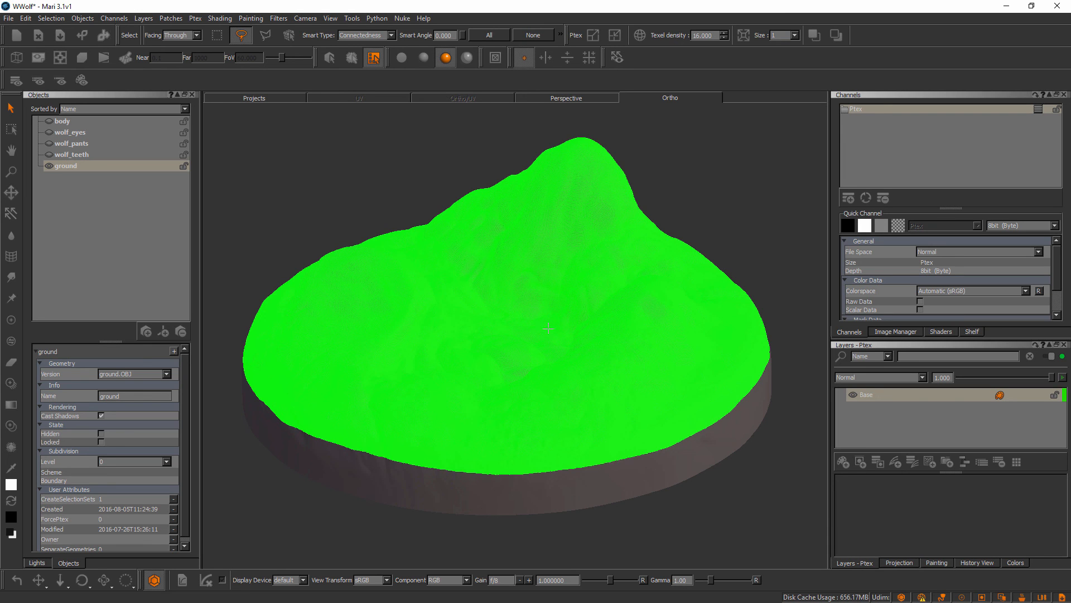